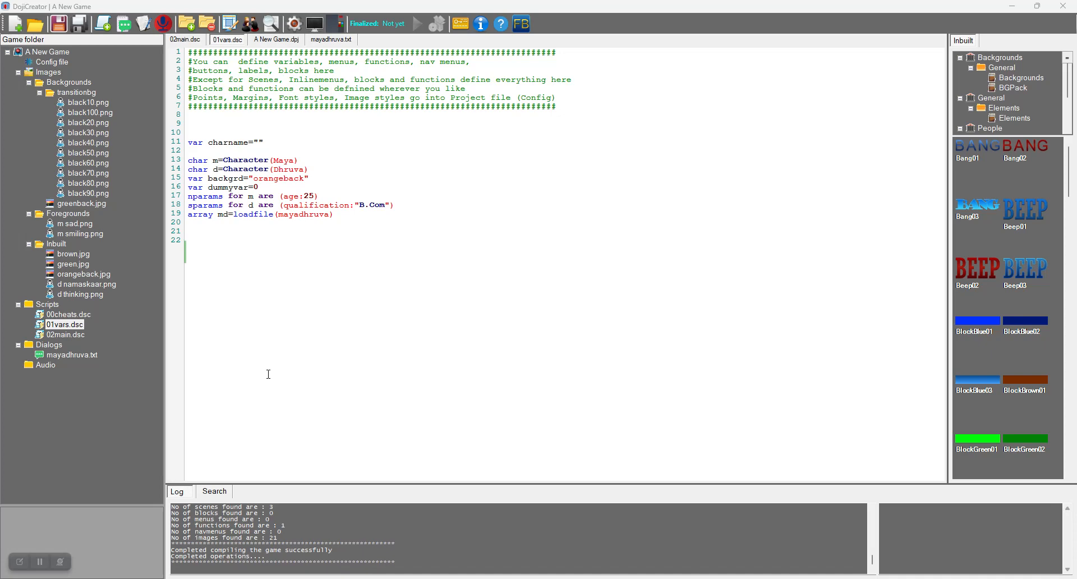
mouse_move(608, 534)
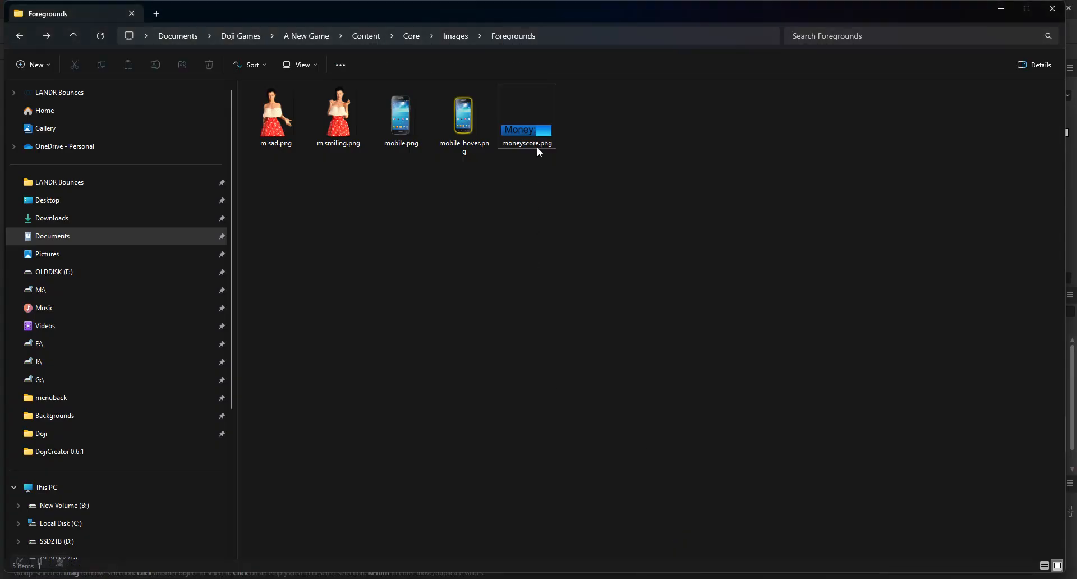
- Browse the moneyscore and mobile images, previewing the mobile image
left_click(526, 116)
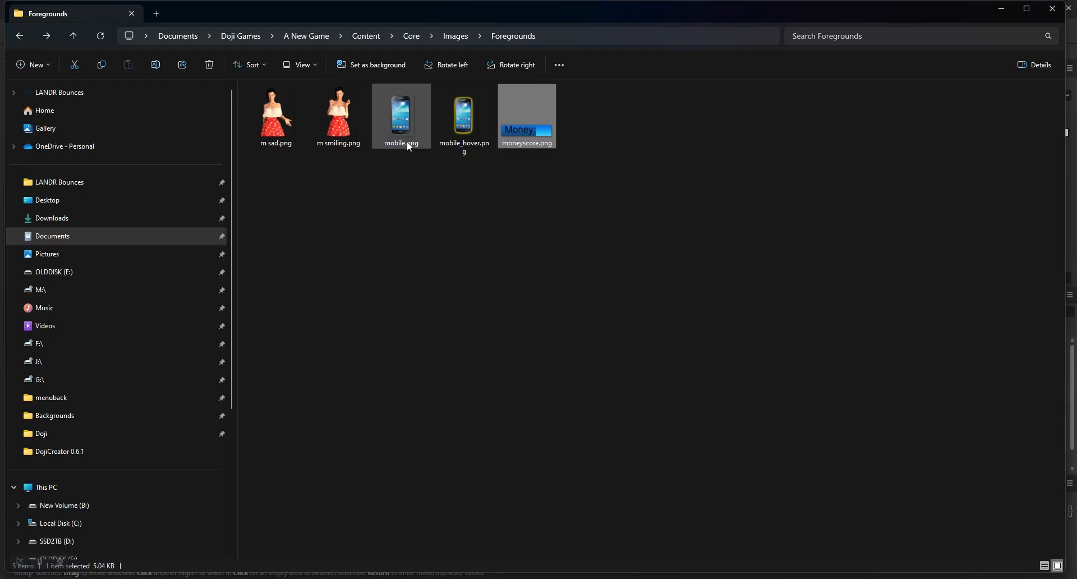
left_click(463, 116)
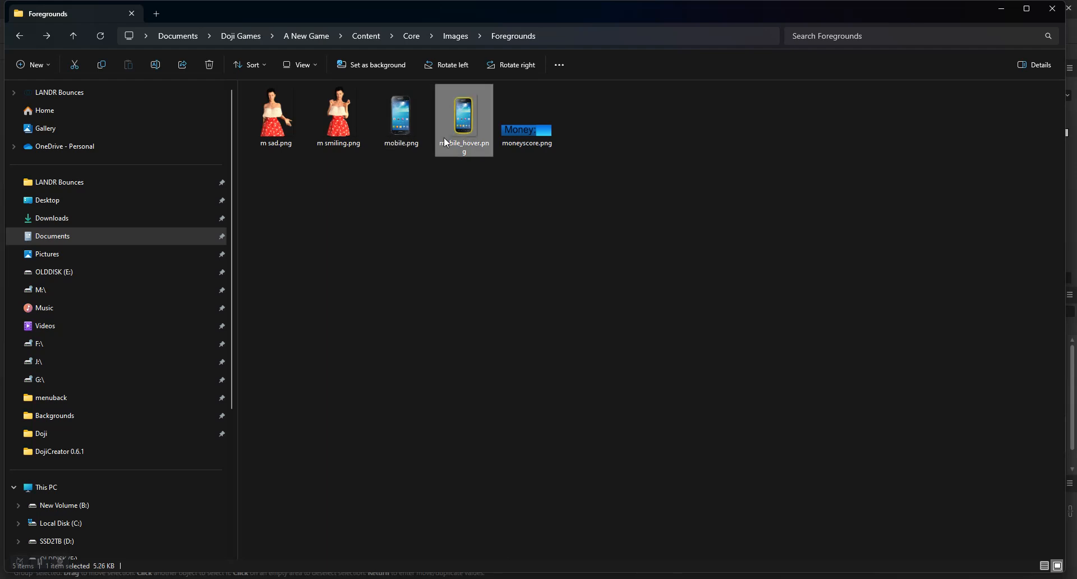
left_click(527, 117)
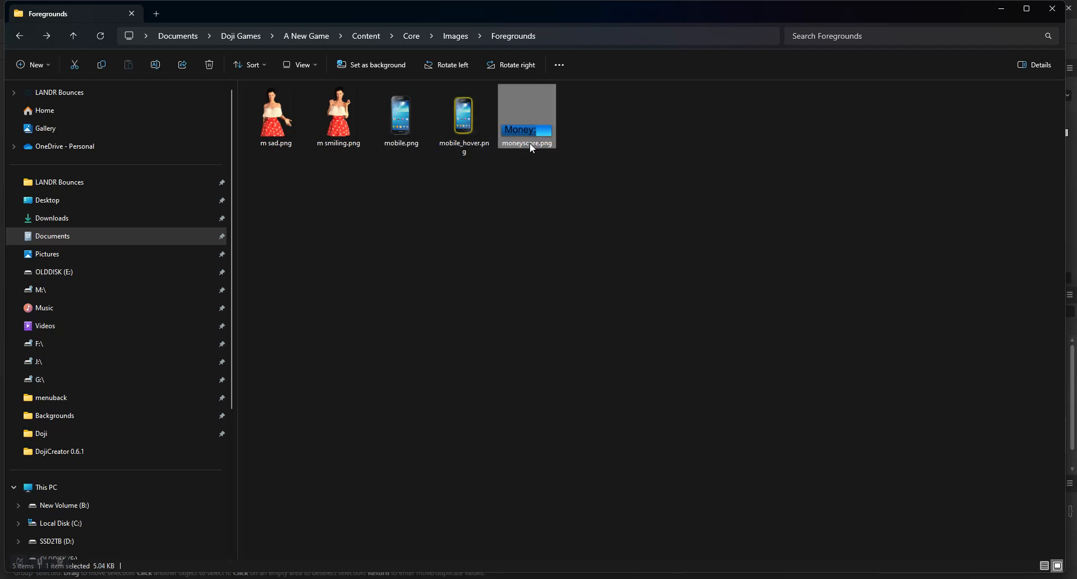
mouse_move(536, 213)
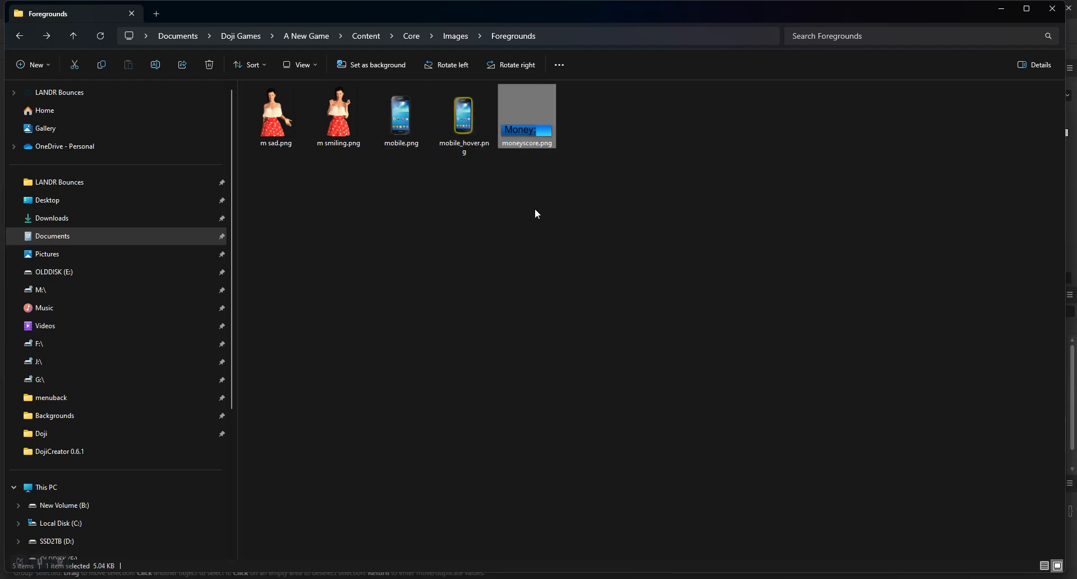
mouse_move(531, 225)
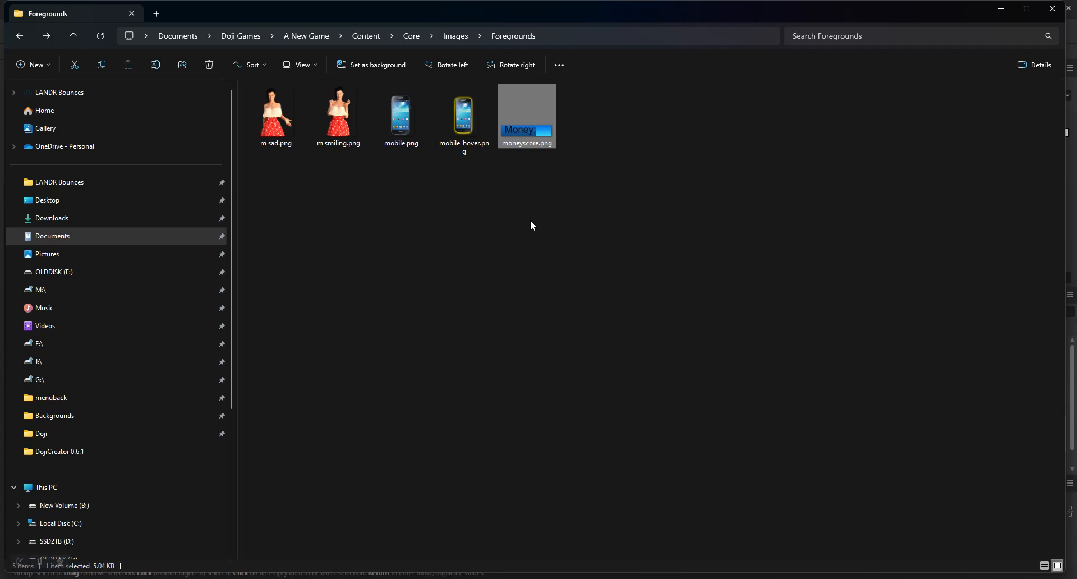
mouse_move(558, 200)
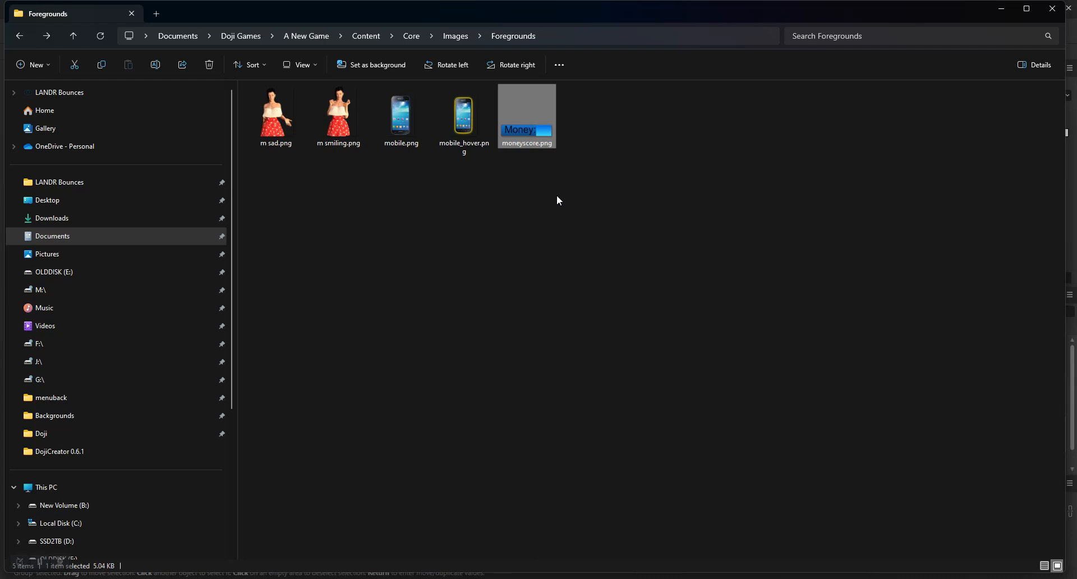
left_click(400, 113)
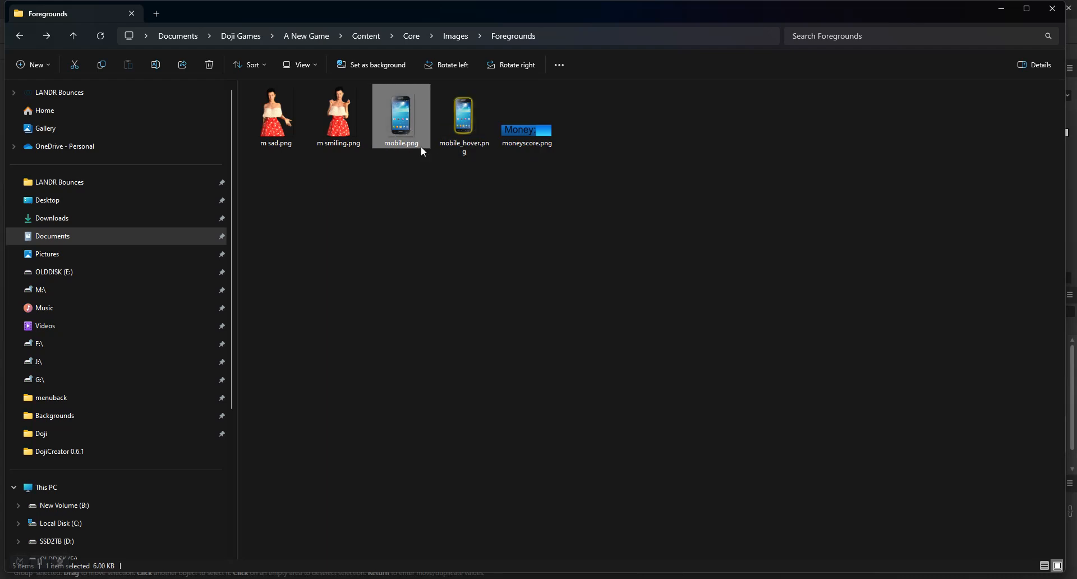
mouse_move(442, 218)
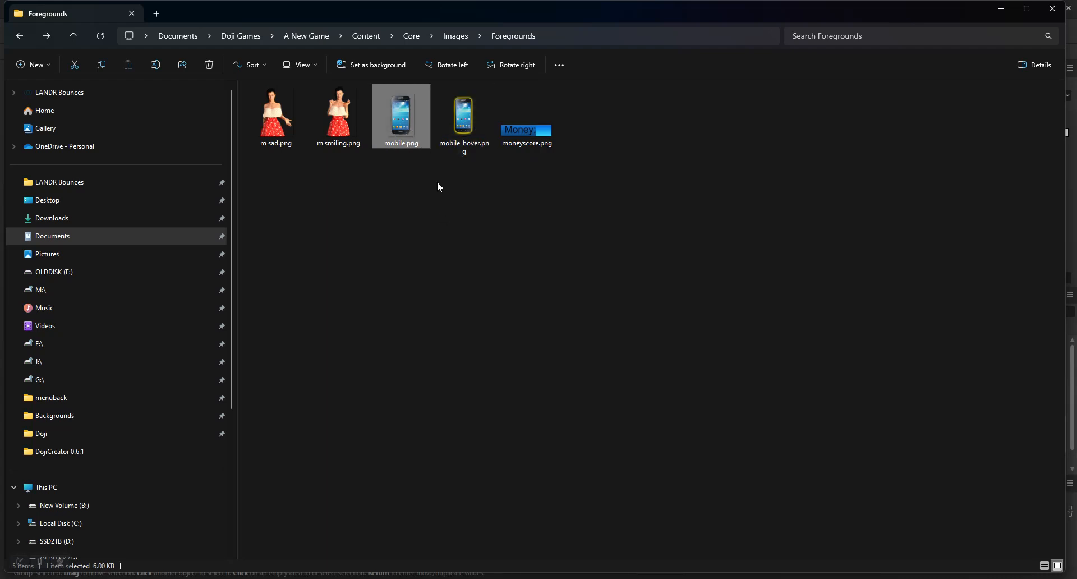
left_click(401, 143)
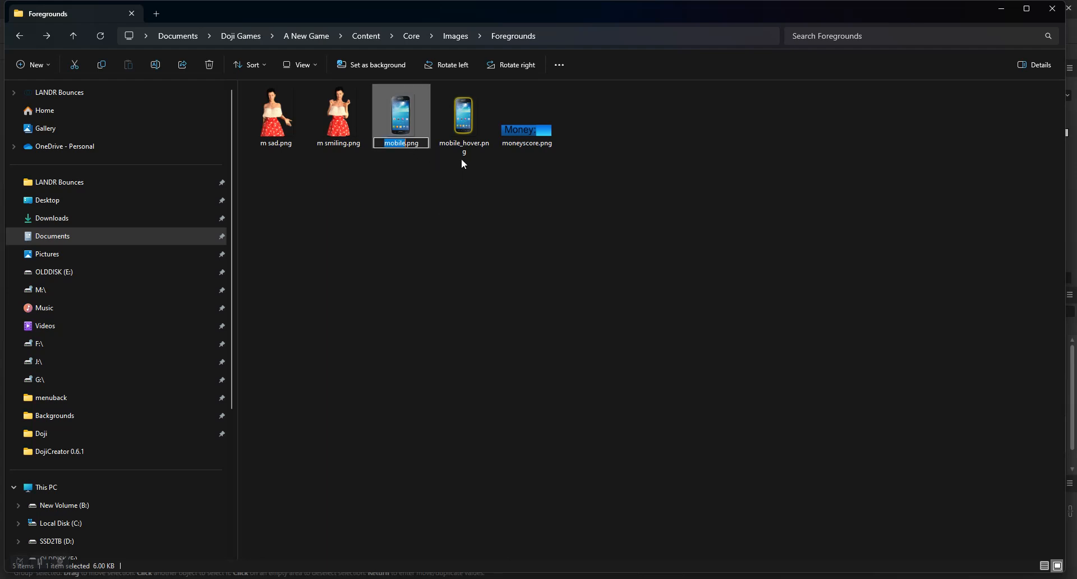
left_click(464, 114)
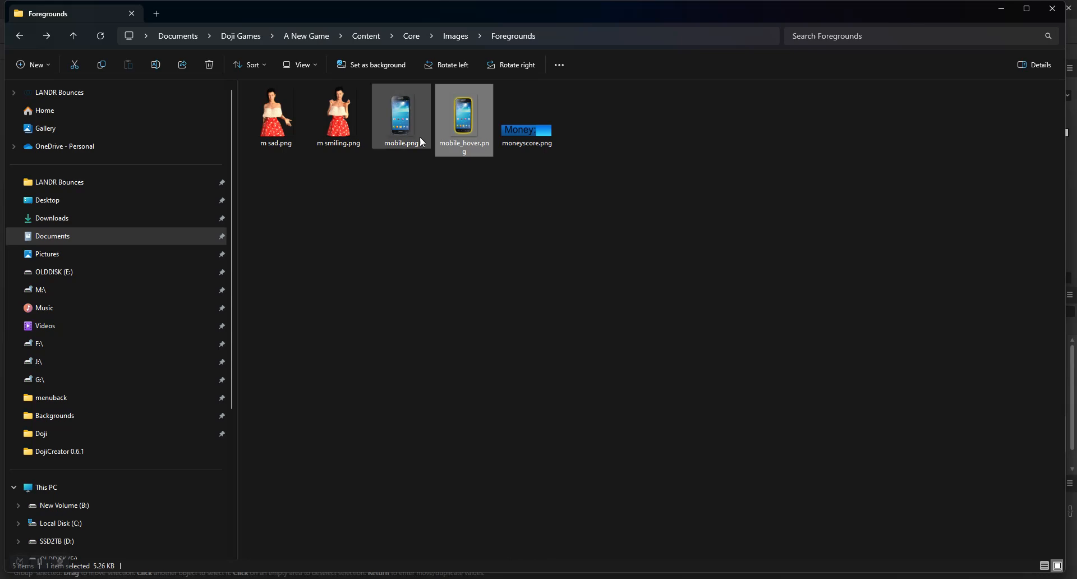
double_click(401, 113)
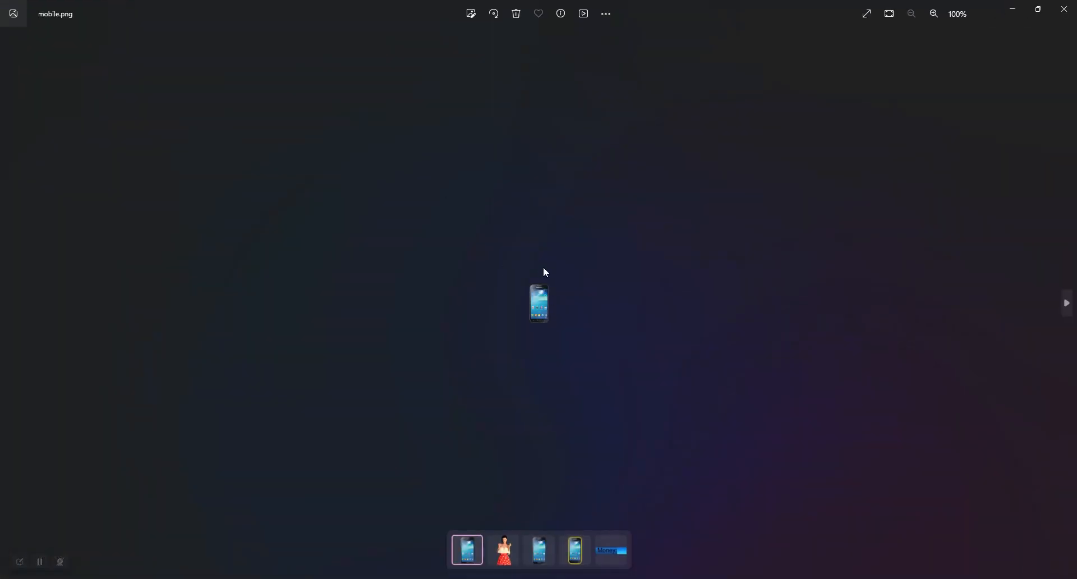
mouse_move(1064, 12)
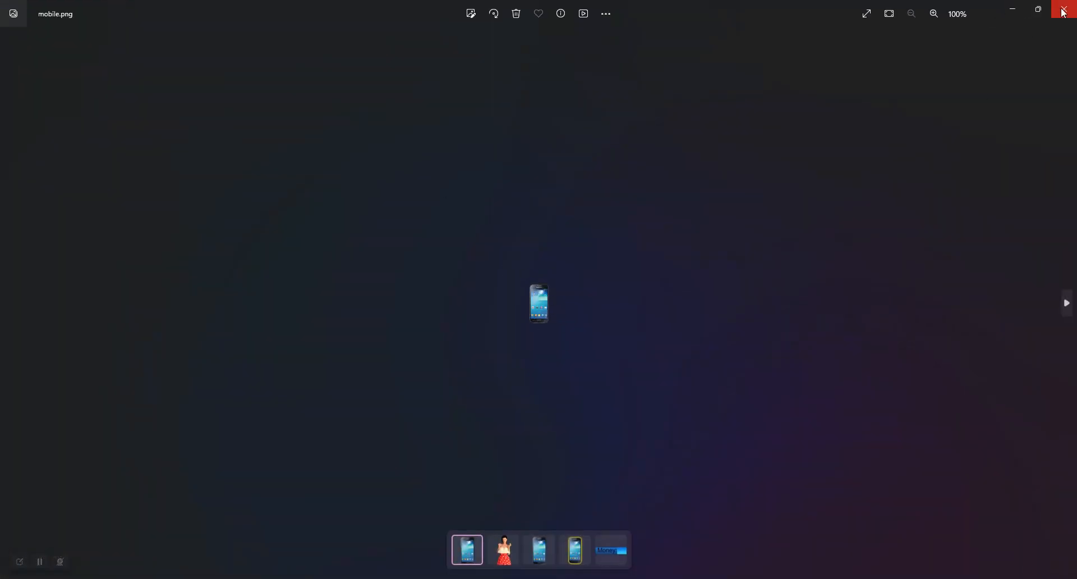
left_click(1063, 12)
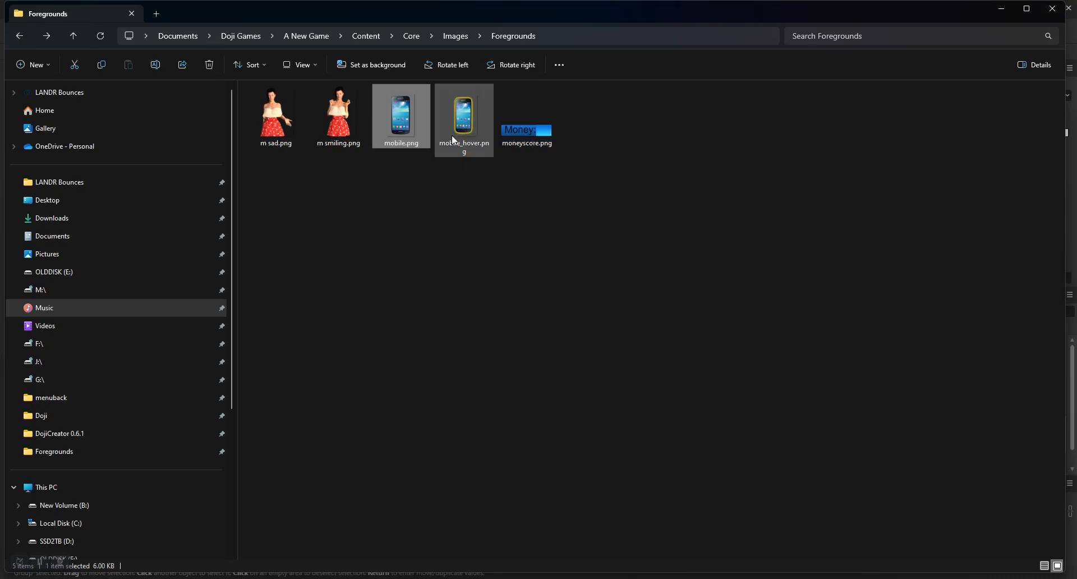
left_click(471, 184)
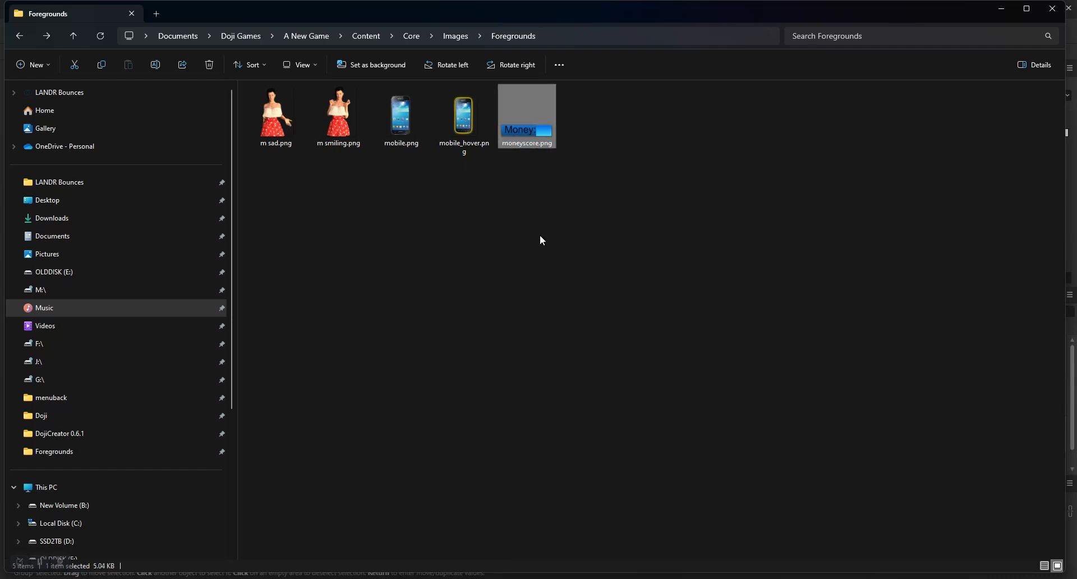
mouse_move(656, 440)
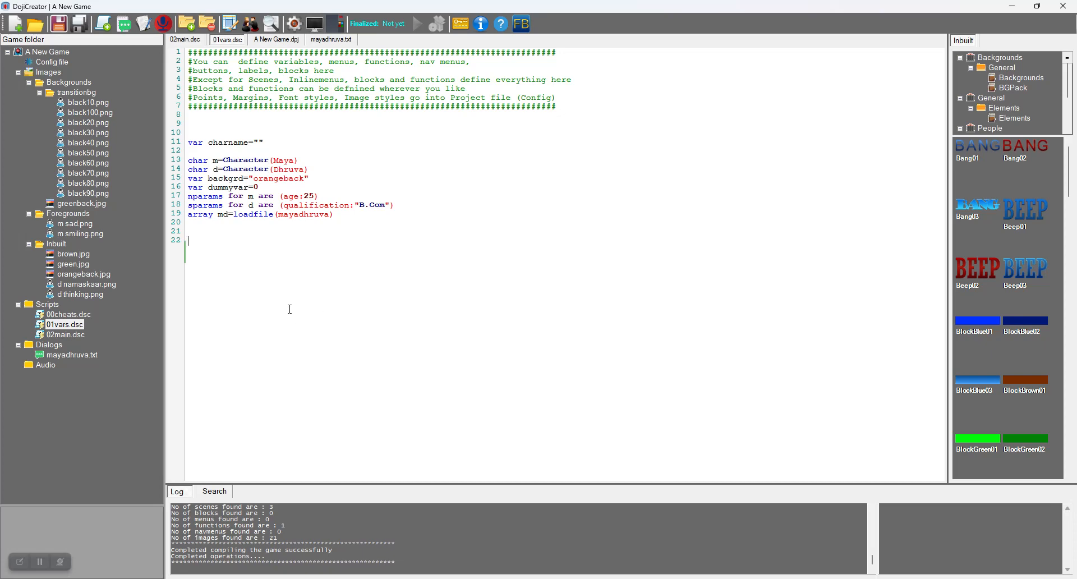
mouse_move(264, 50)
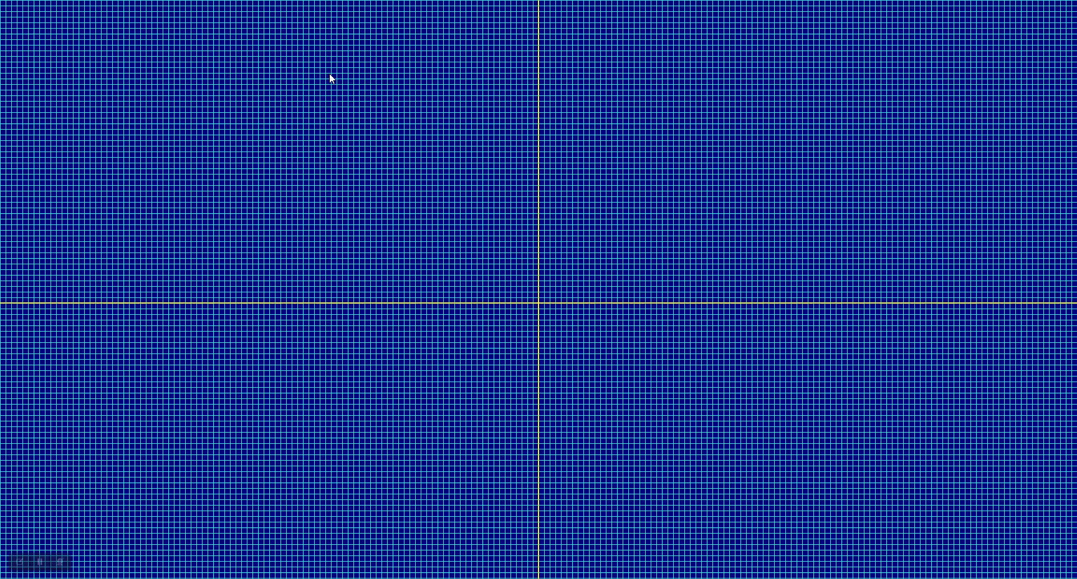
mouse_move(973, 60)
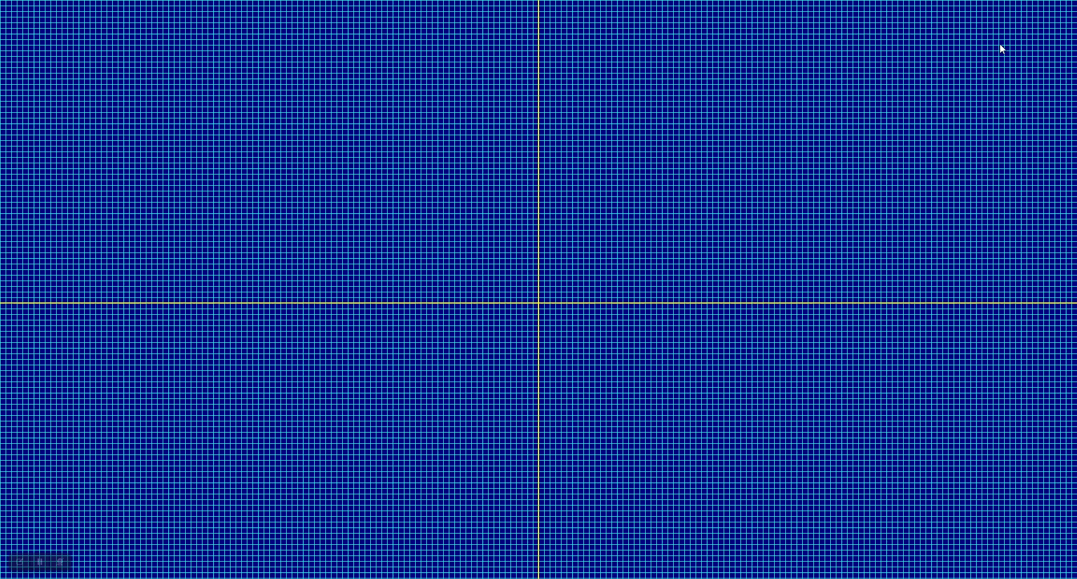
mouse_move(1013, 59)
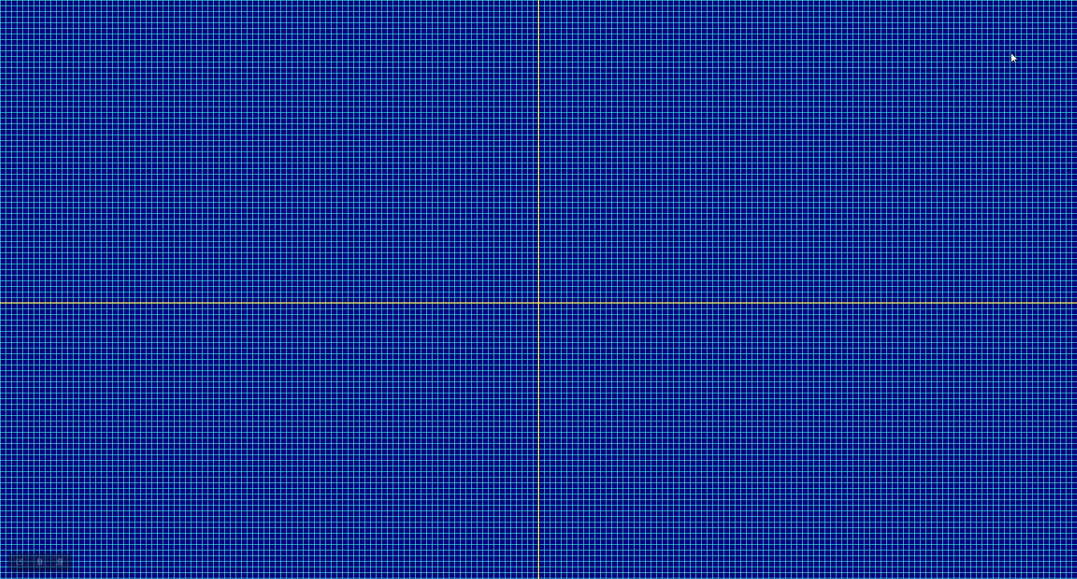
mouse_move(1071, 29)
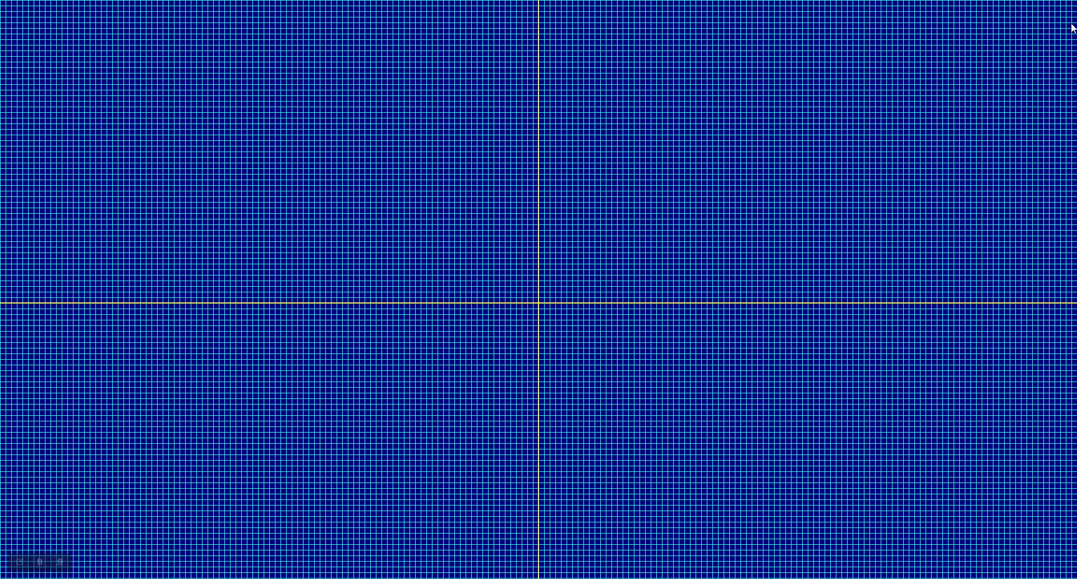
mouse_move(1000, 27)
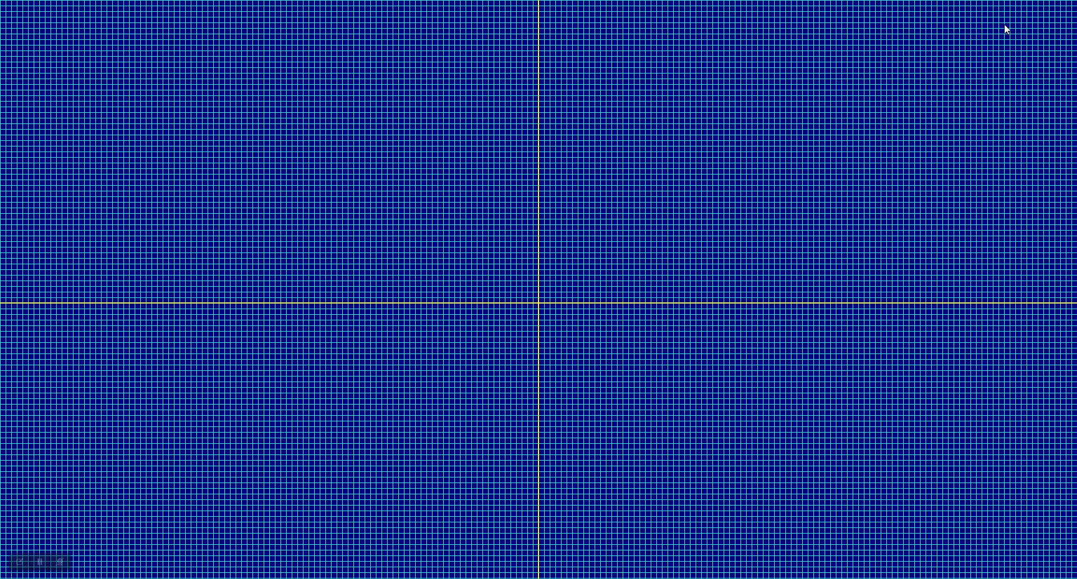
mouse_move(1021, 28)
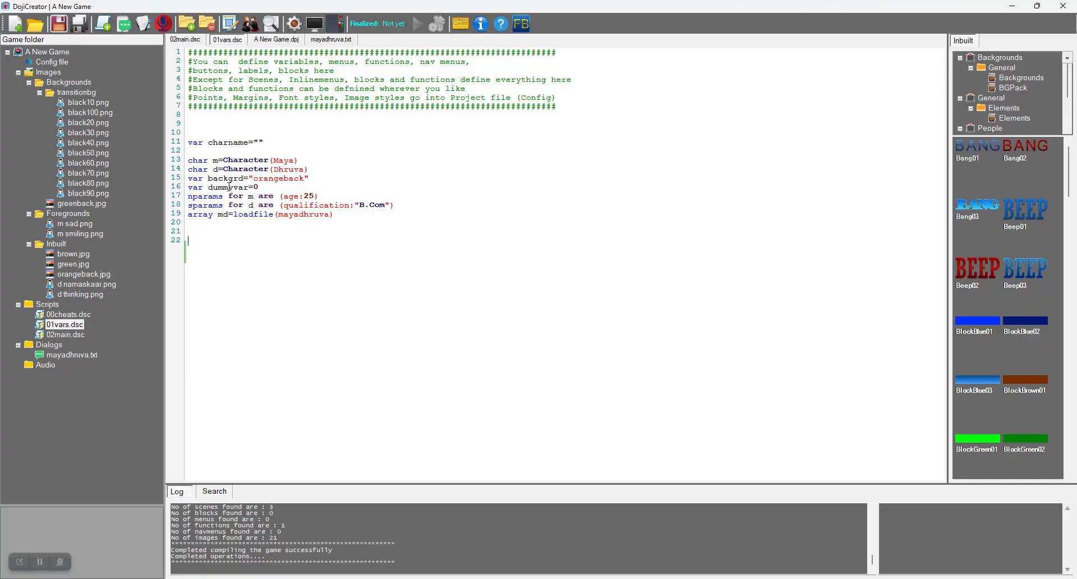
- Add 'point mobileloc=(1800,50)' to the config file, then return to 01vars.dsc
left_click(50, 61)
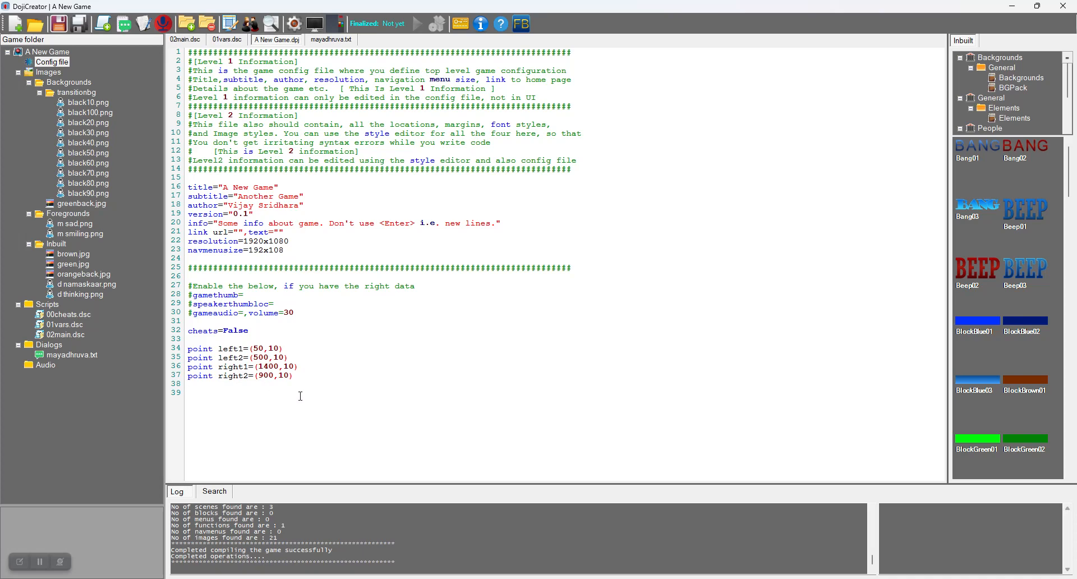
type("point mobile")
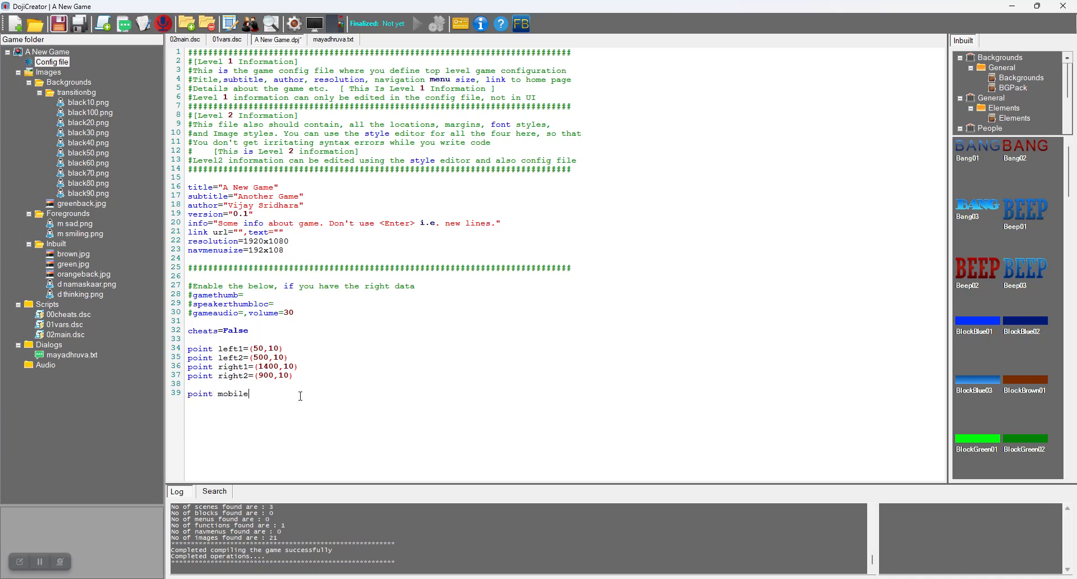
type("loc=")
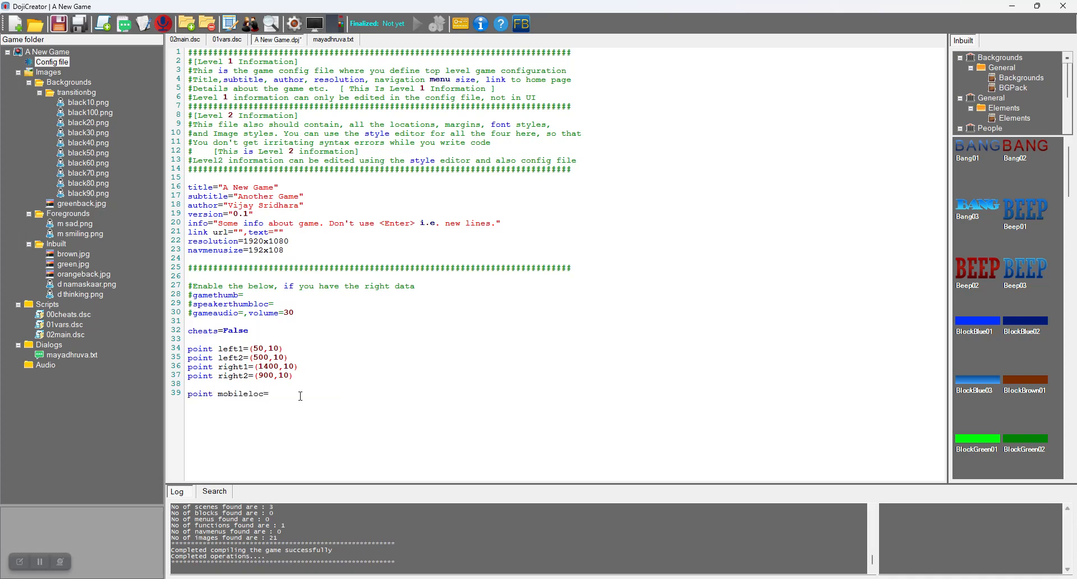
type("(1800,")
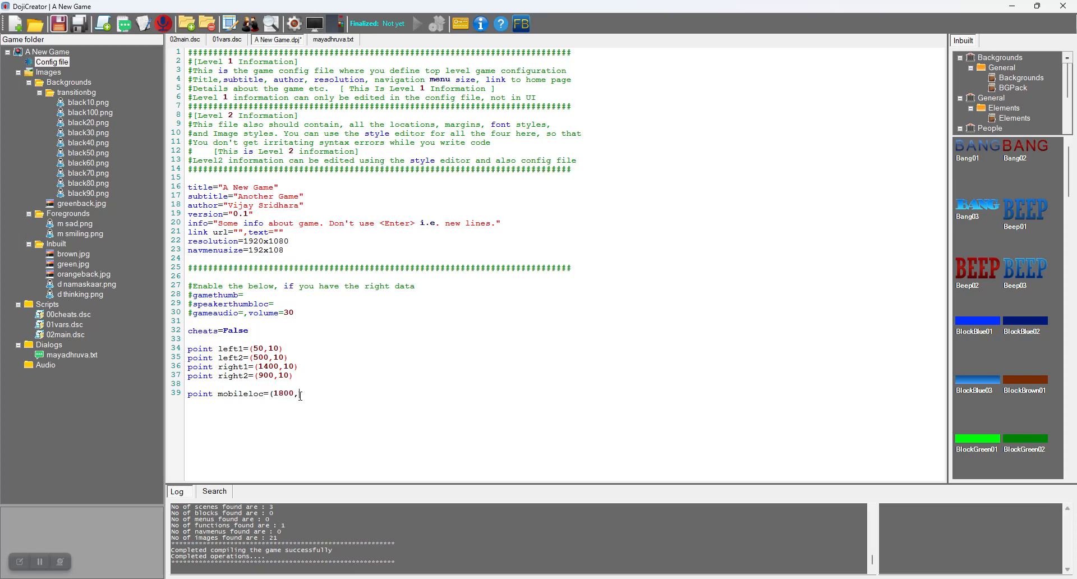
type("50)")
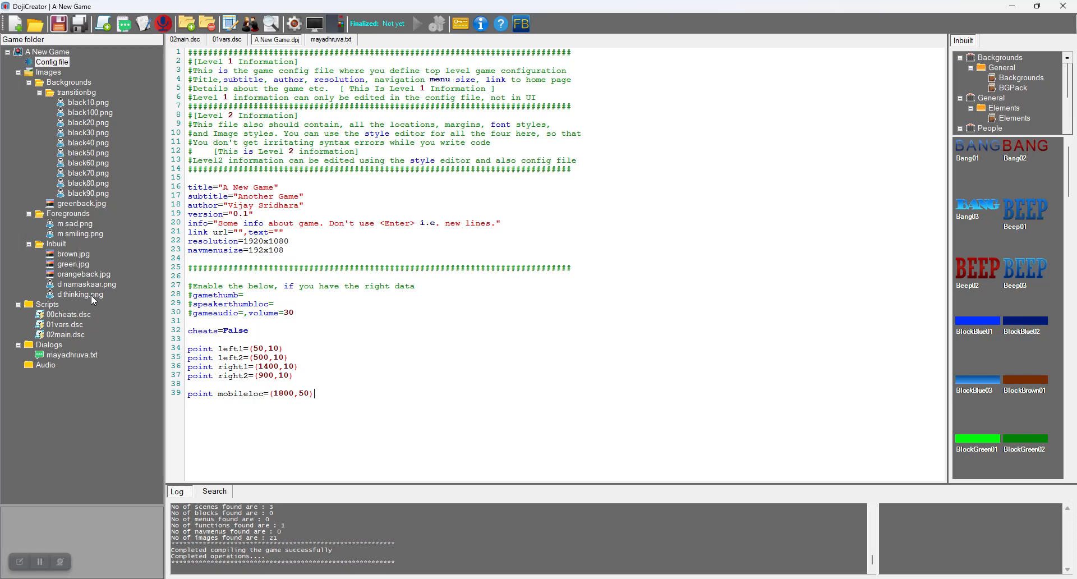
left_click(227, 40)
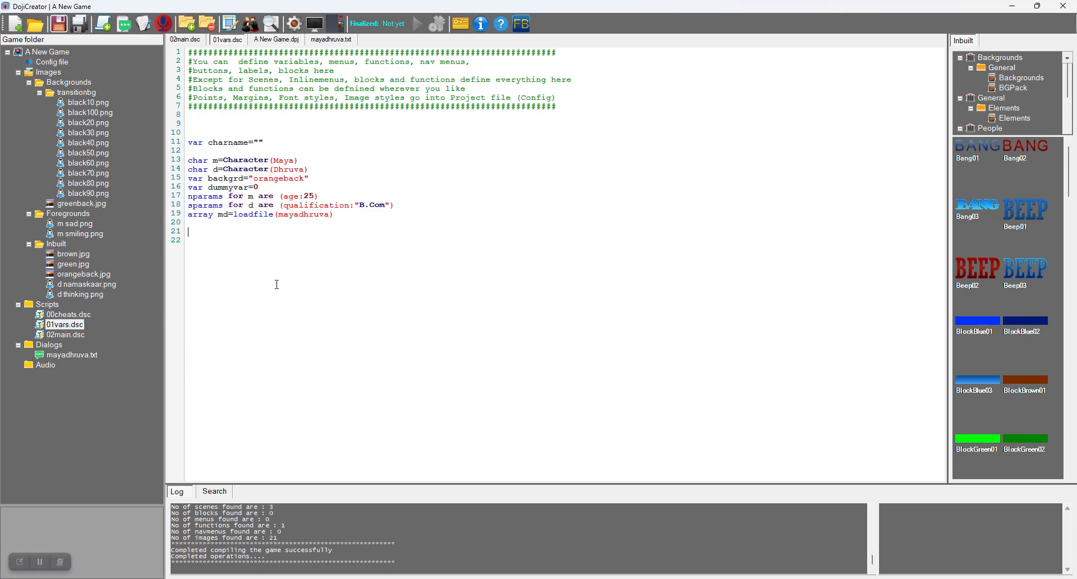
- Define button butmobile with image mobile, func bringscore and loc mobileloc
type("butt")
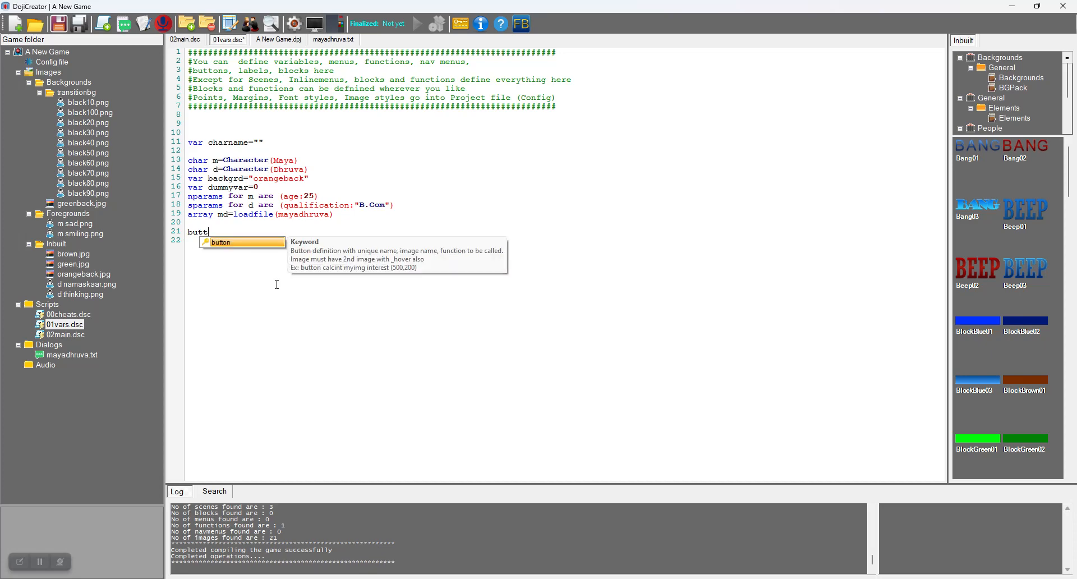
key("Tab")
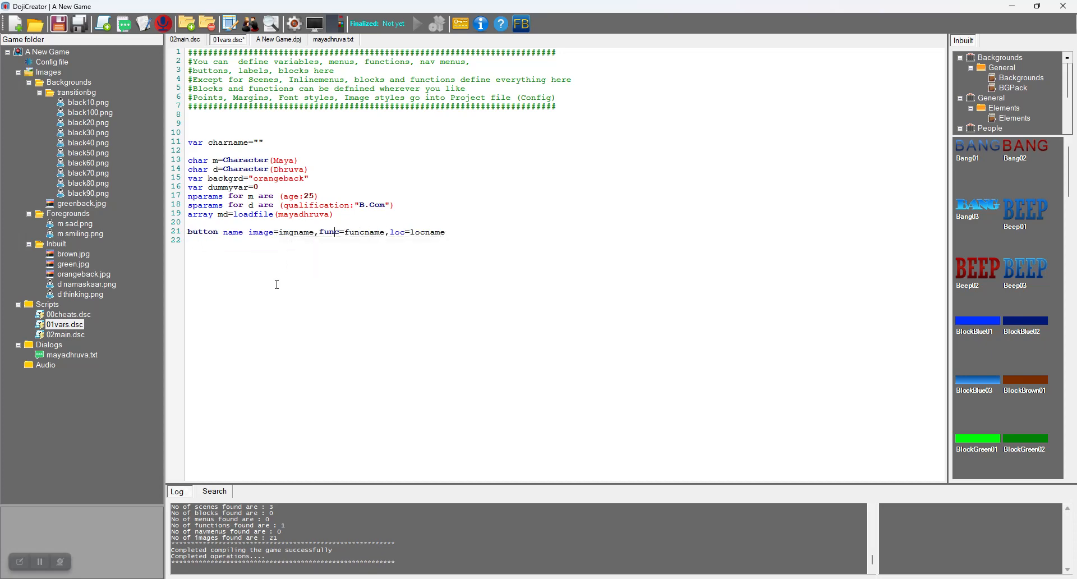
type("b")
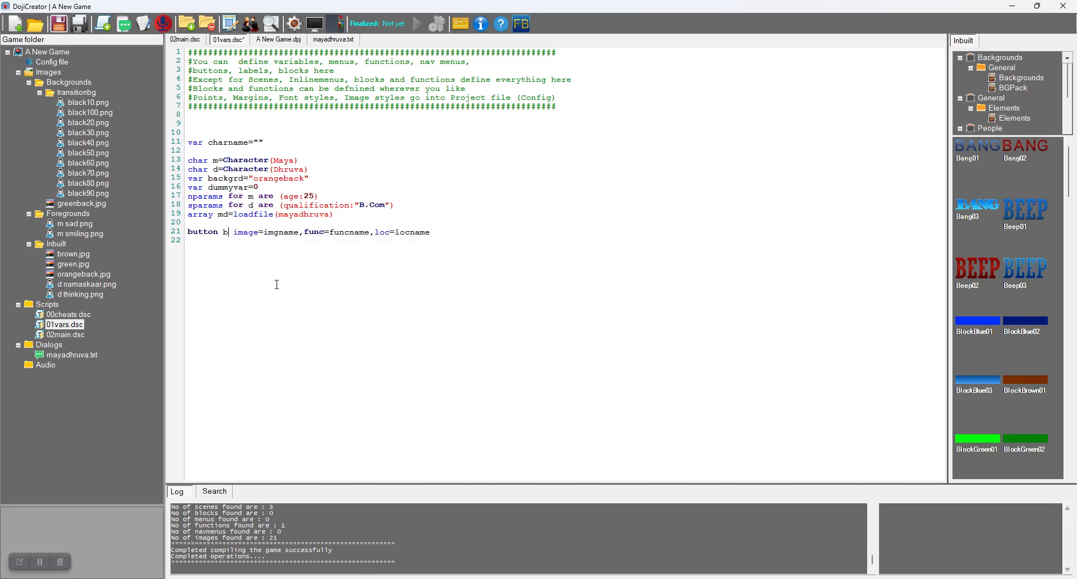
type("utmobile")
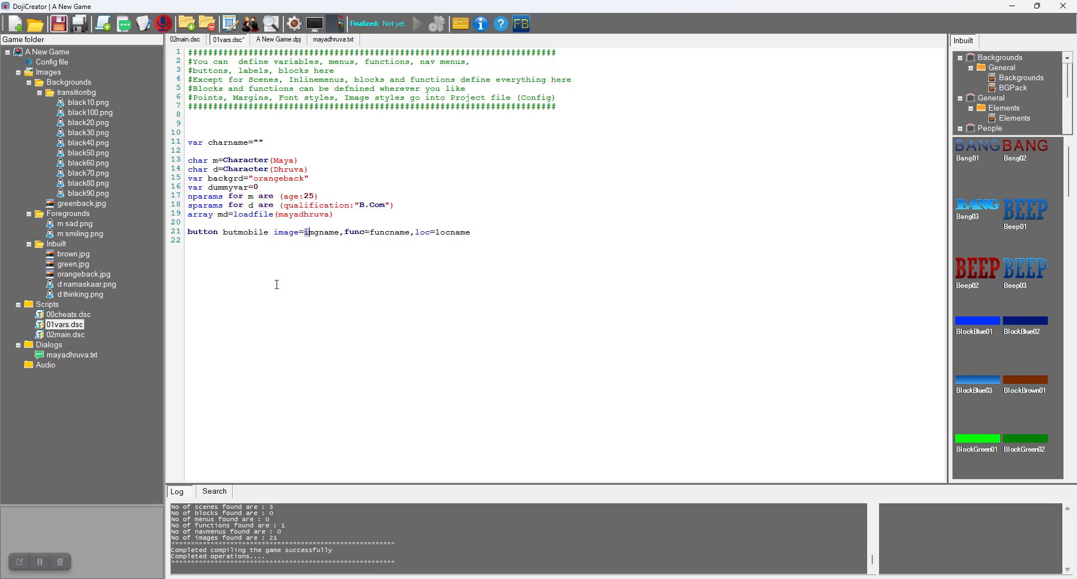
double_click(321, 232)
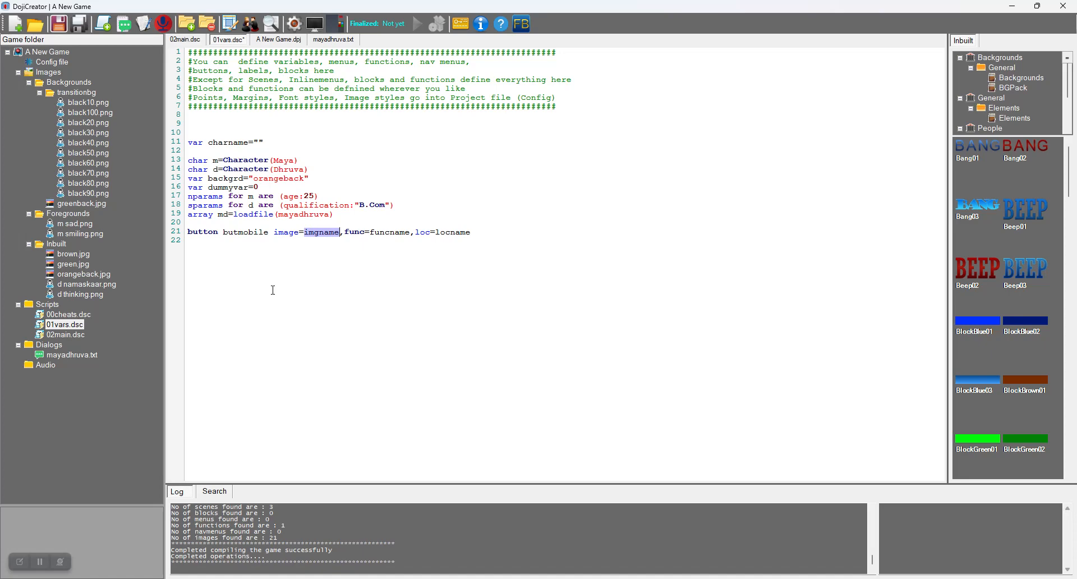
type("mobile")
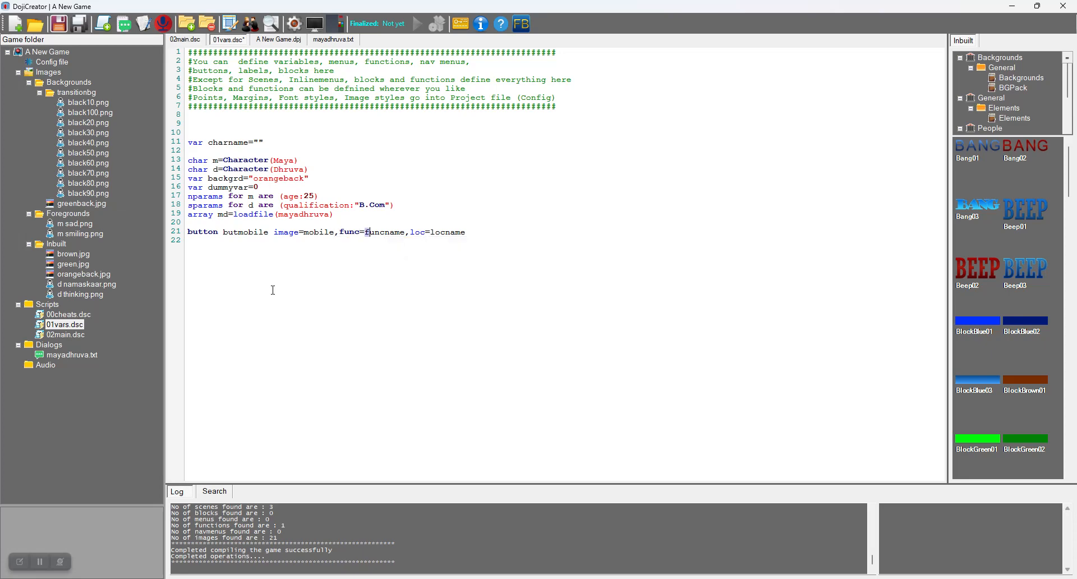
double_click(385, 232)
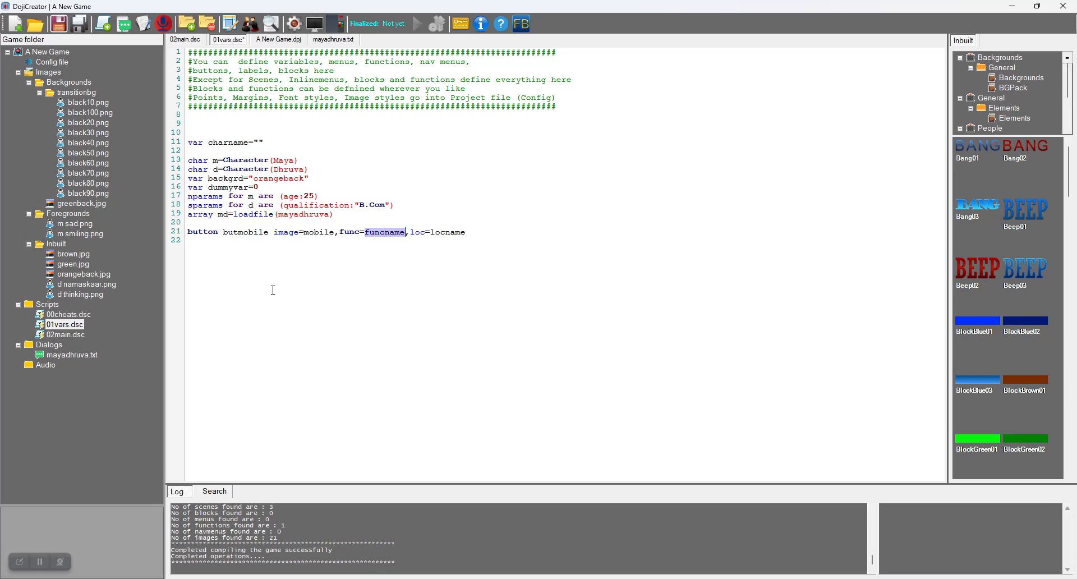
type("brig")
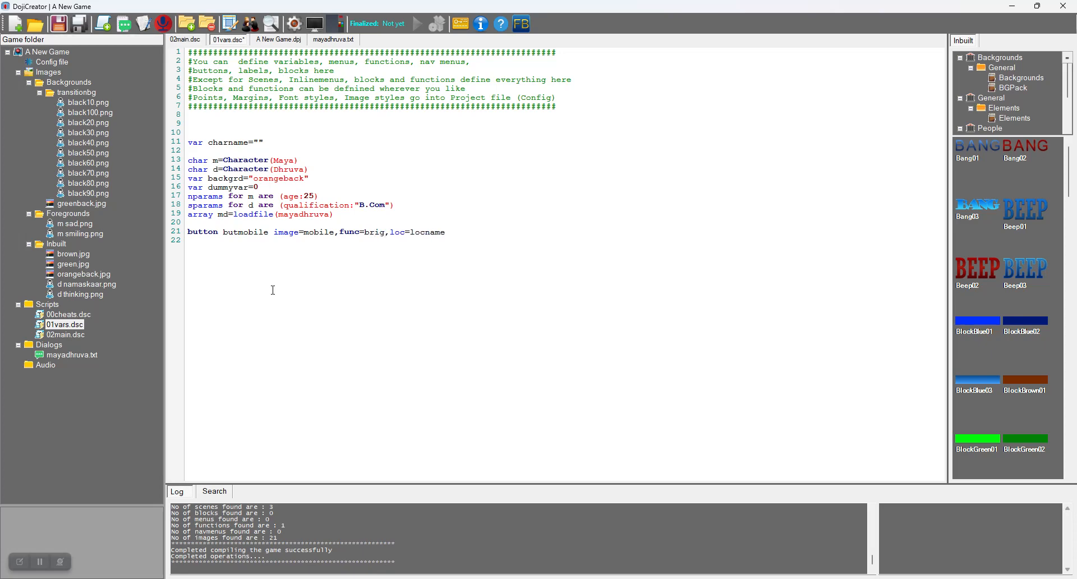
type("core")
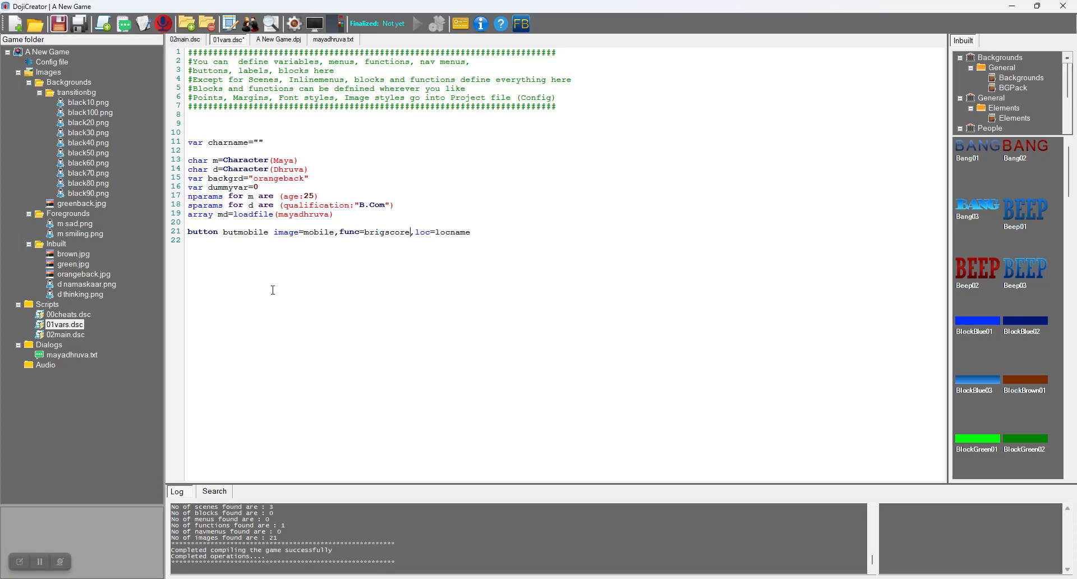
key("Backspace")
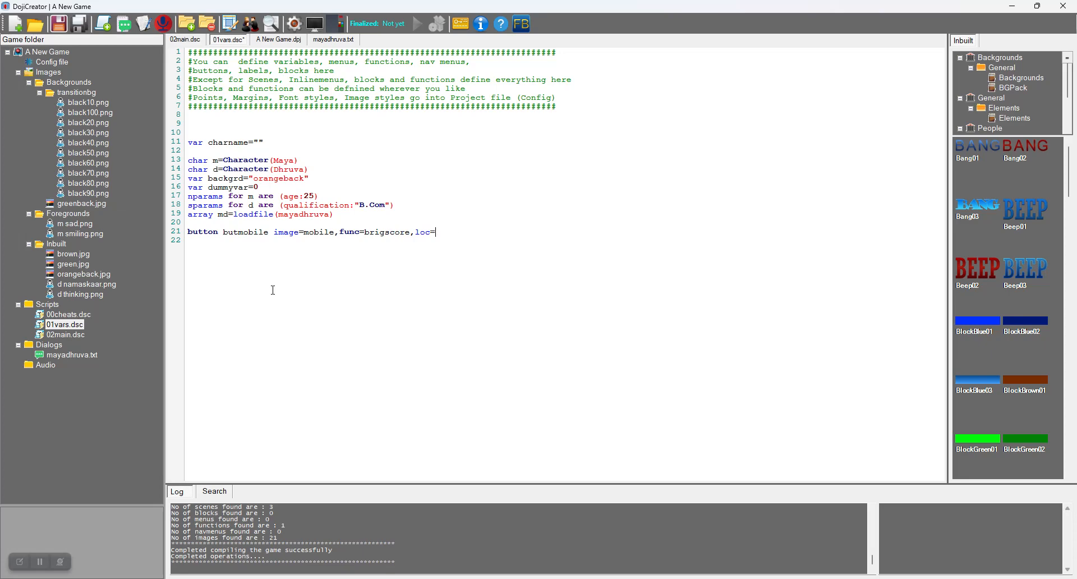
type("mobileloc")
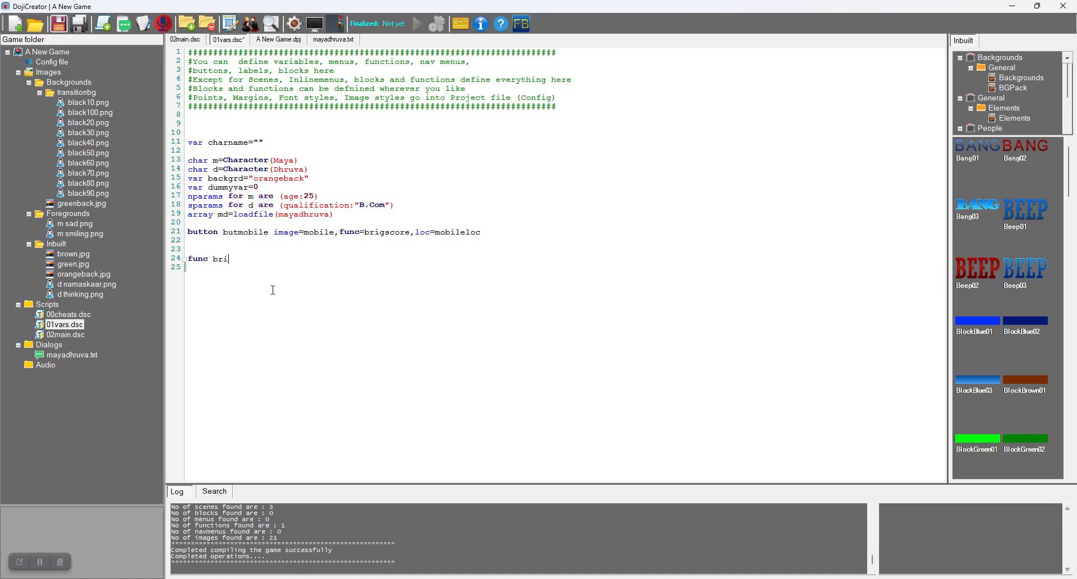
- Add a bringscore function that does 'goto showscore'
type("ngmsc")
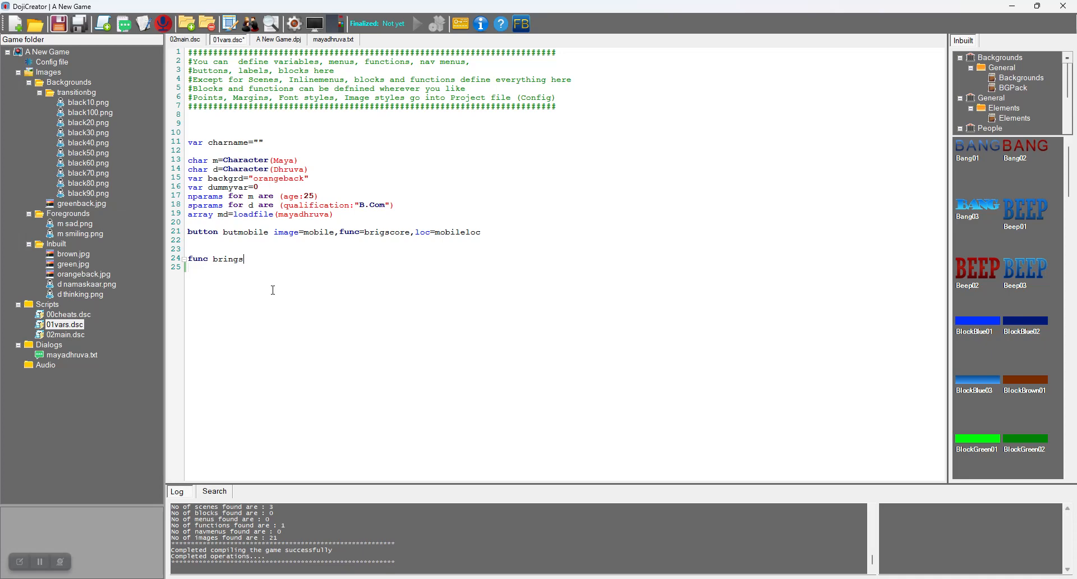
type("core")
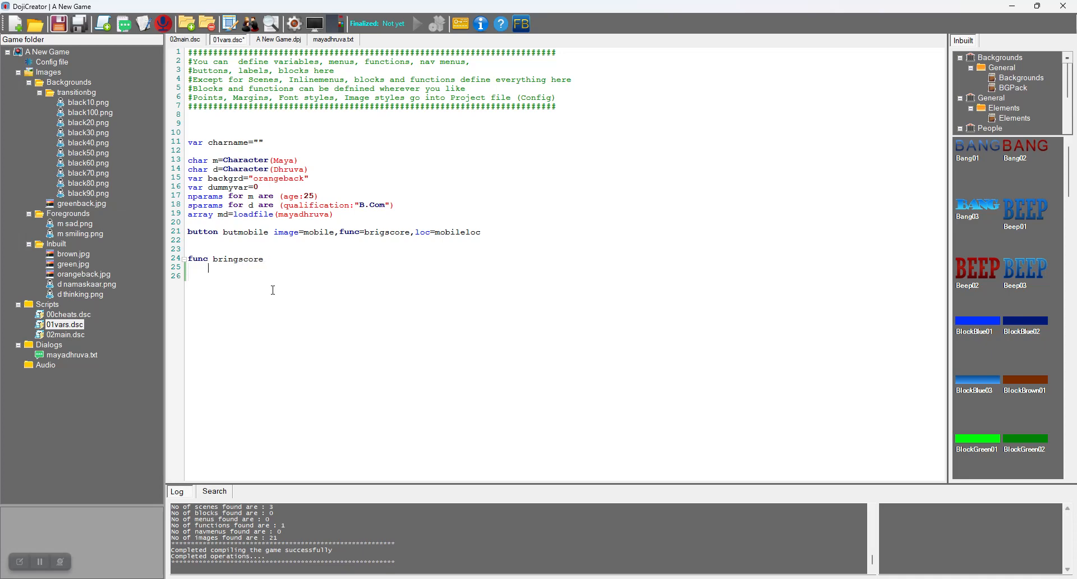
type("goto")
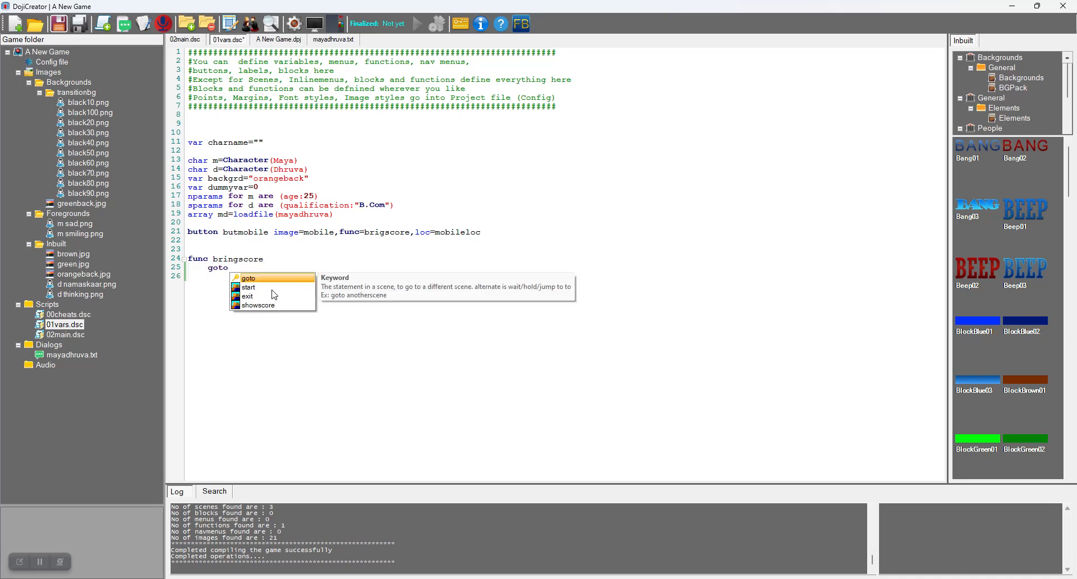
type("ssh")
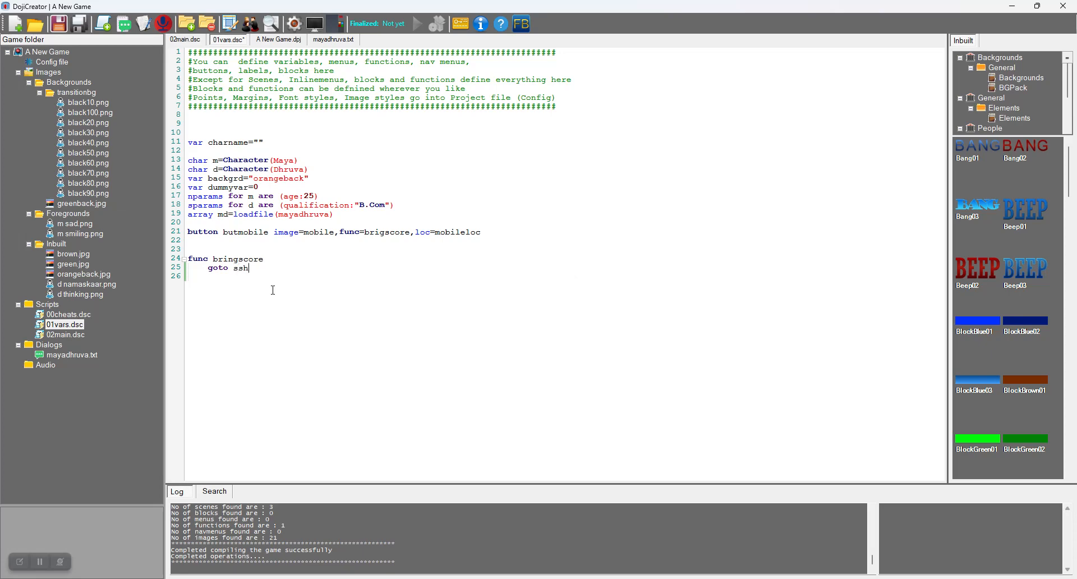
type("howscore")
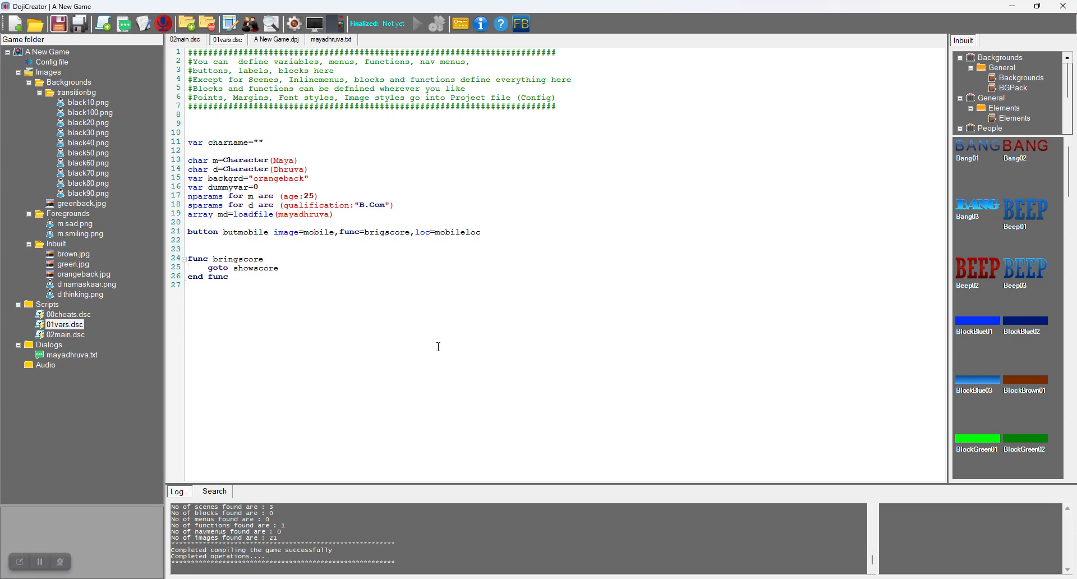
left_click(387, 232)
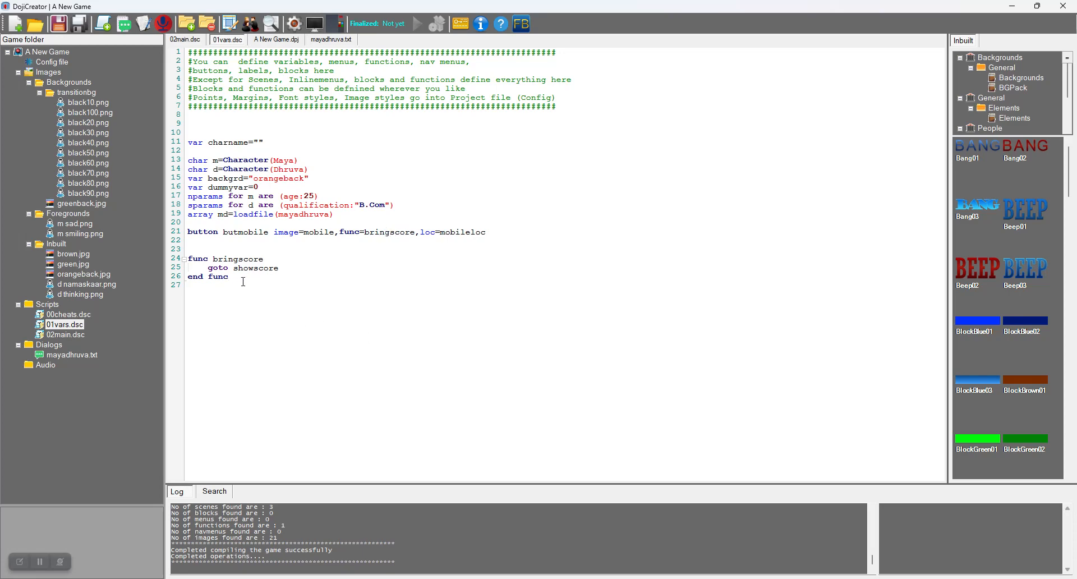
left_click_drag(187, 258, 230, 277)
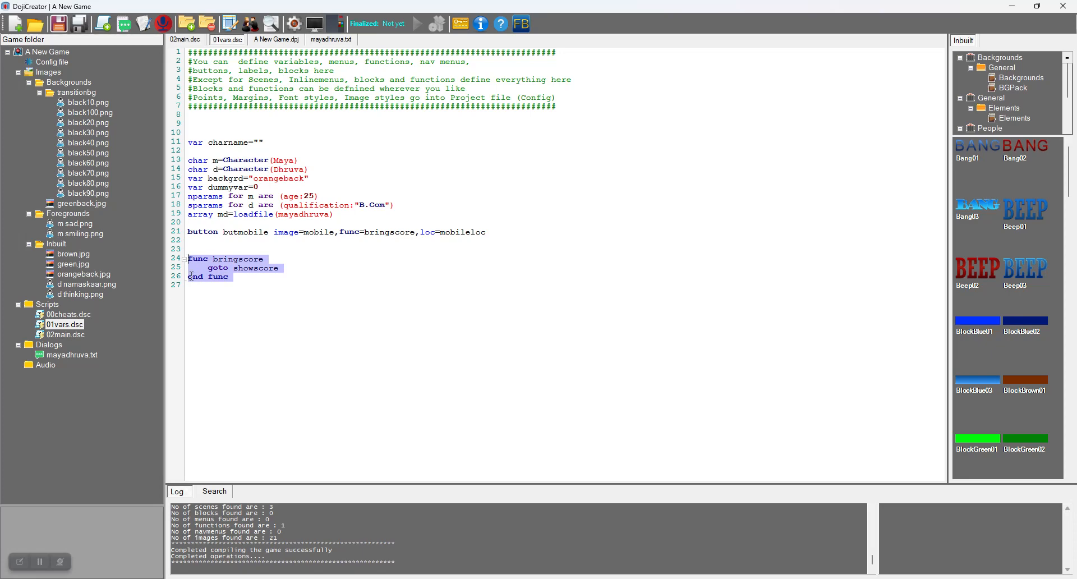
left_click(64, 335)
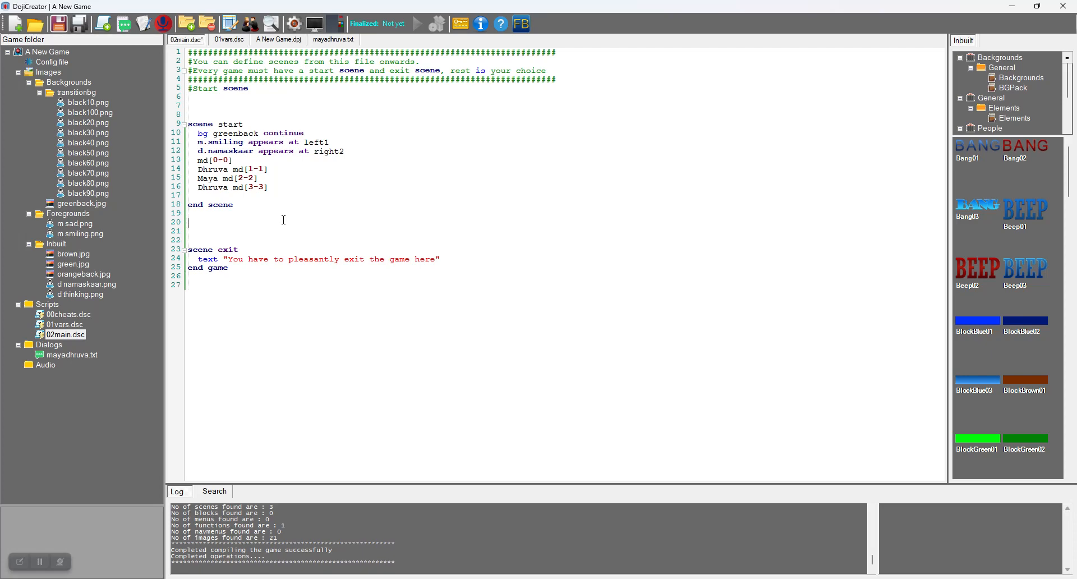
- Remove the start scene's character lines and add scene showscore with a greenback background
left_click_drag(191, 159, 273, 191)
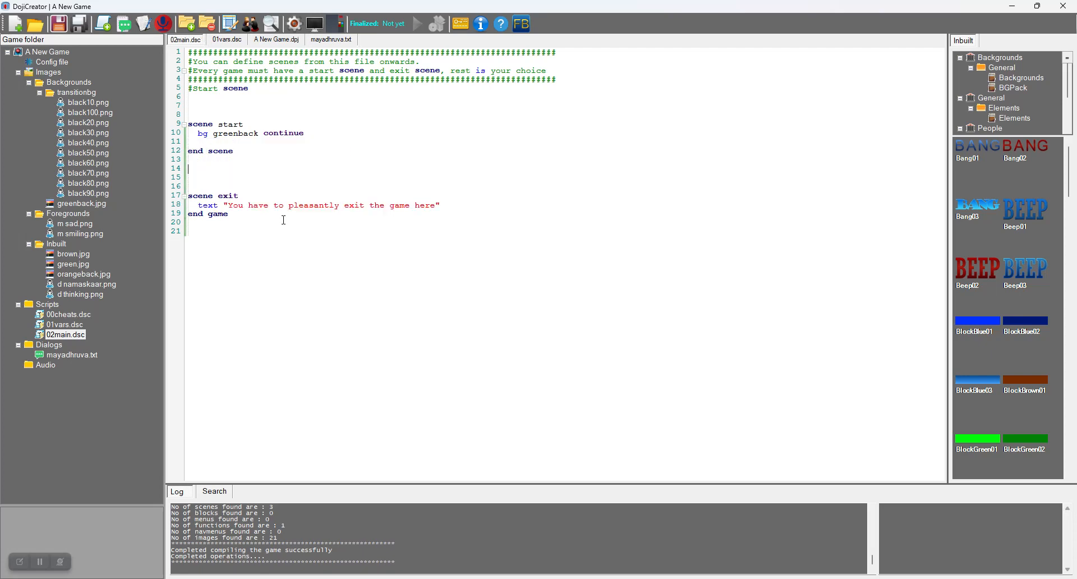
type("s")
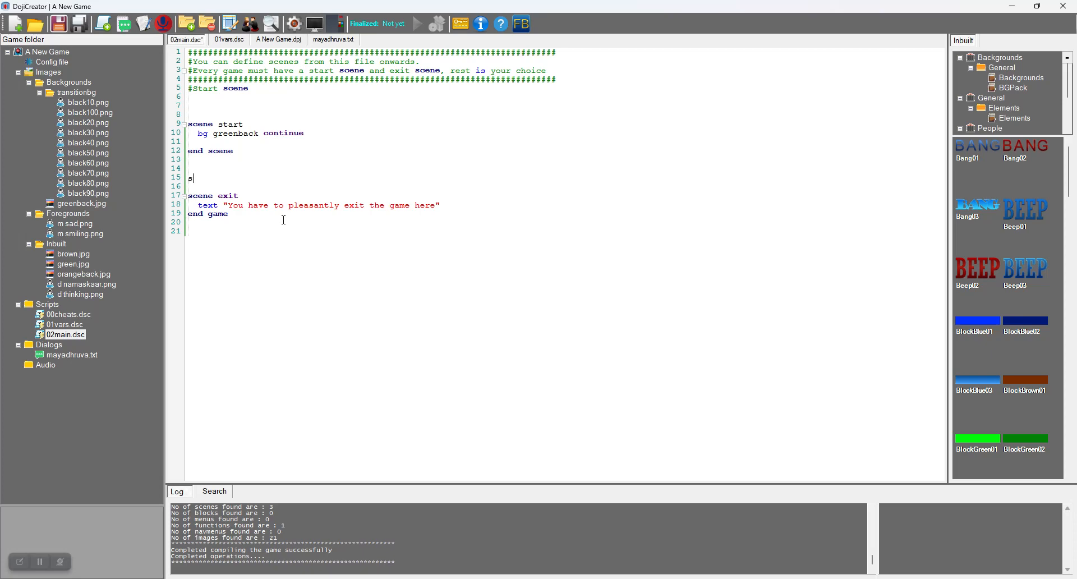
type("cene show")
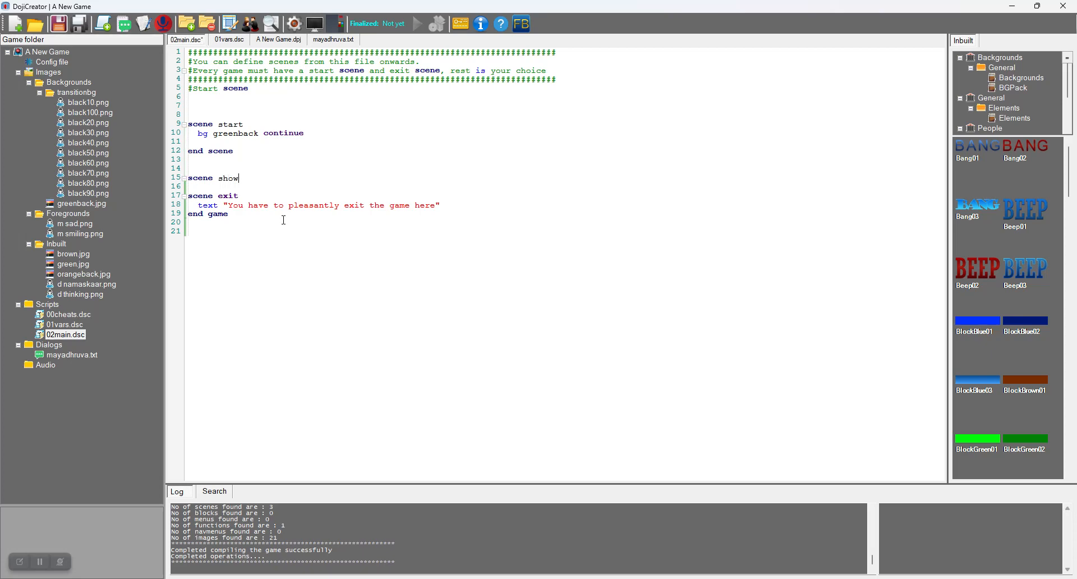
type("score")
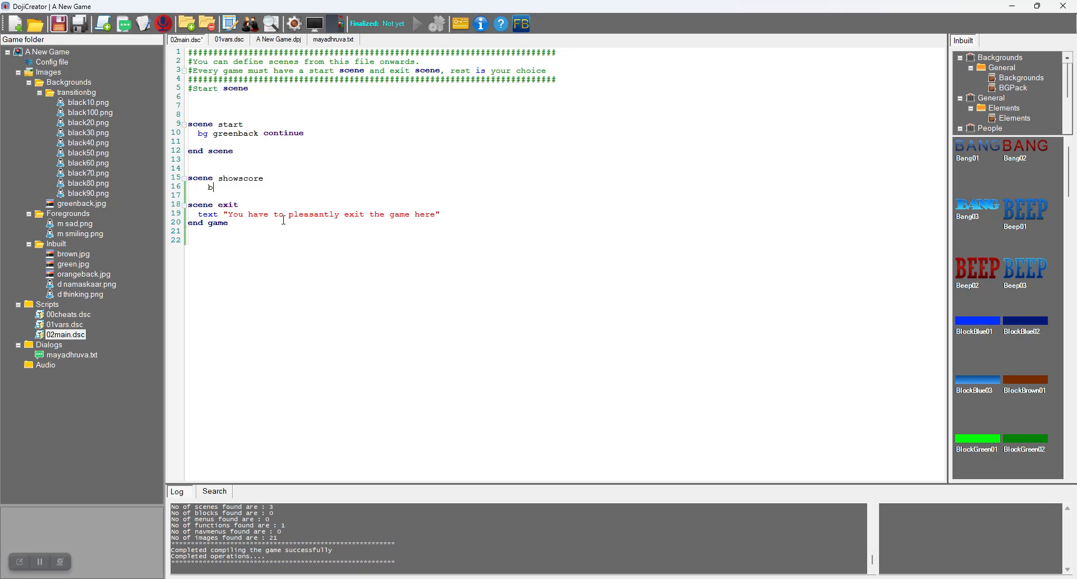
type("back continue")
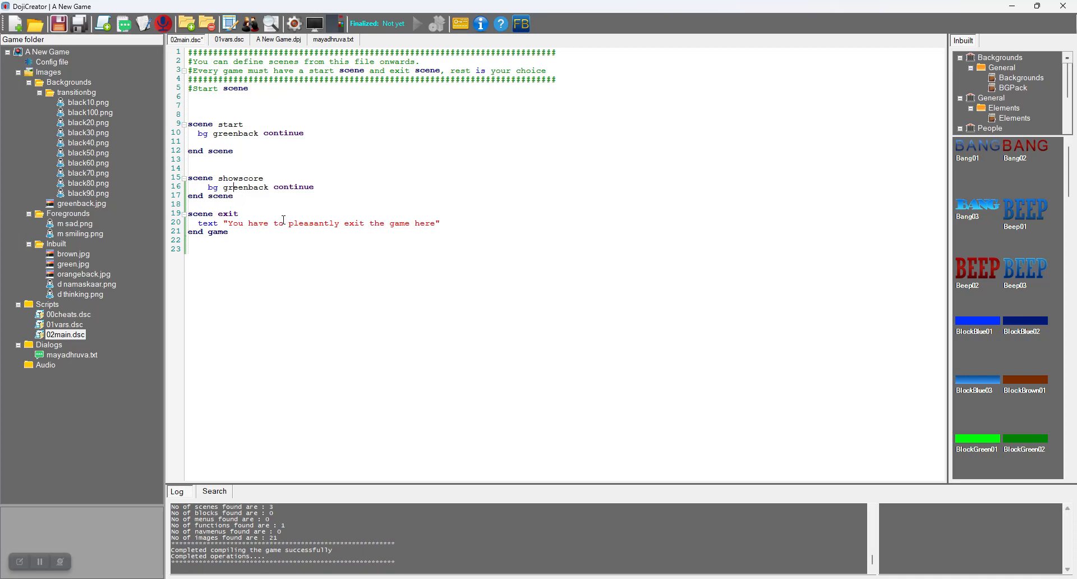
- Add the text line "This scene shows score" to the showscore scene
type("t")
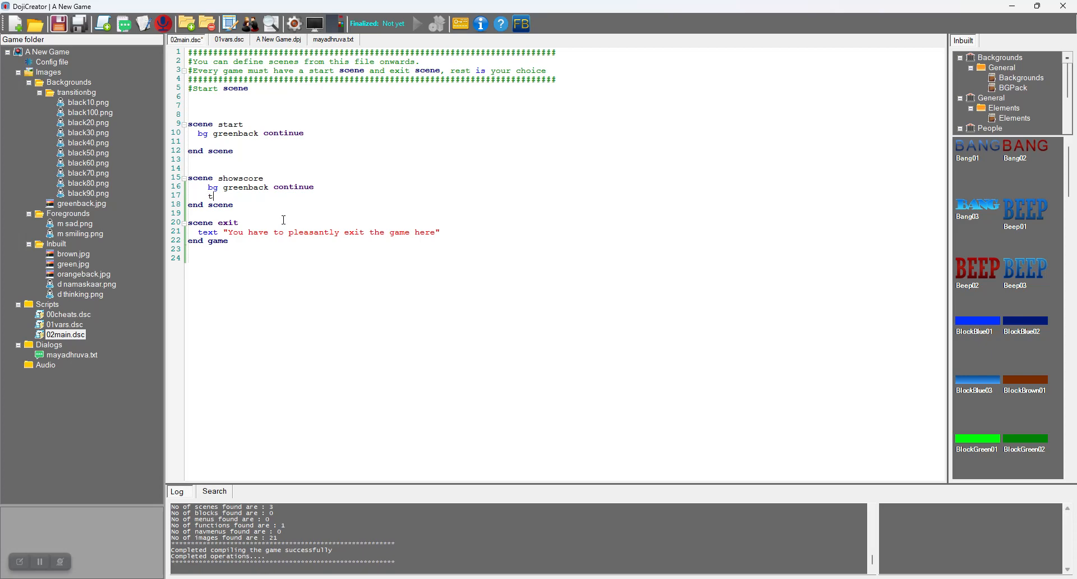
type("ext")
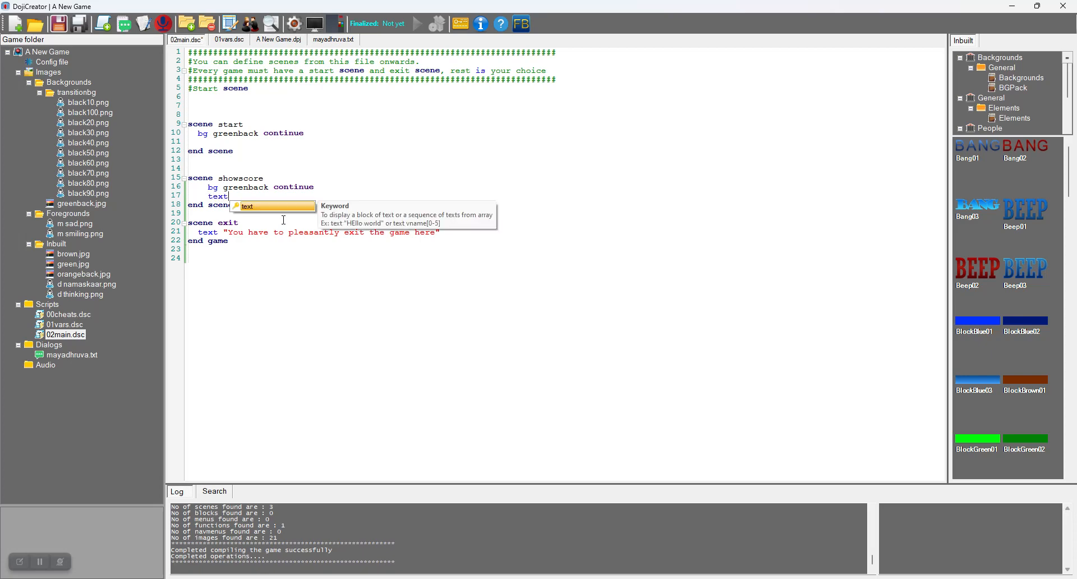
type("\"This")
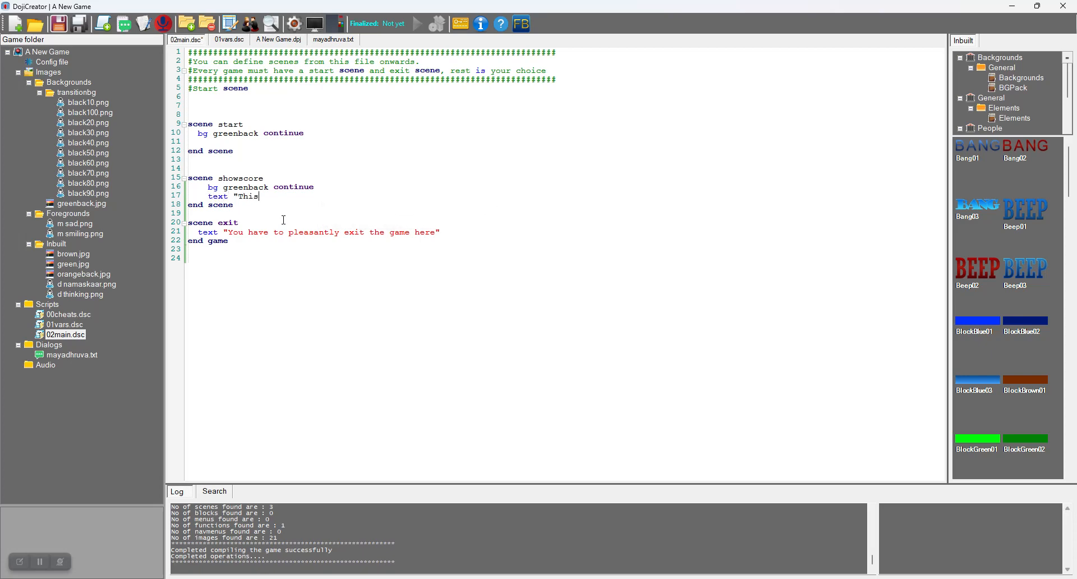
type("scene shows")
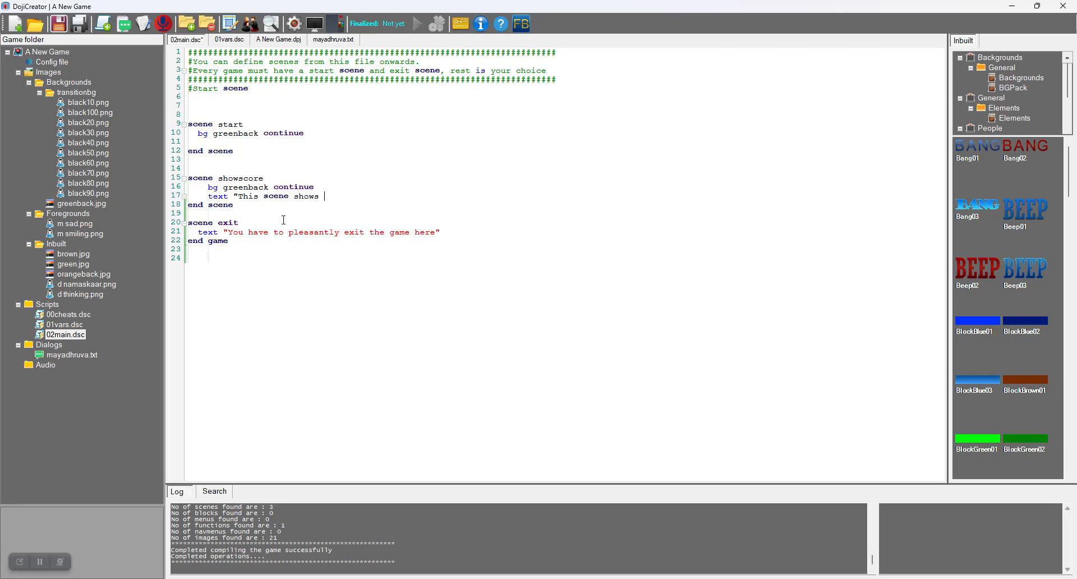
type("score\"")
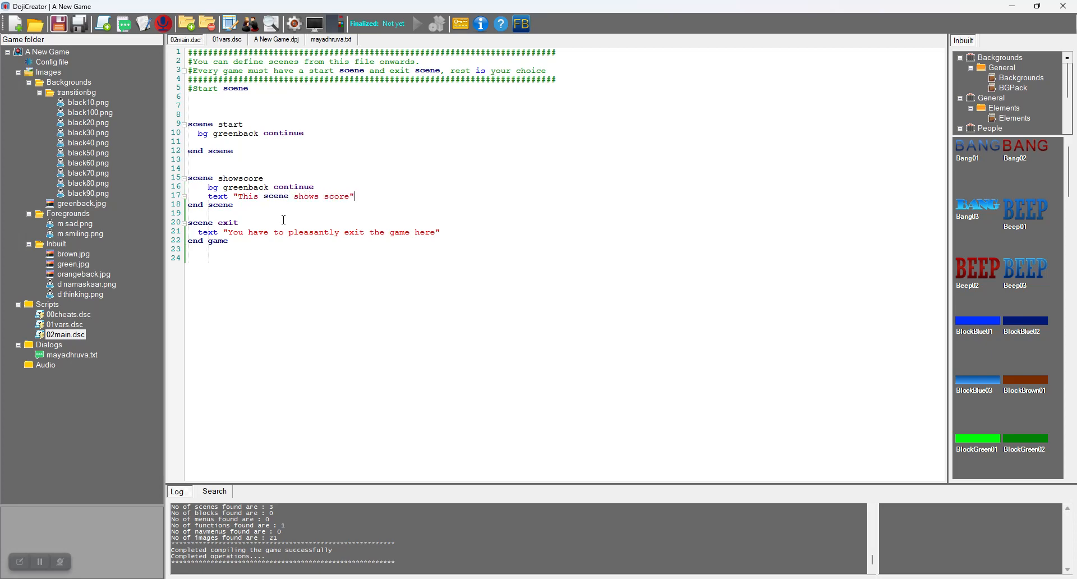
mouse_move(84, 330)
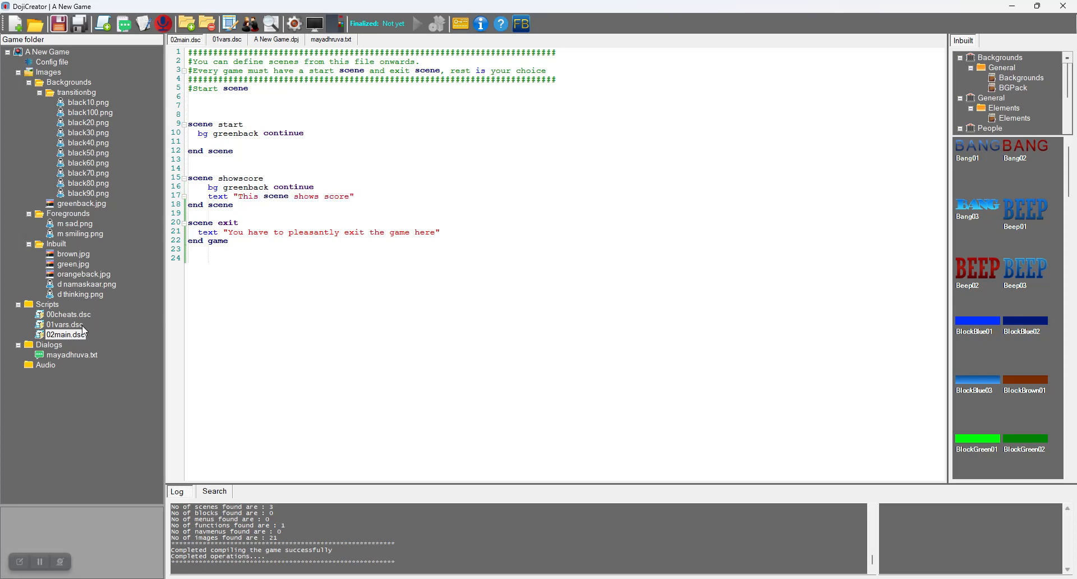
mouse_move(85, 275)
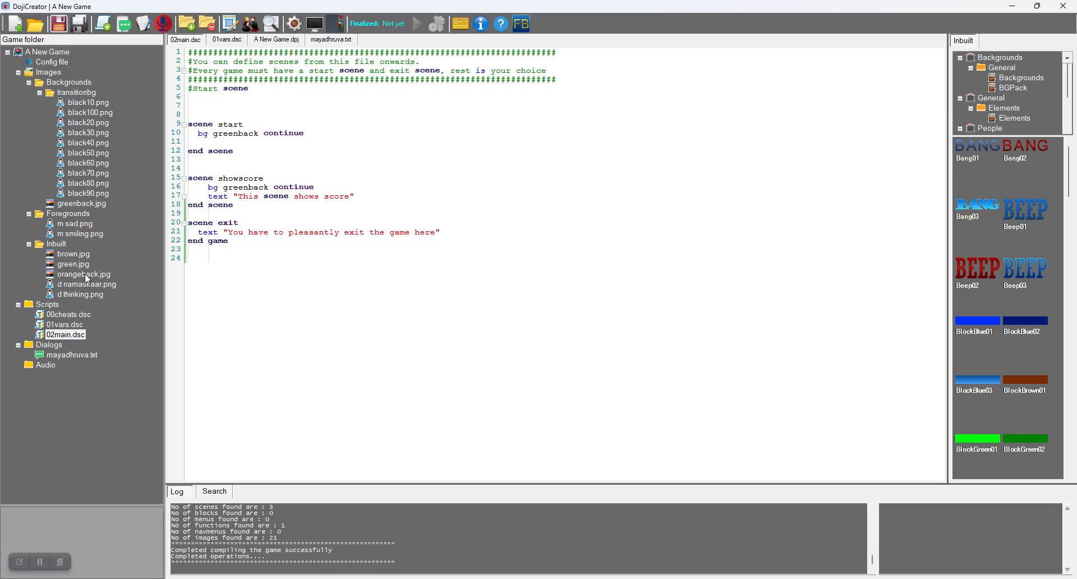
- Switch to 01vars.dsc and review the butmobile button line and its showscore jump
left_click(227, 40)
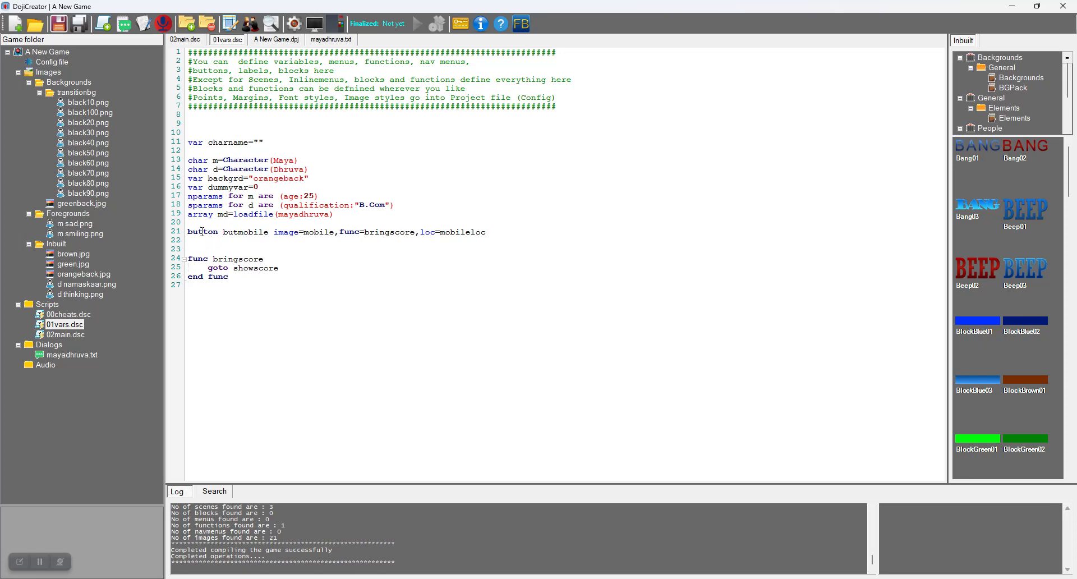
double_click(471, 232)
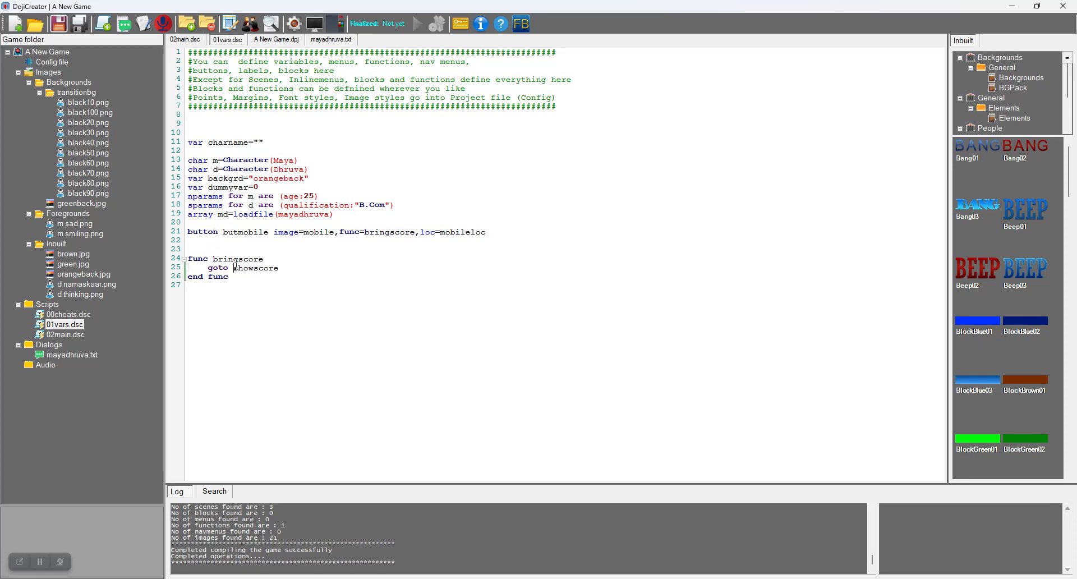
double_click(217, 276)
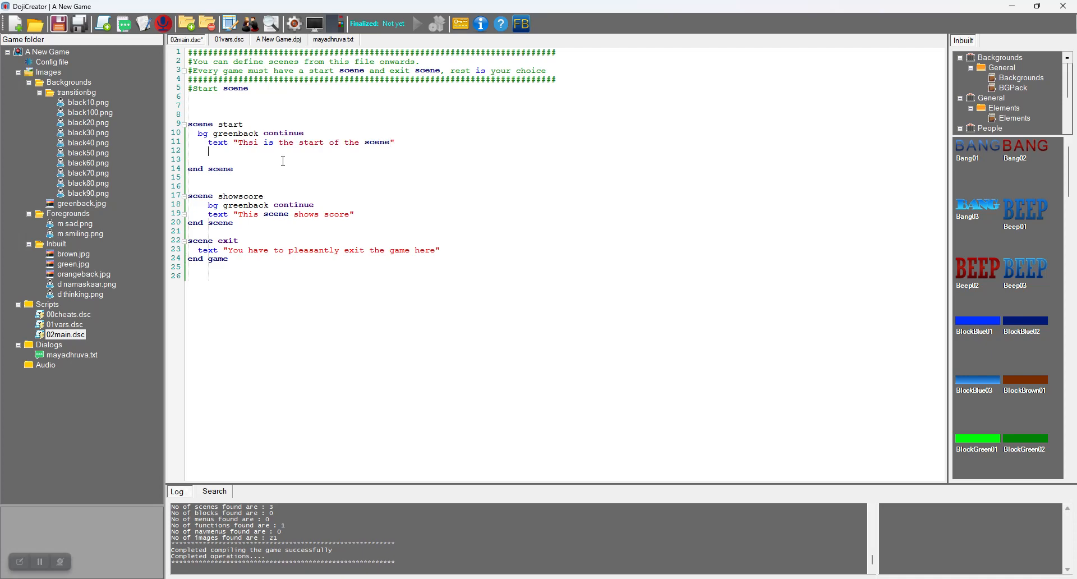
- Add 'showbutton butmobile' and 'wait dummy' lines to the start scene
key("enter")
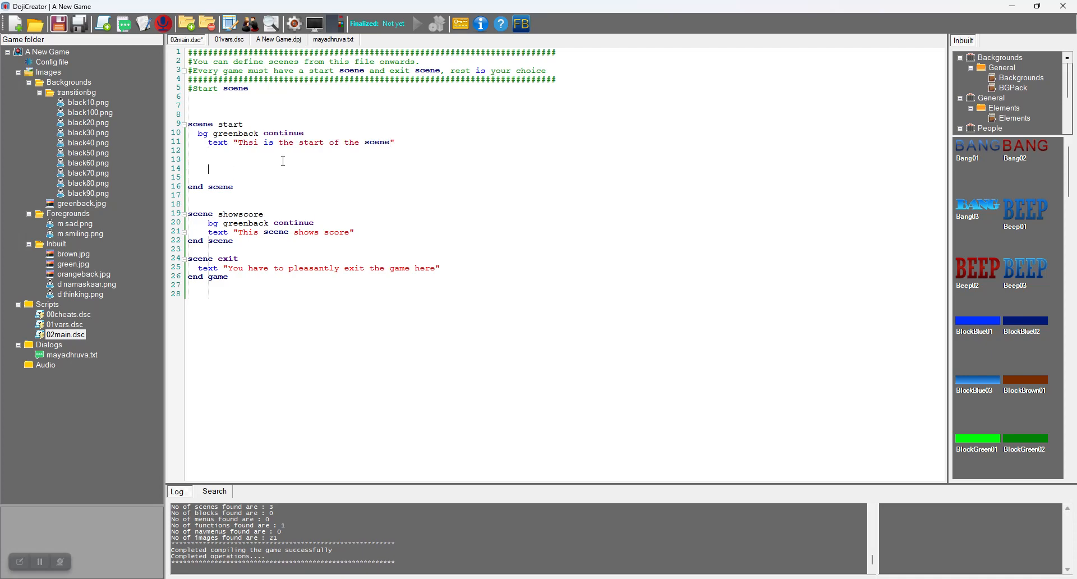
type("show")
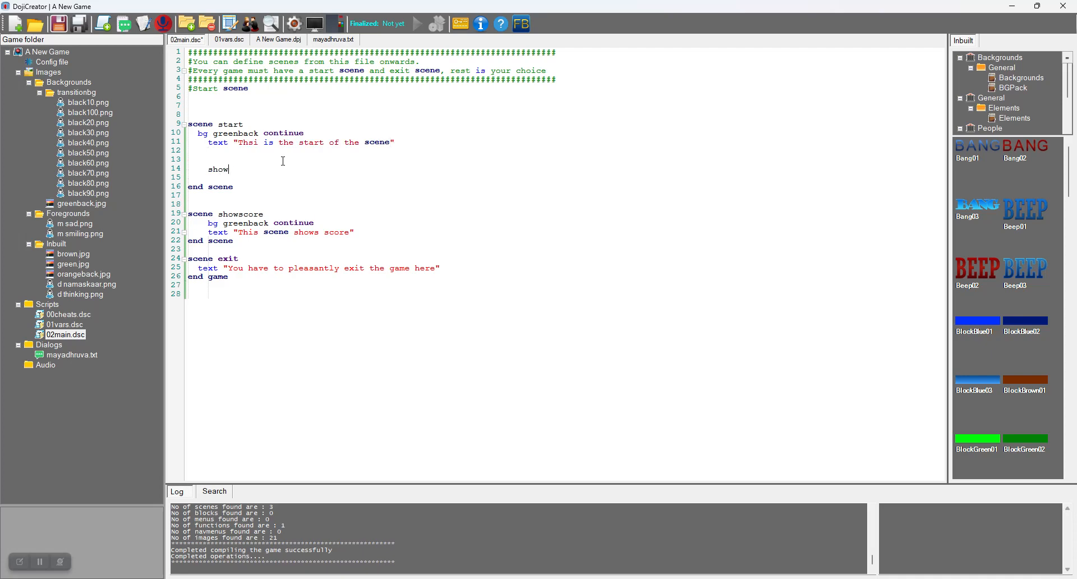
type("button")
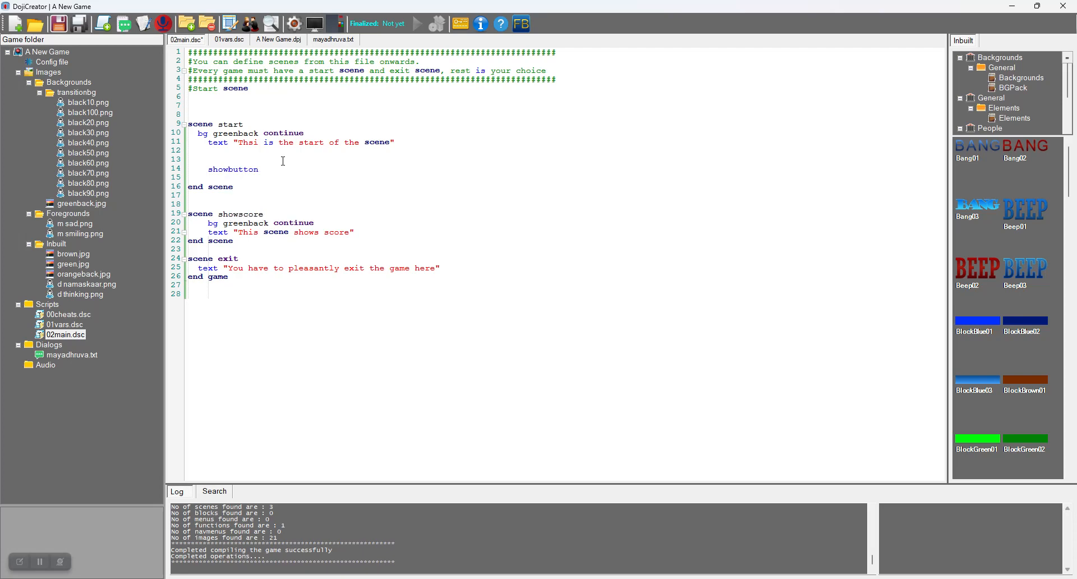
type("butmoi")
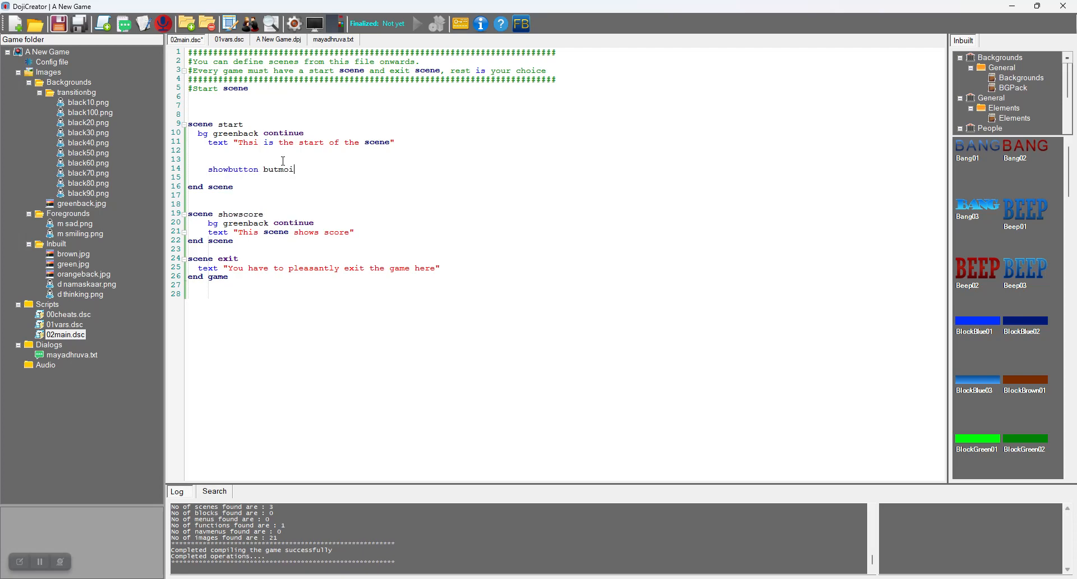
key("Backspace")
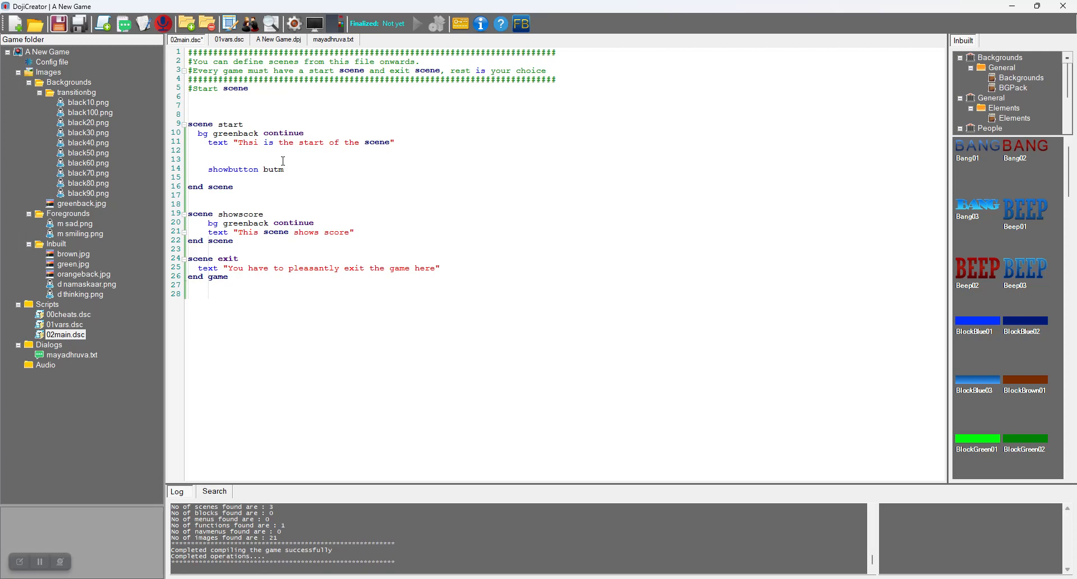
type("obile")
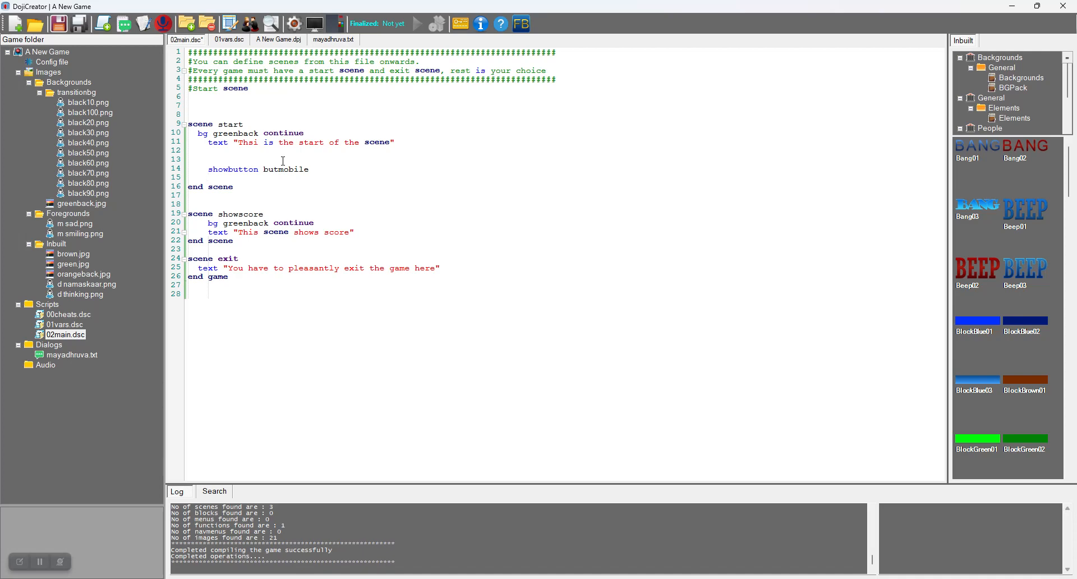
type("wait dummy")
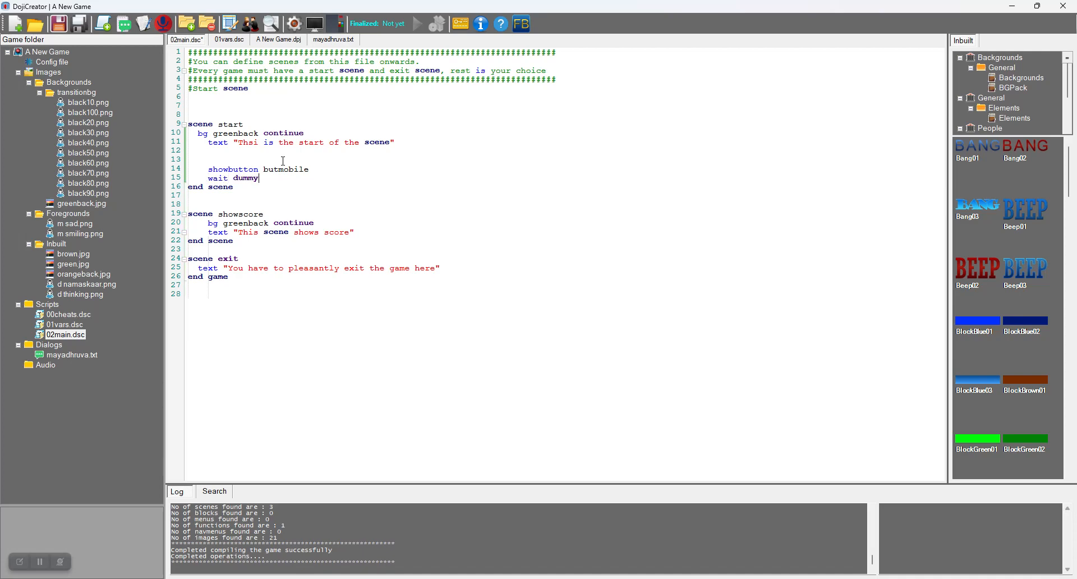
mouse_move(217, 178)
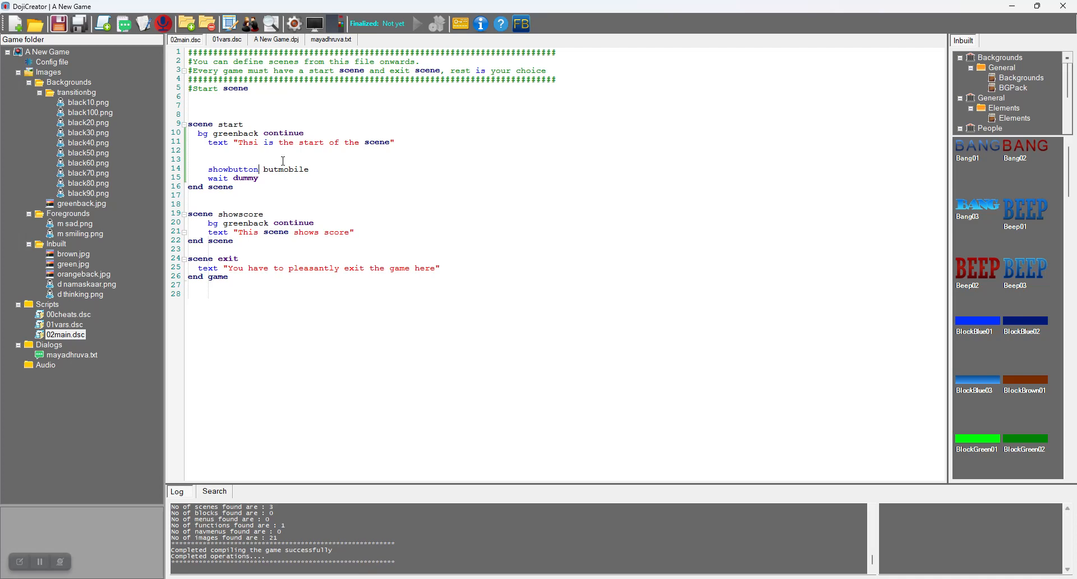
- Run the game past the opening text to the score scene, then close the player
left_click(260, 177)
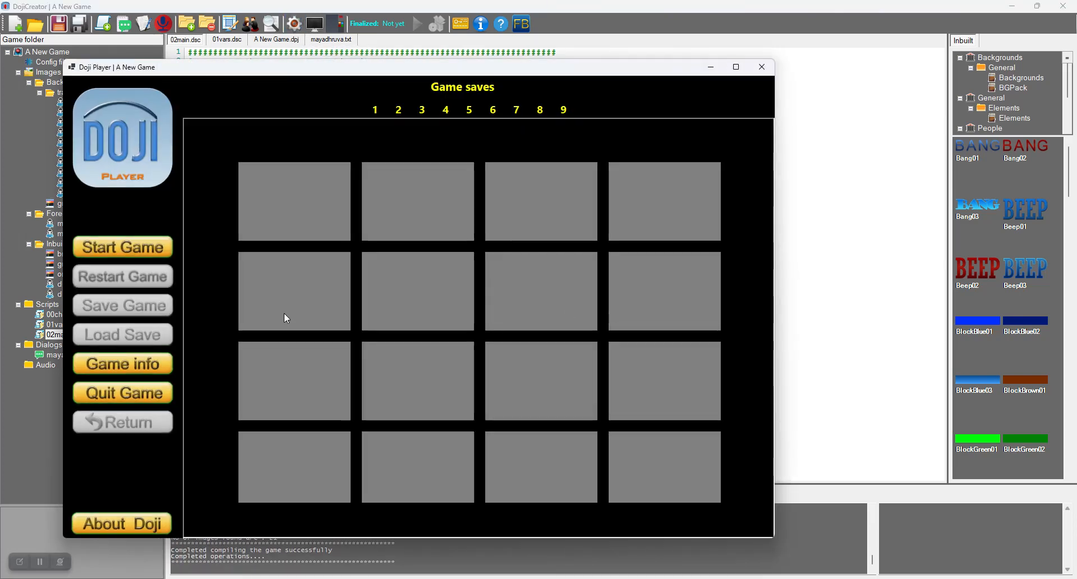
left_click(122, 247)
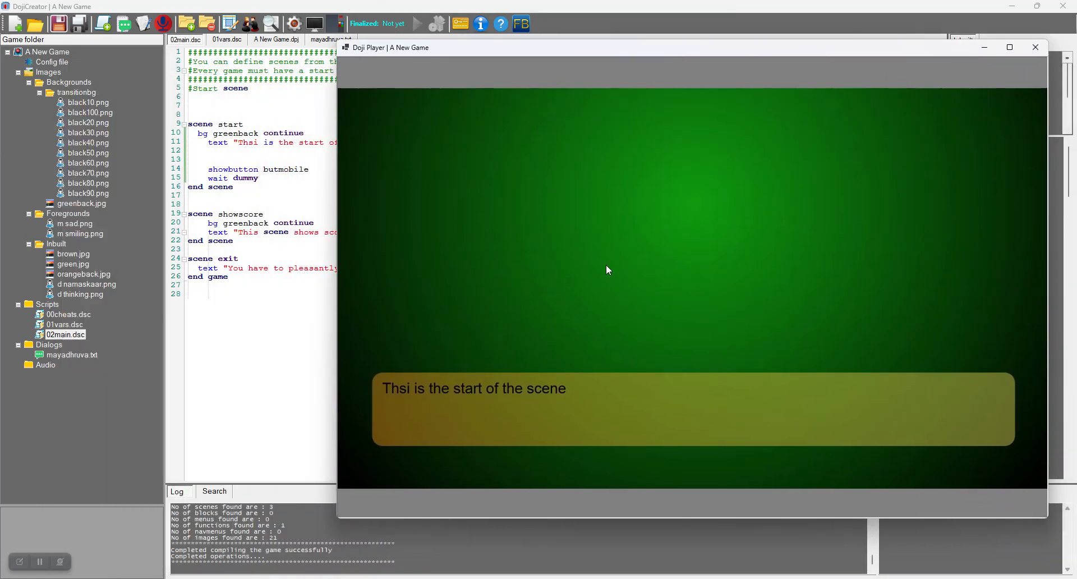
left_click(606, 269)
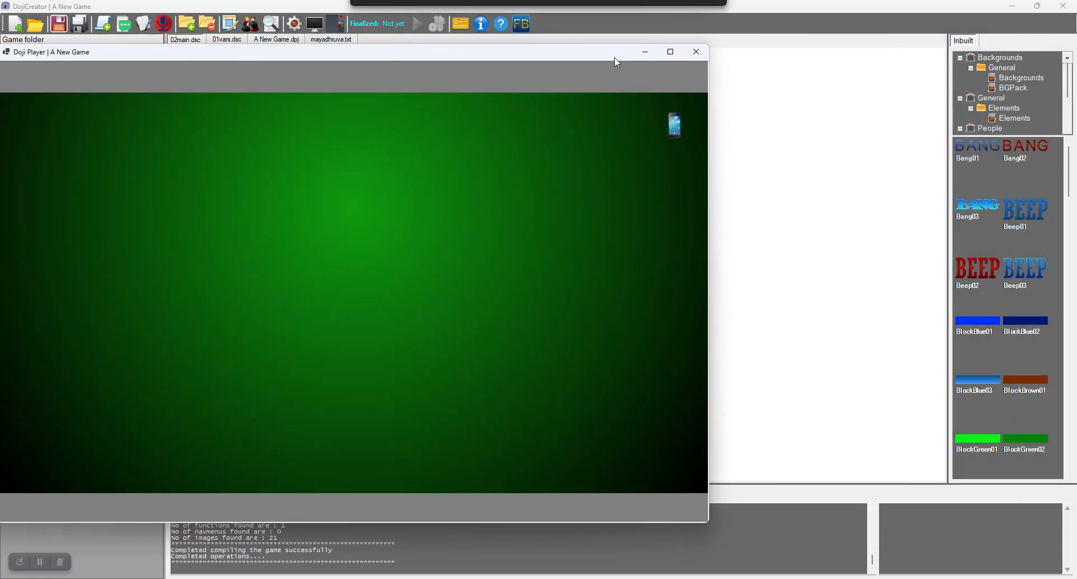
mouse_move(625, 92)
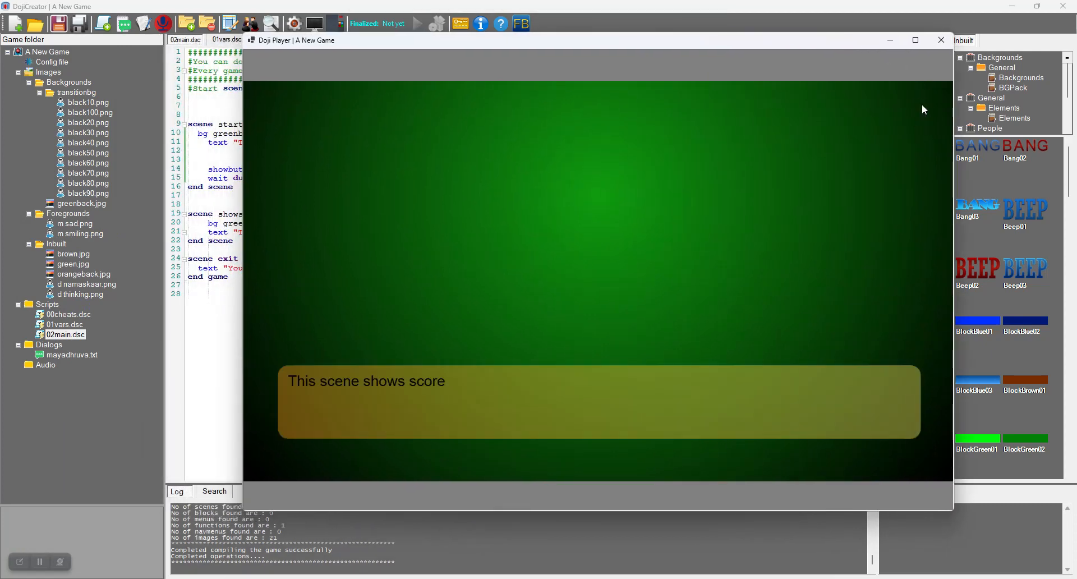
mouse_move(530, 344)
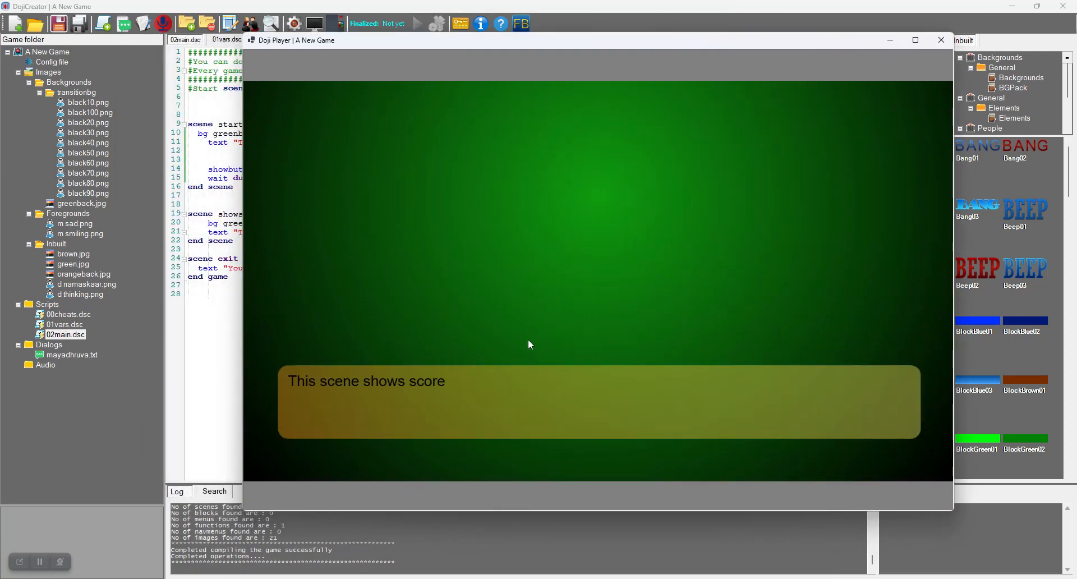
mouse_move(601, 42)
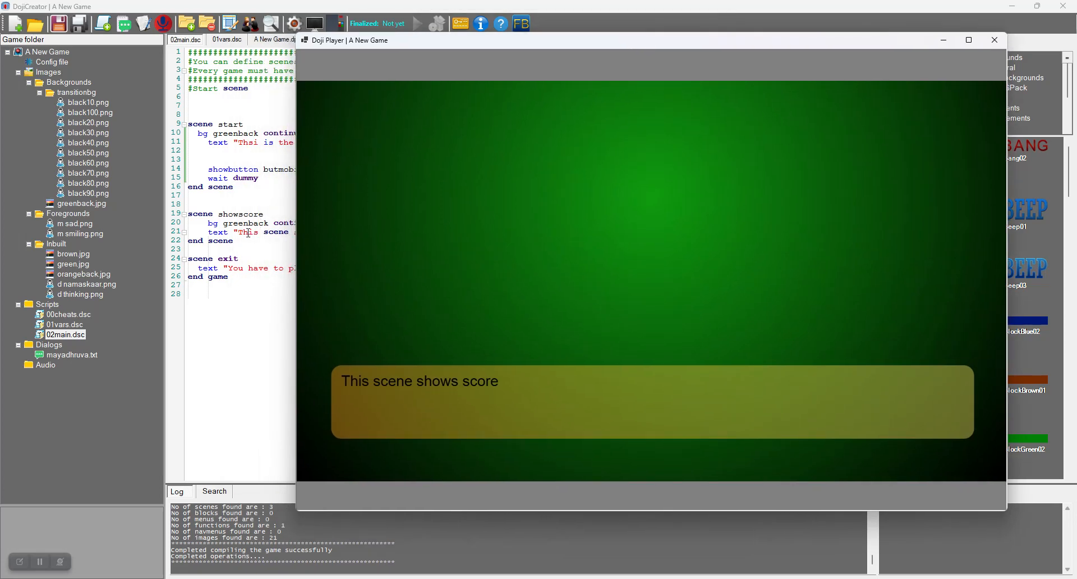
left_click(994, 39)
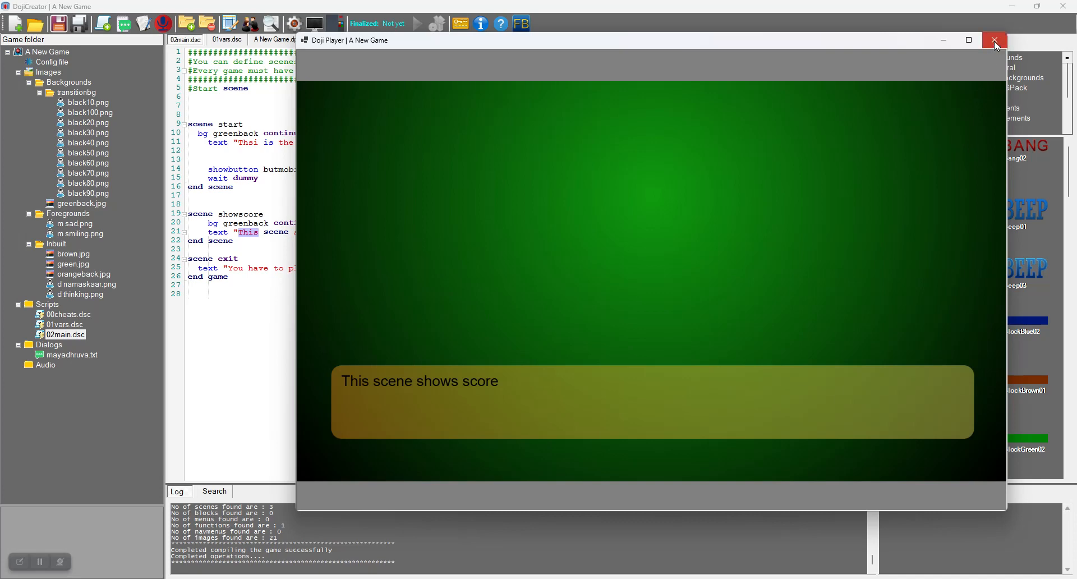
left_click(993, 39)
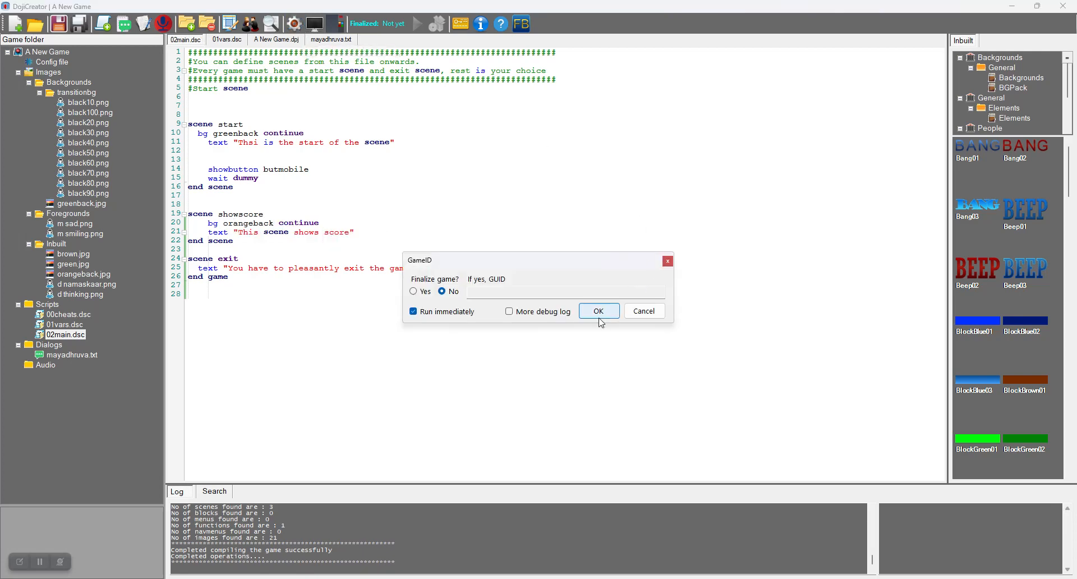
- Run the game without finalizing and close it at the Game Ended screen
left_click(597, 310)
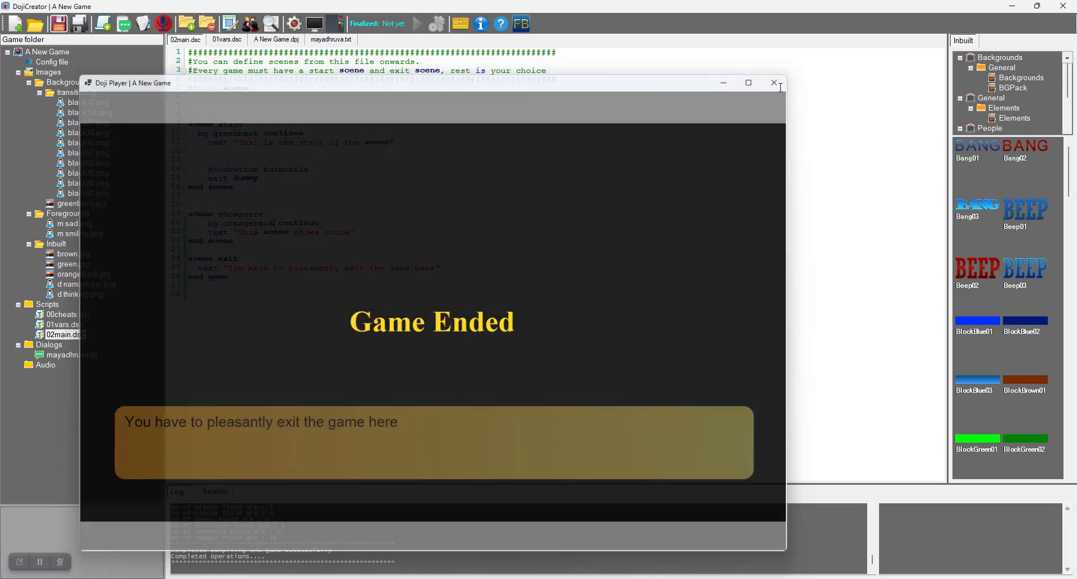
left_click(774, 82)
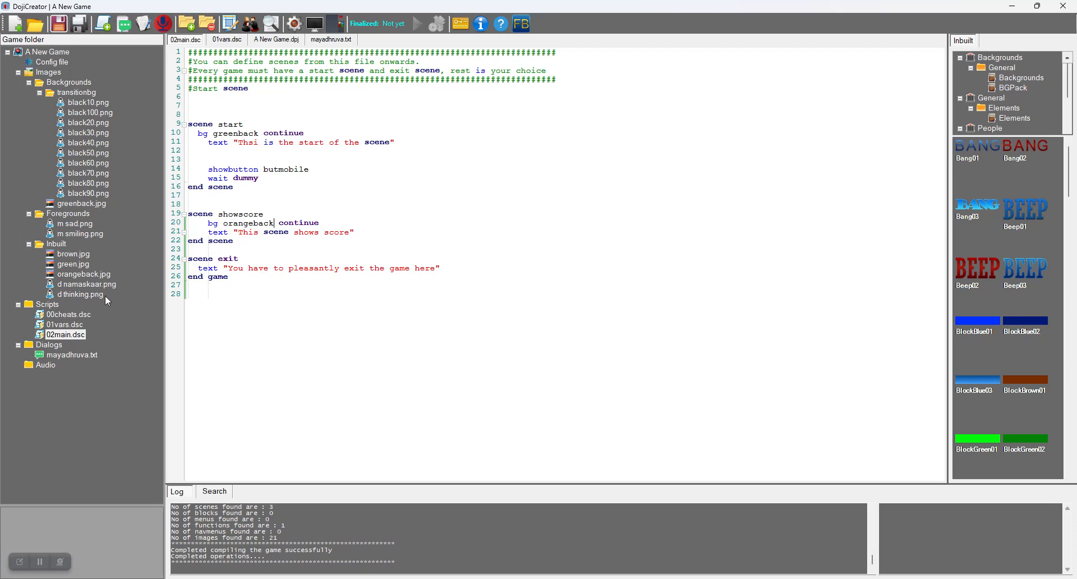
mouse_move(87, 294)
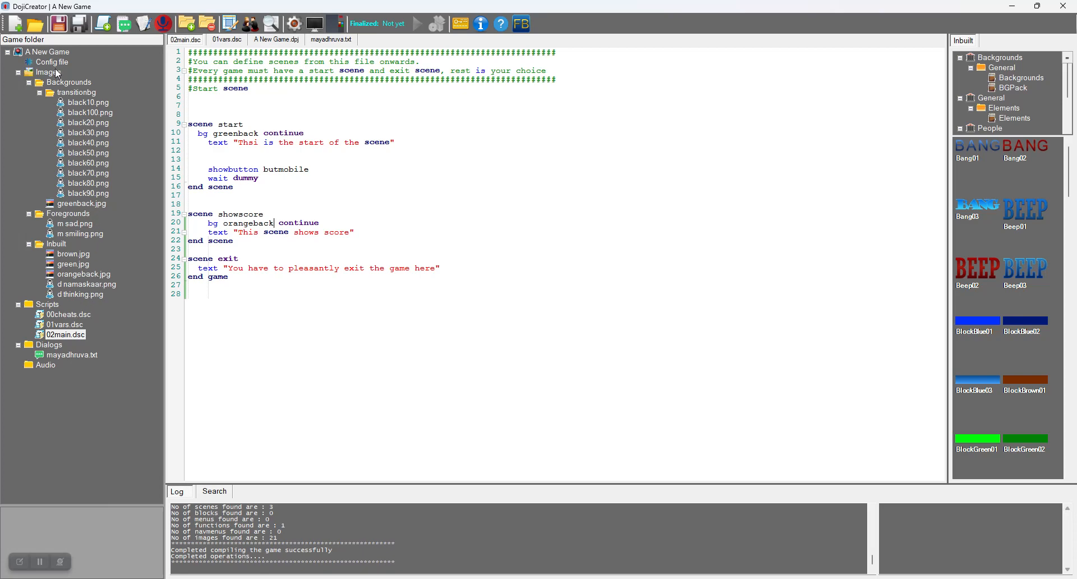
- Open the Config file from the Game folder tree
left_click(49, 62)
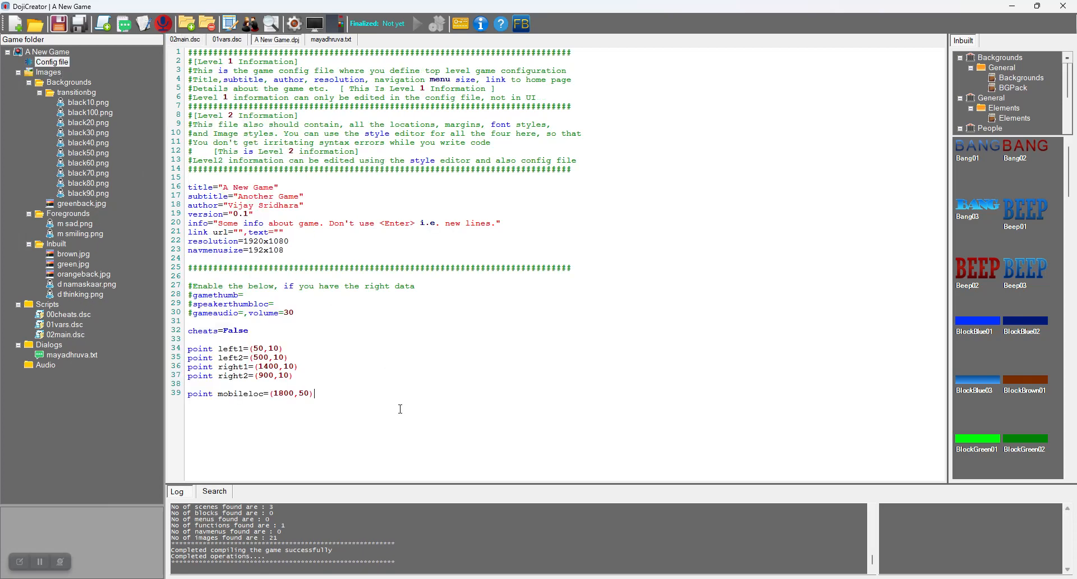
mouse_move(294, 22)
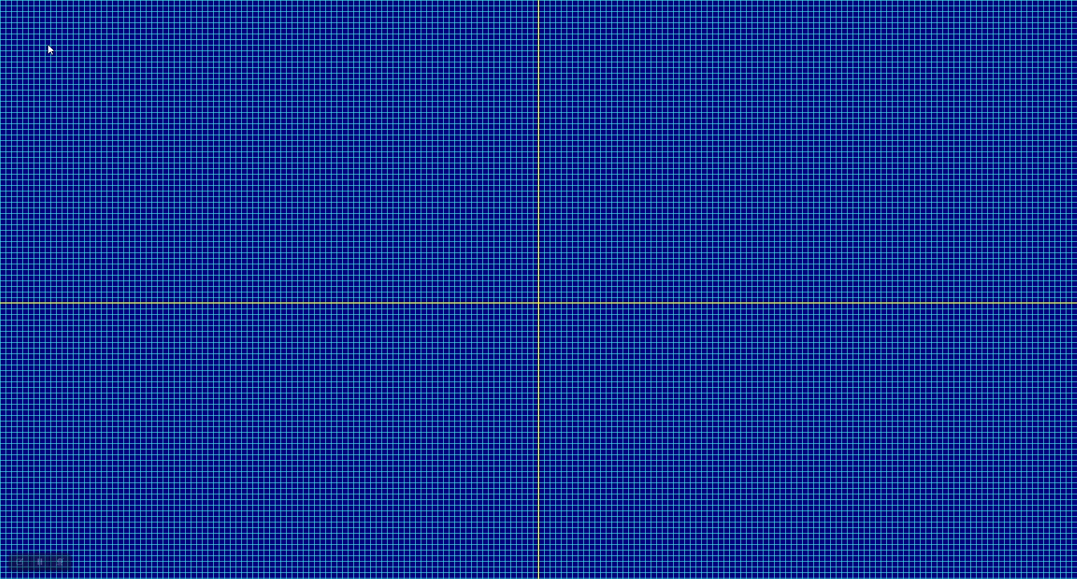
mouse_move(343, 152)
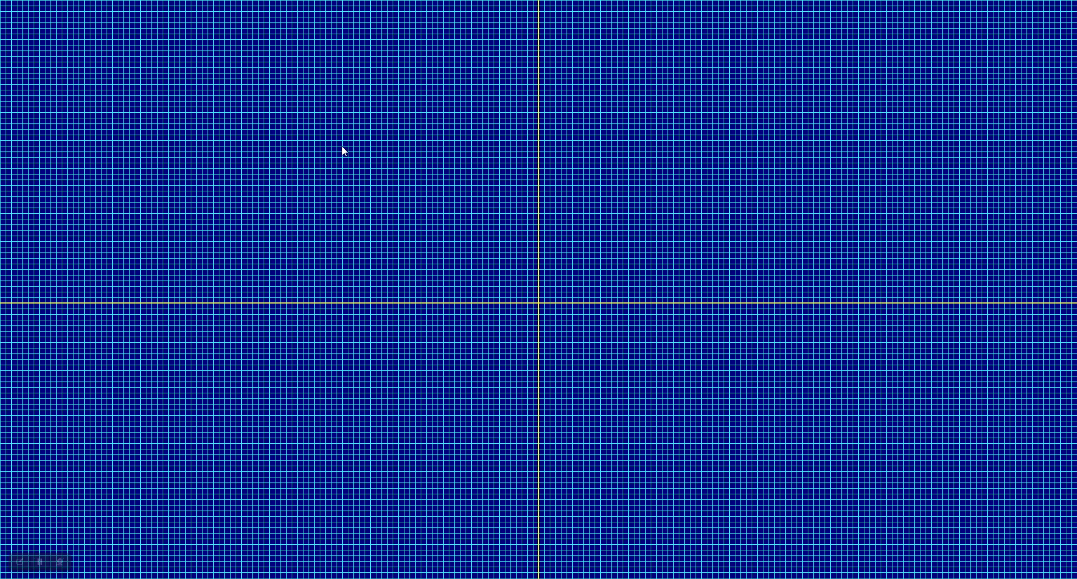
mouse_move(428, 257)
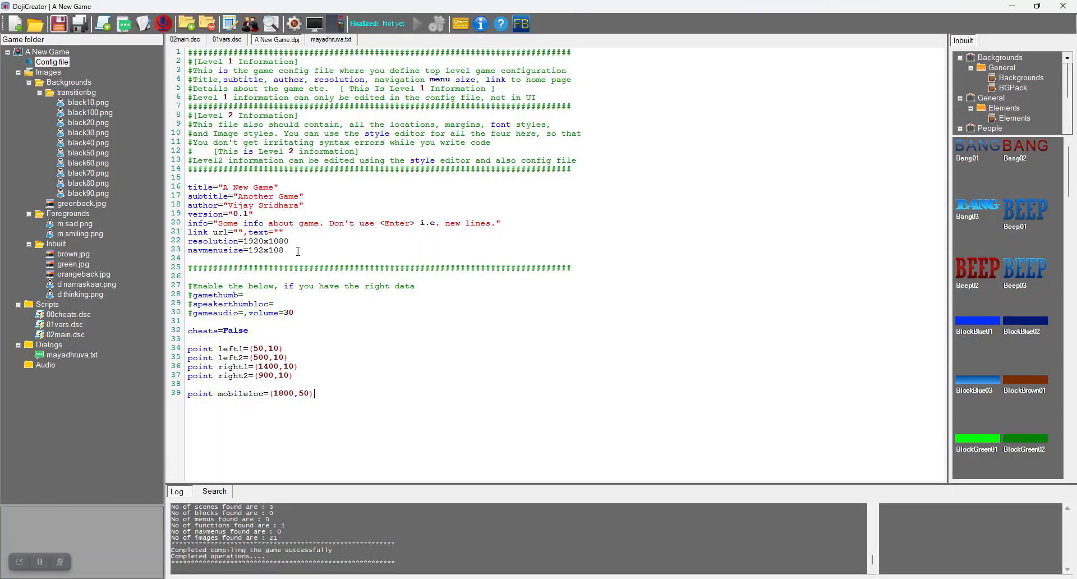
- Add 'point scoreloc=(750,450)' and 'margin marname=(10,10,10,10)' to the config file
key("enter")
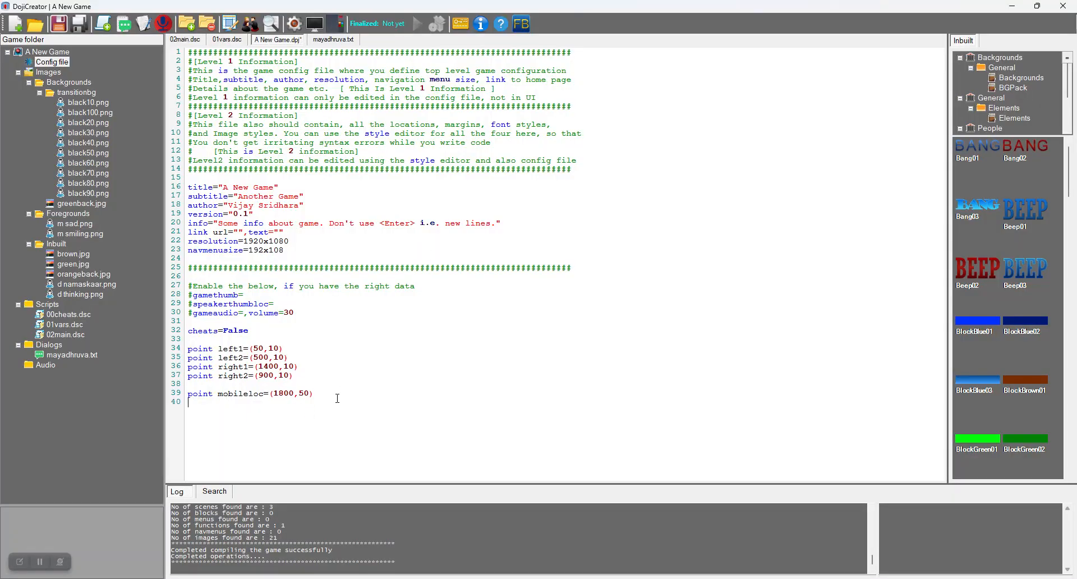
type("point s")
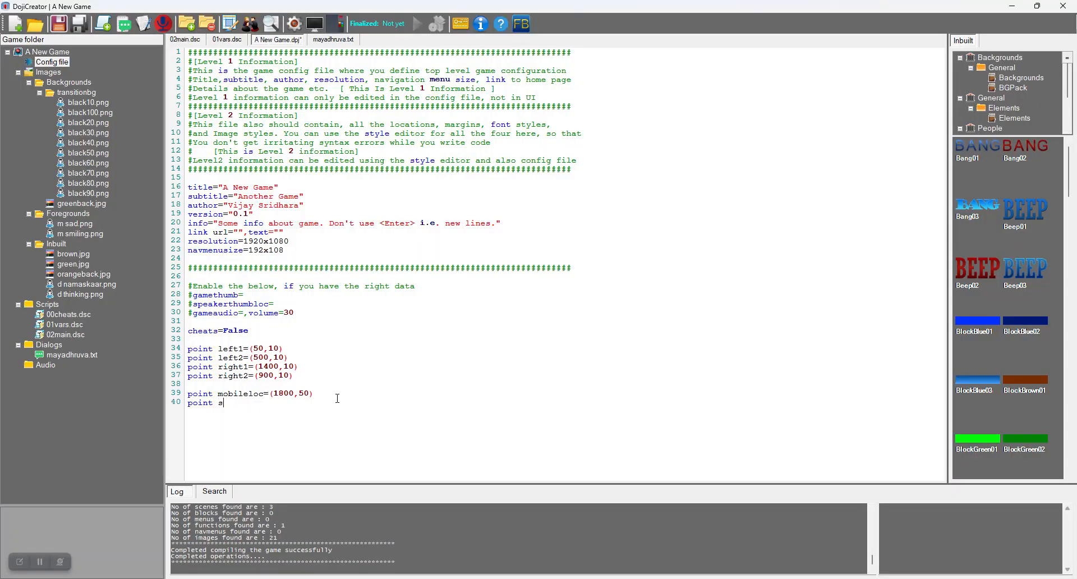
type("coreloc")
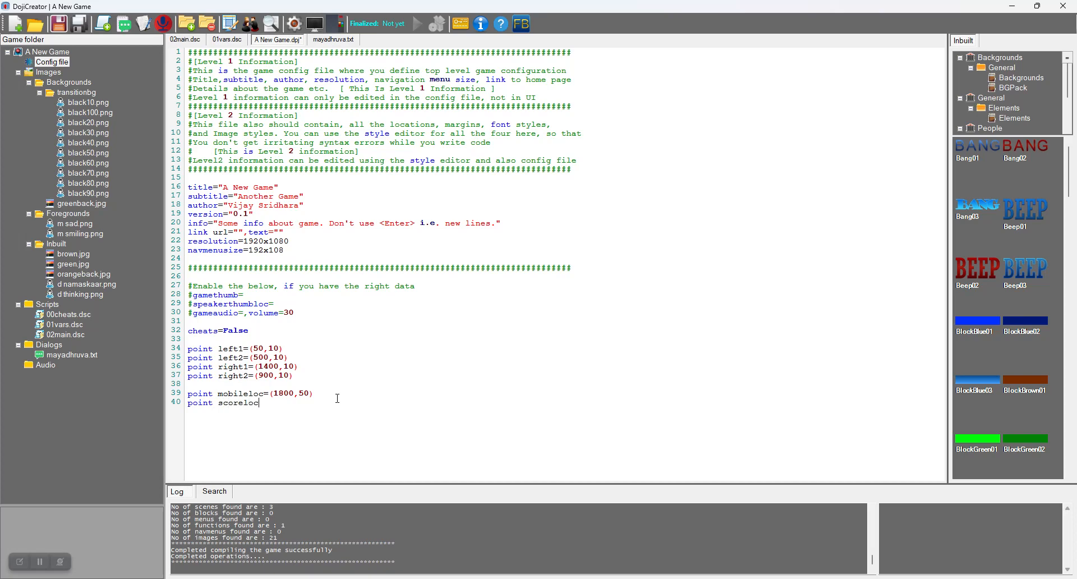
type("=(")
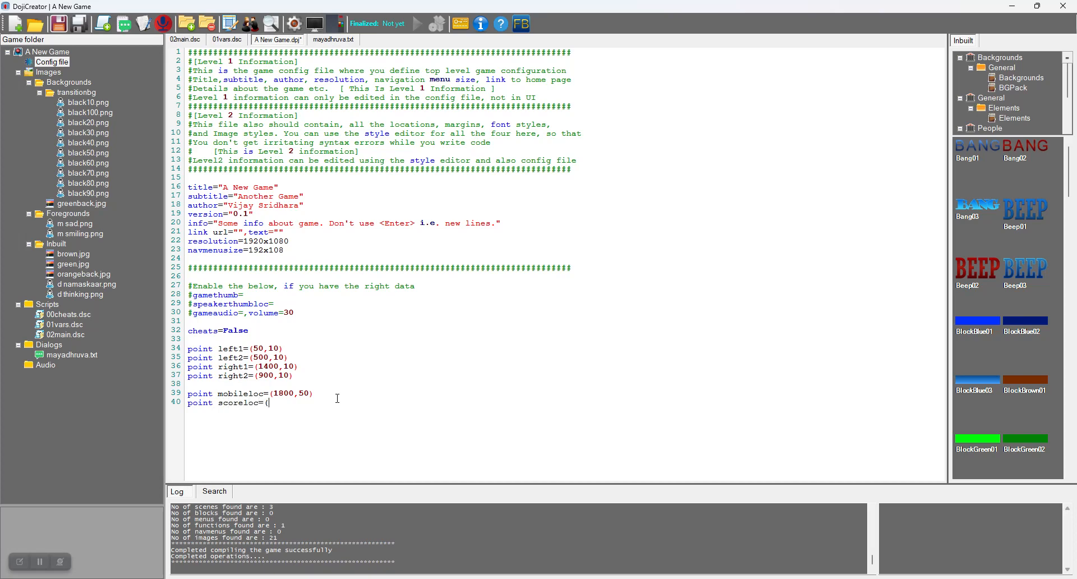
type("750")
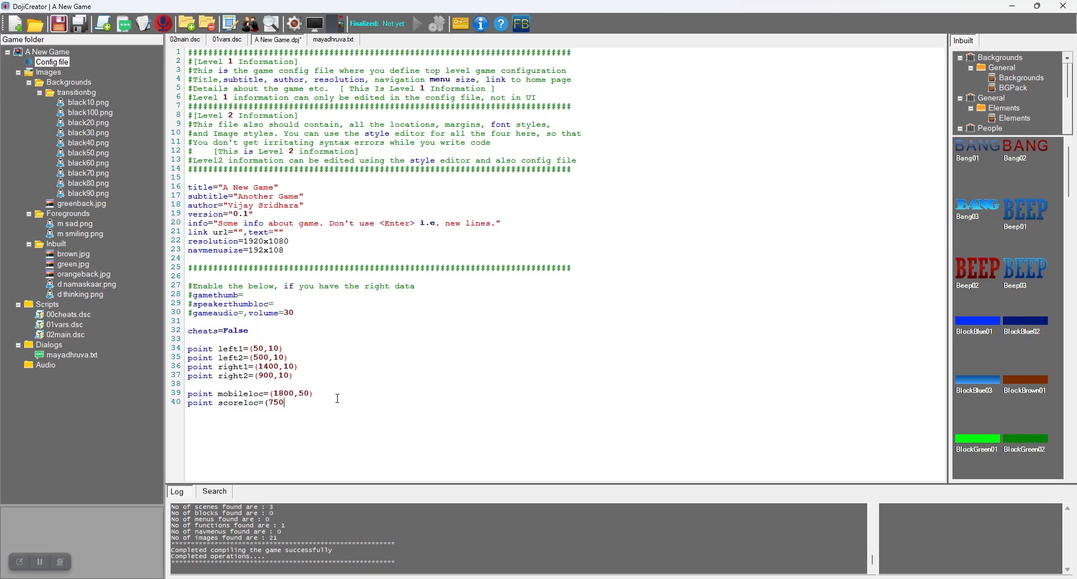
type(",450)")
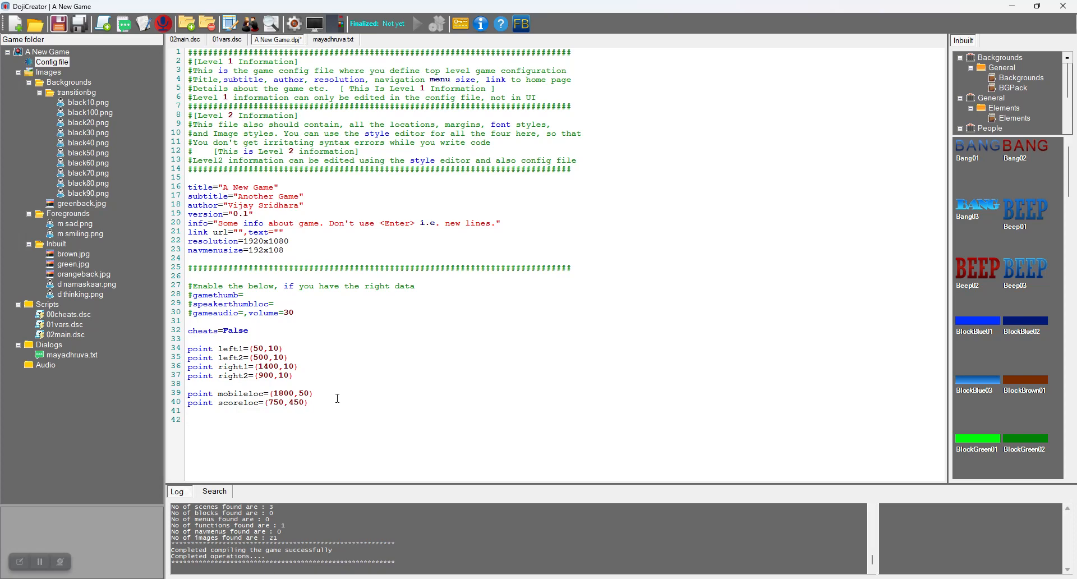
type("mar")
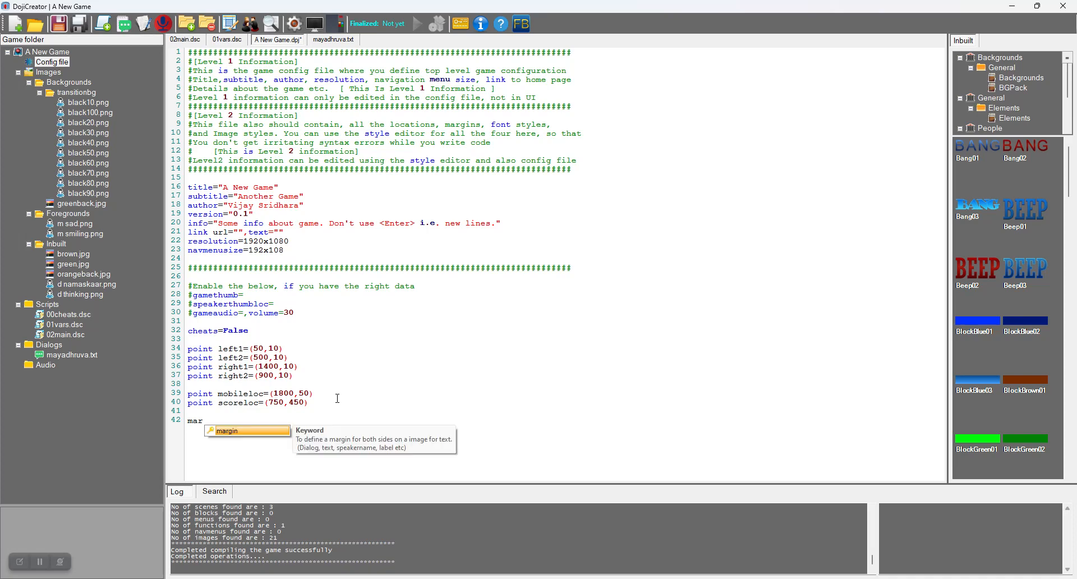
type("gin marname=(10,10,10,10)")
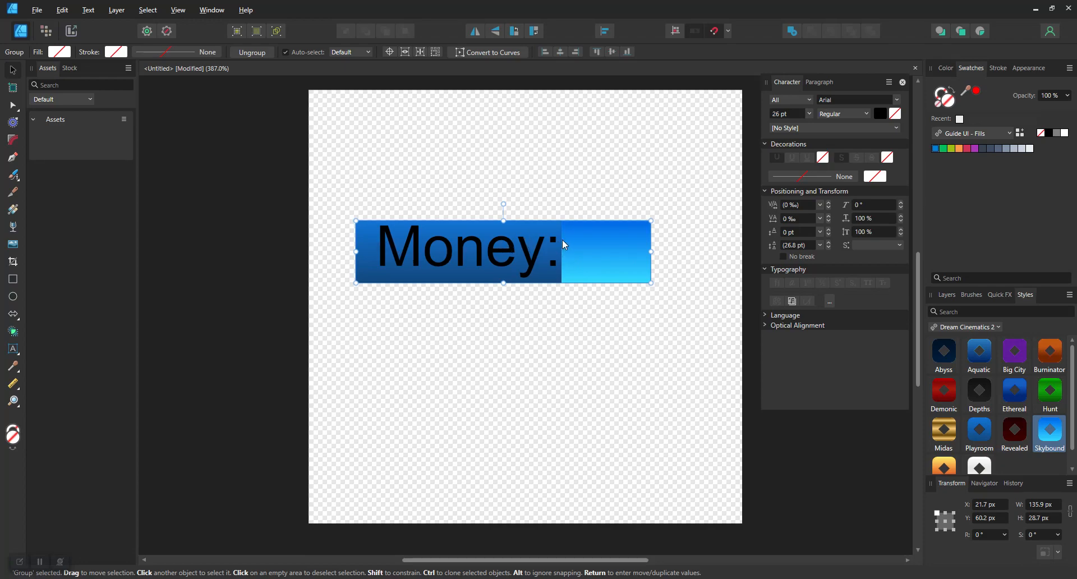
mouse_move(416, 255)
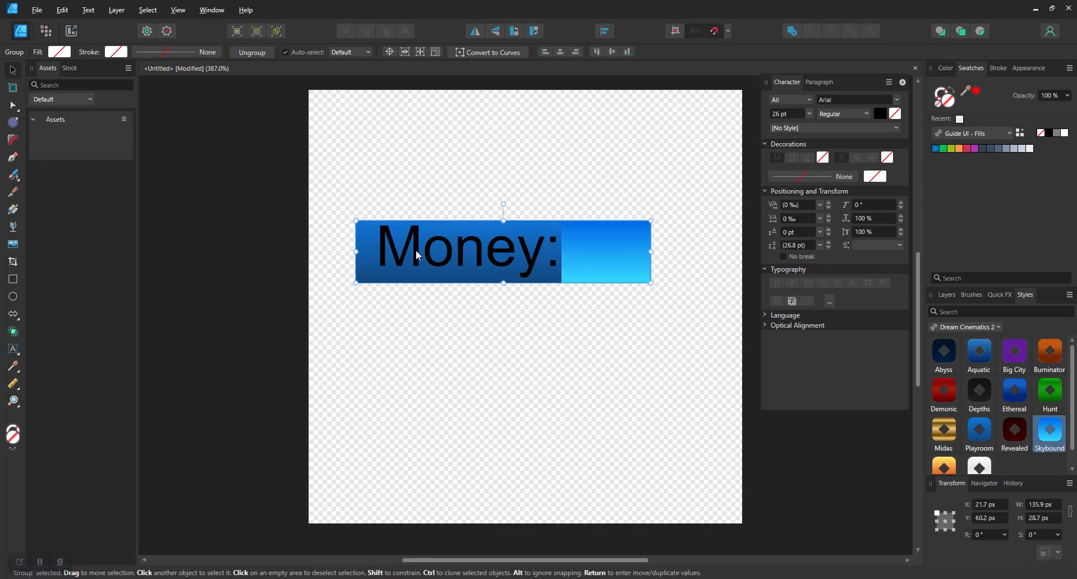
mouse_move(644, 332)
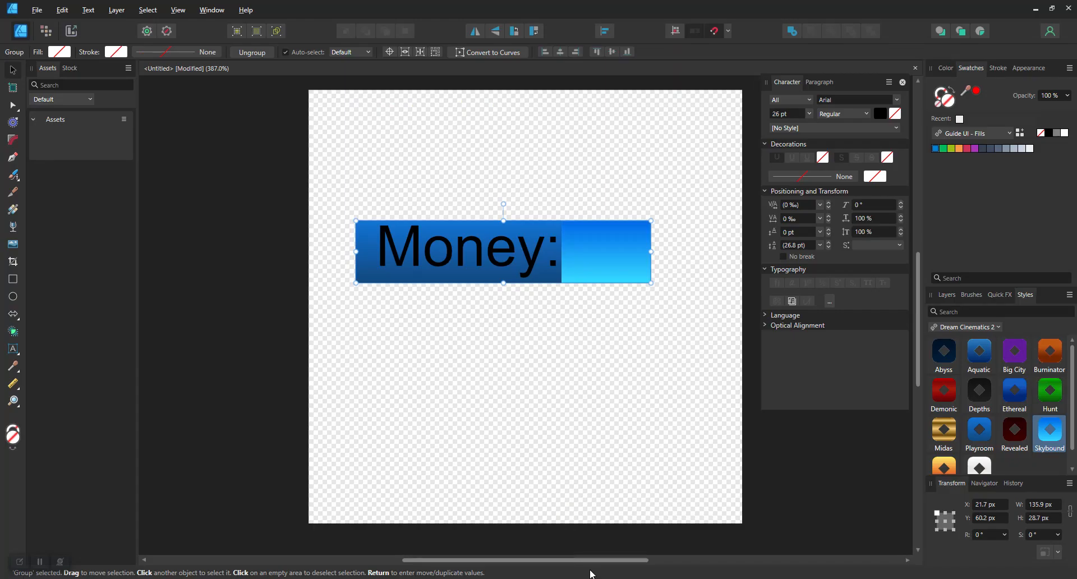
mouse_move(495, 354)
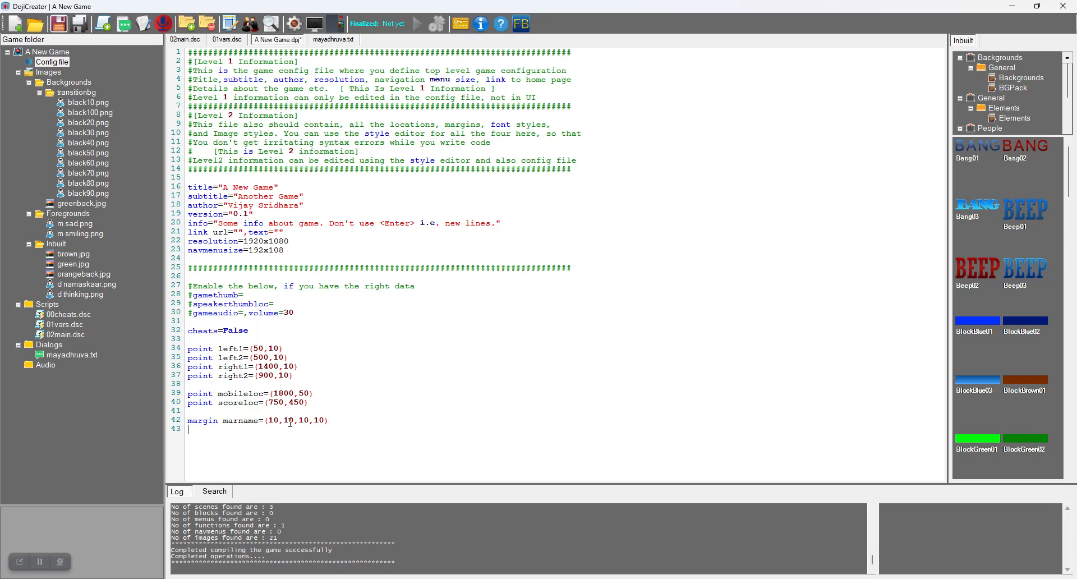
- Add a blank line after the marname margin entry
key("enter")
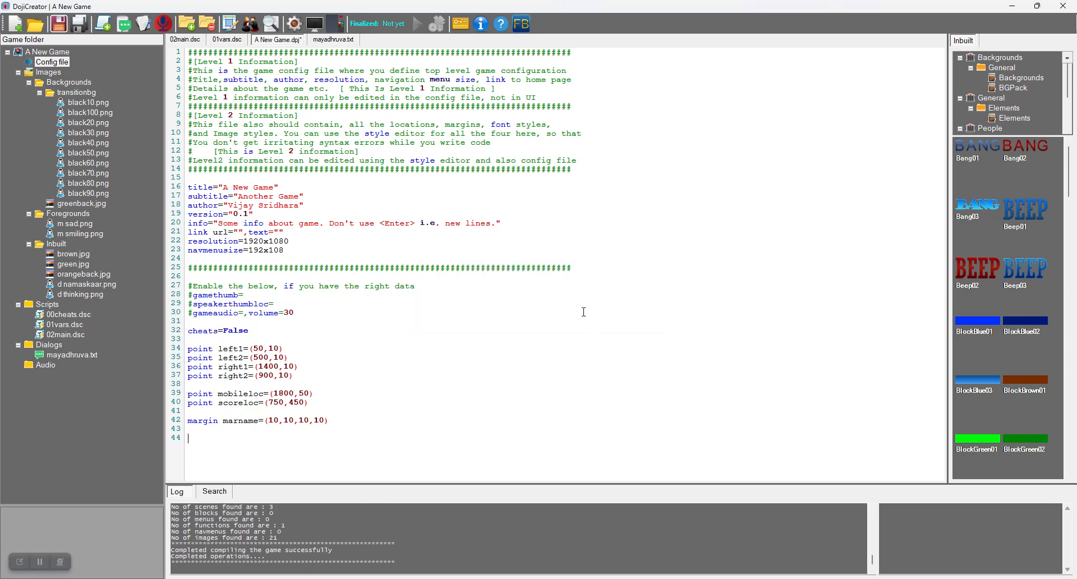
mouse_move(151, 42)
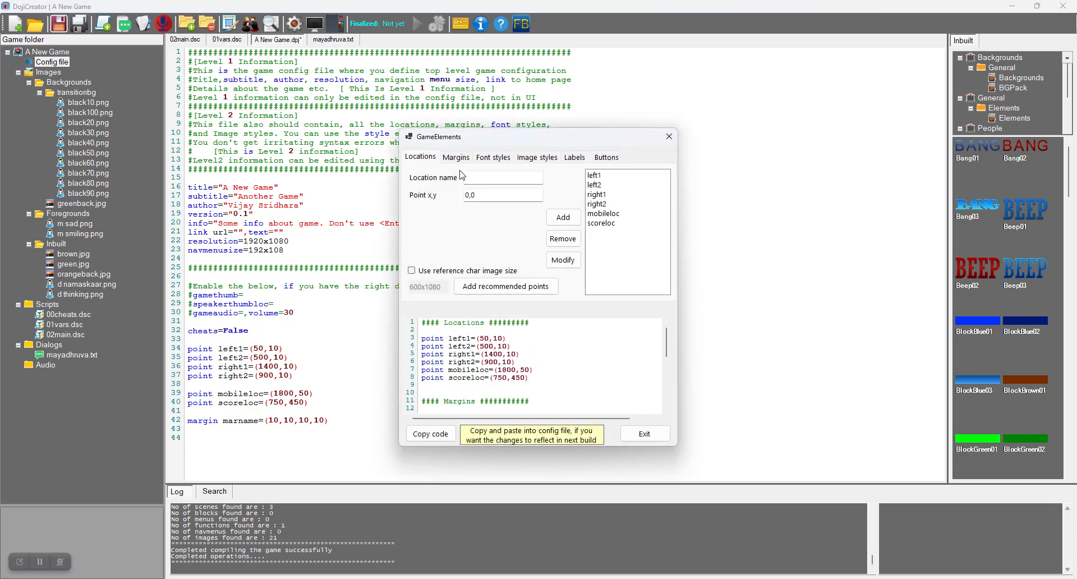
- Create the scorefont font style with the Arial Narrow typeface and add it to the list
left_click(492, 156)
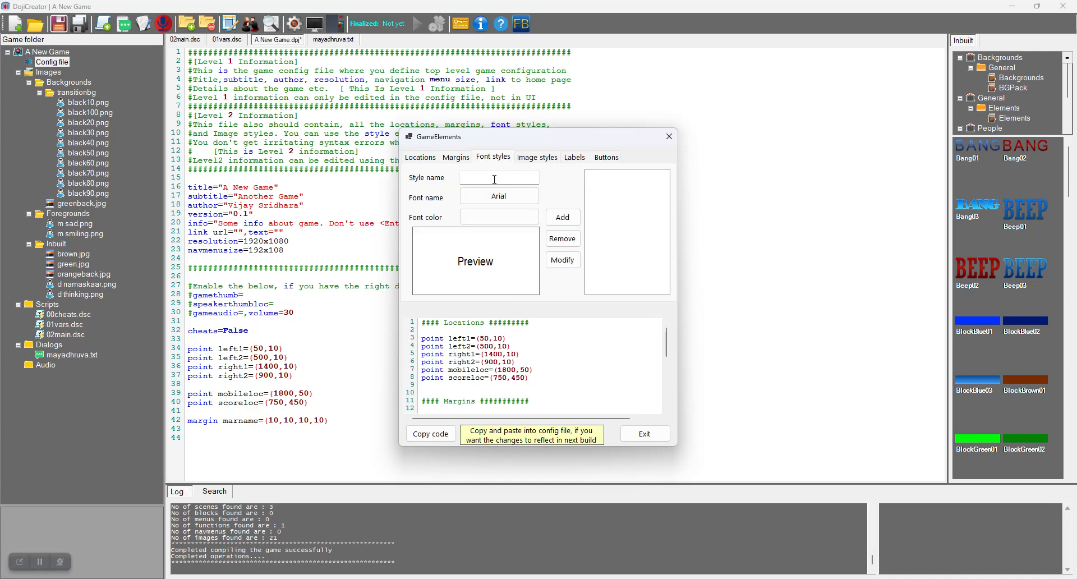
left_click(499, 178)
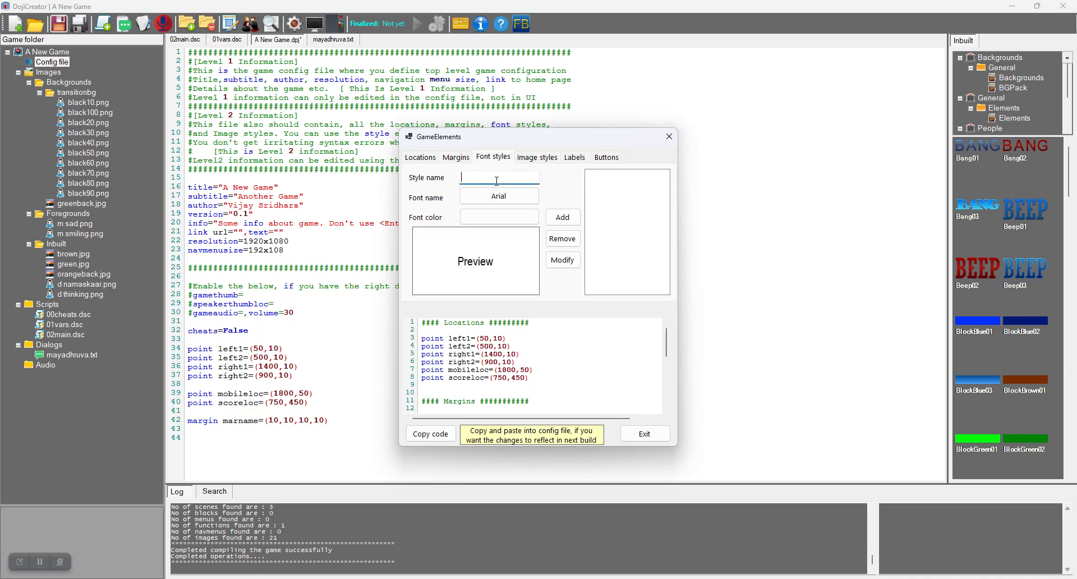
type("s")
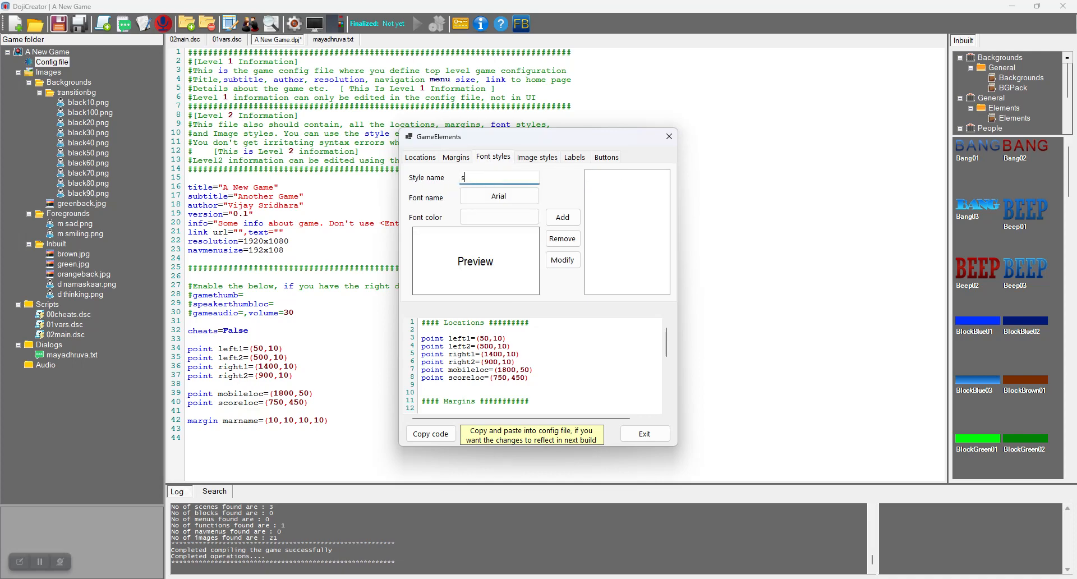
type("scorefont")
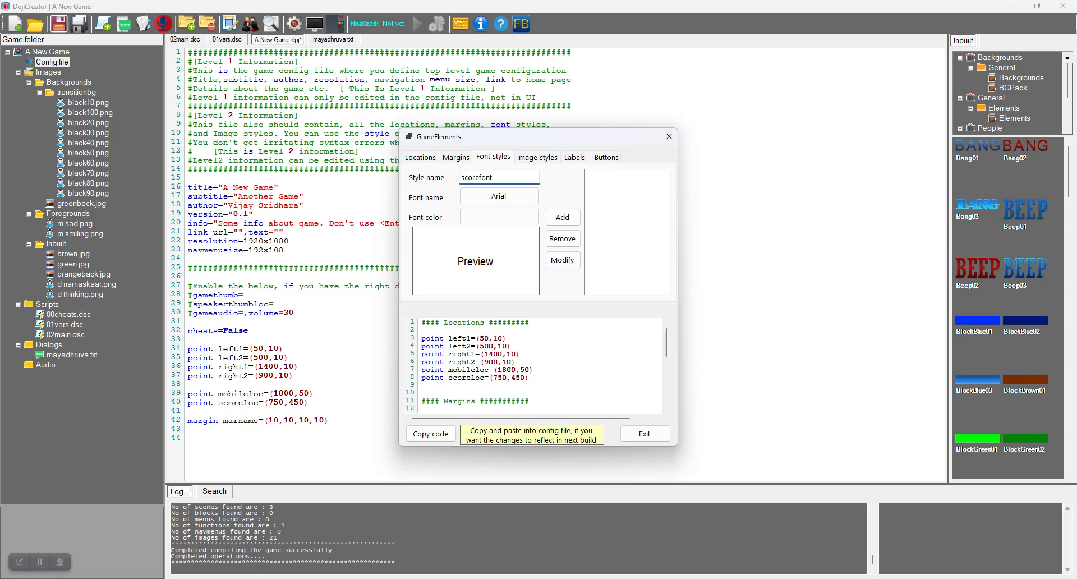
left_click(499, 177)
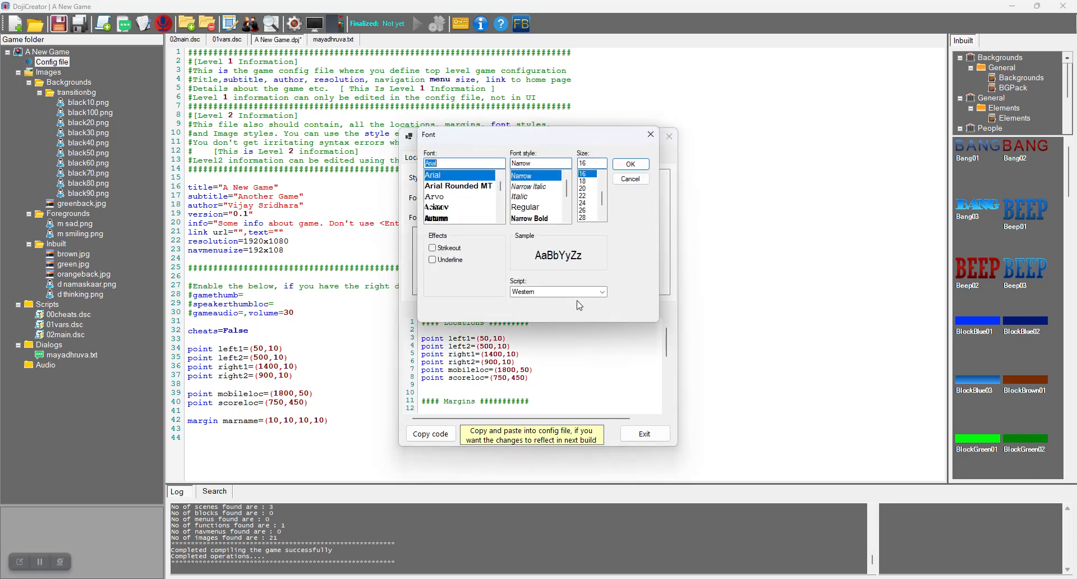
mouse_move(594, 190)
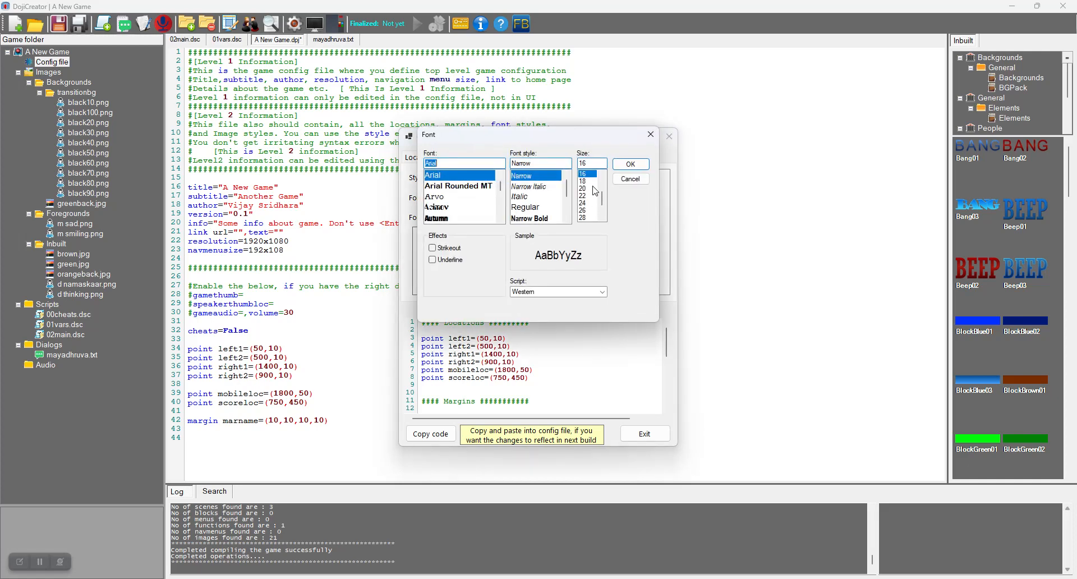
left_click(629, 163)
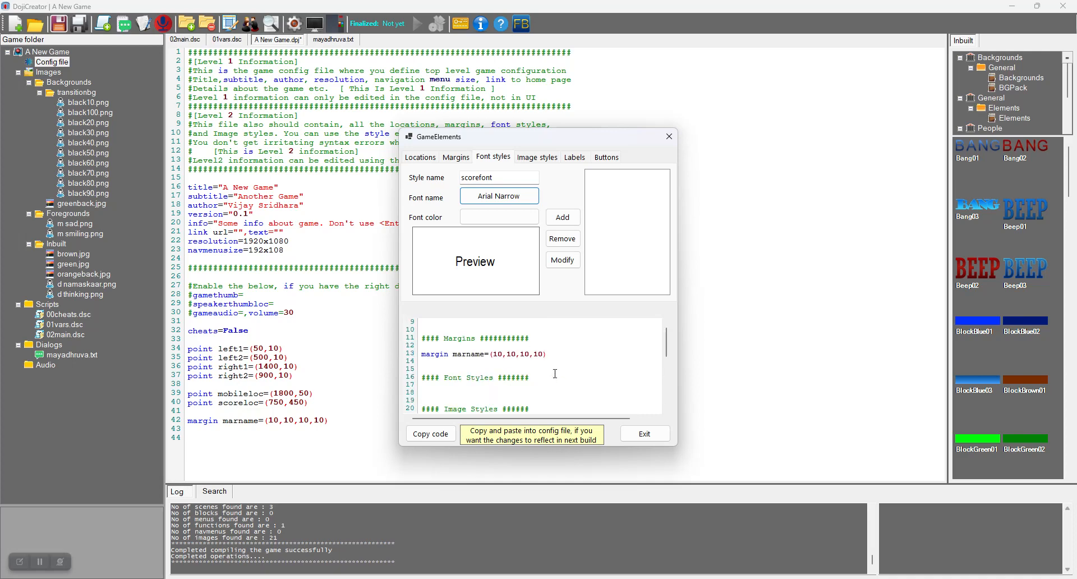
left_click(563, 217)
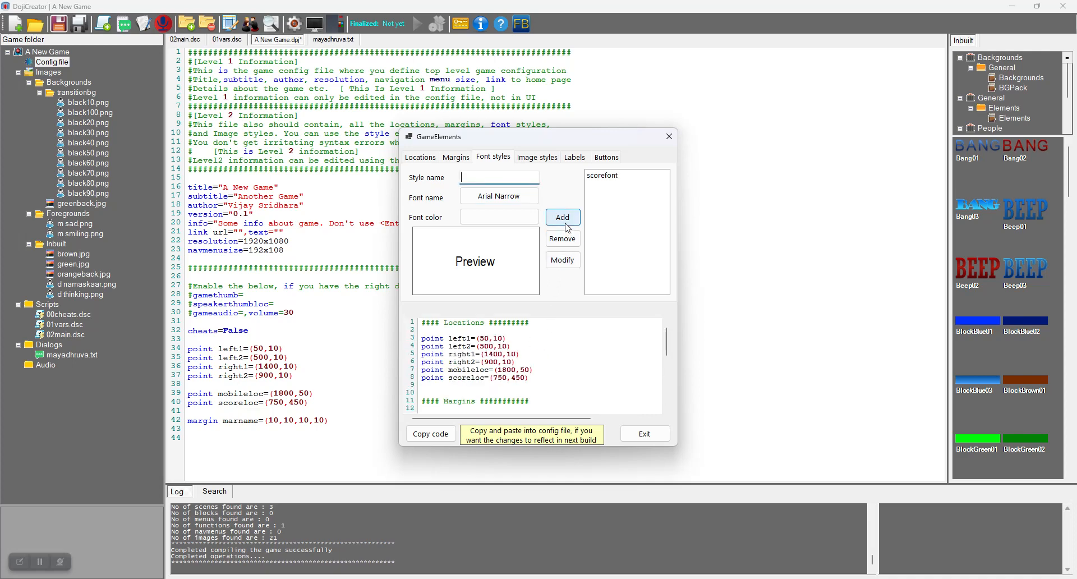
- Add image style scorelabel: scorefont, scoreloc, moneyscore background, marname margin, right alignment
left_click(536, 157)
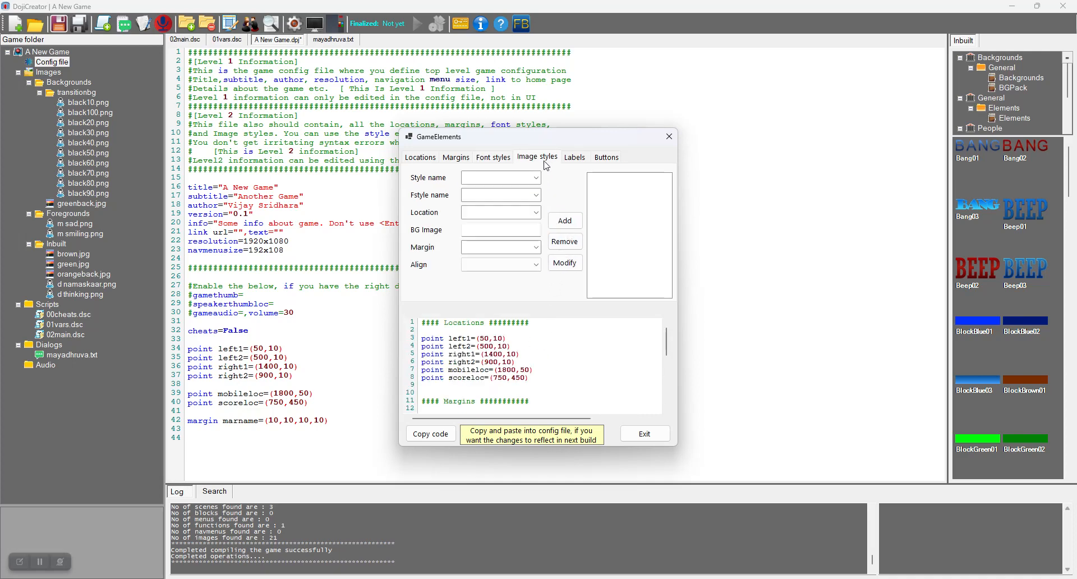
left_click(535, 177)
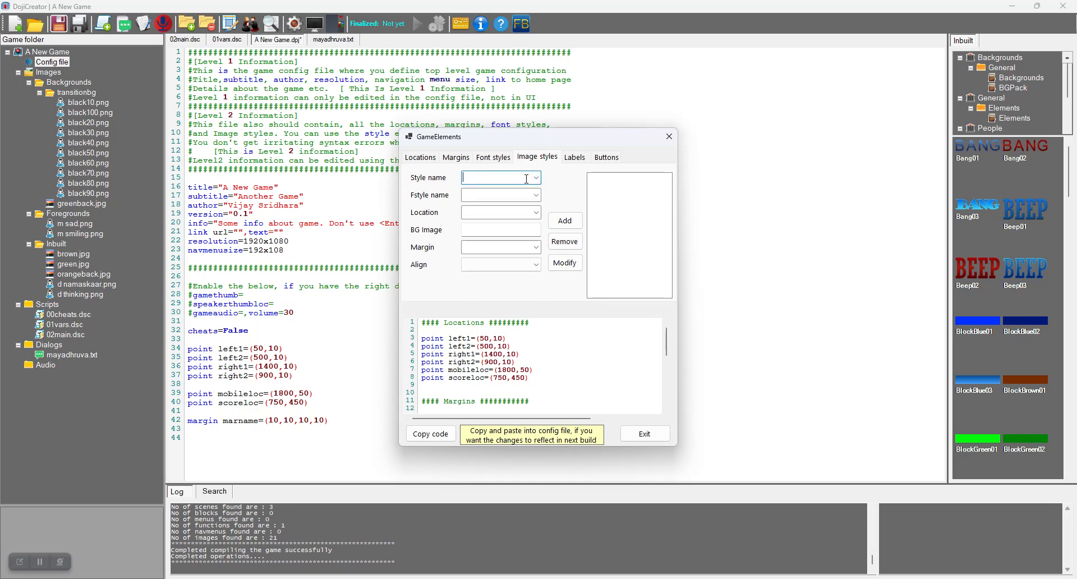
type("score")
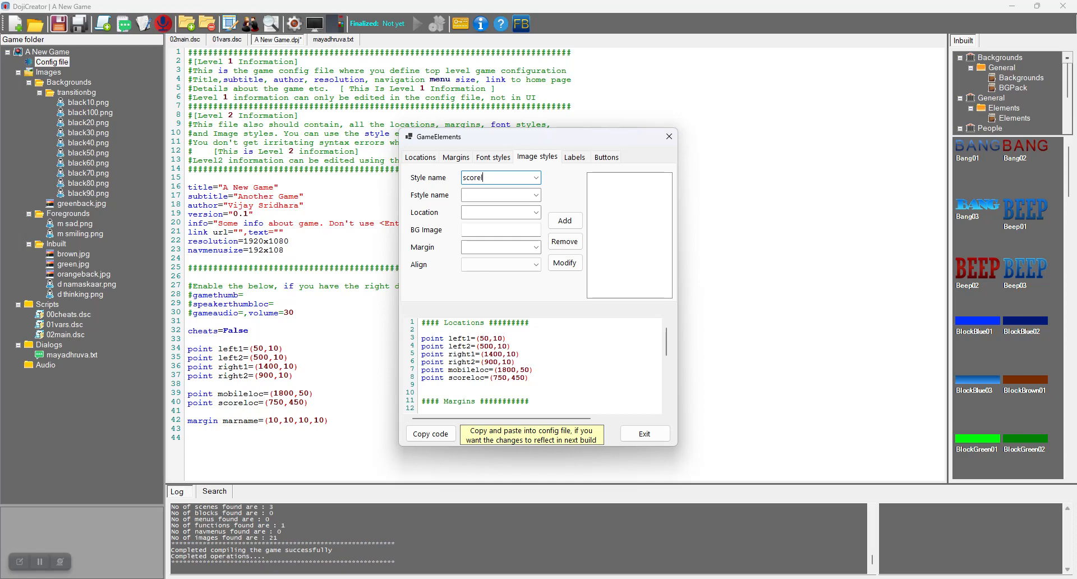
type("label")
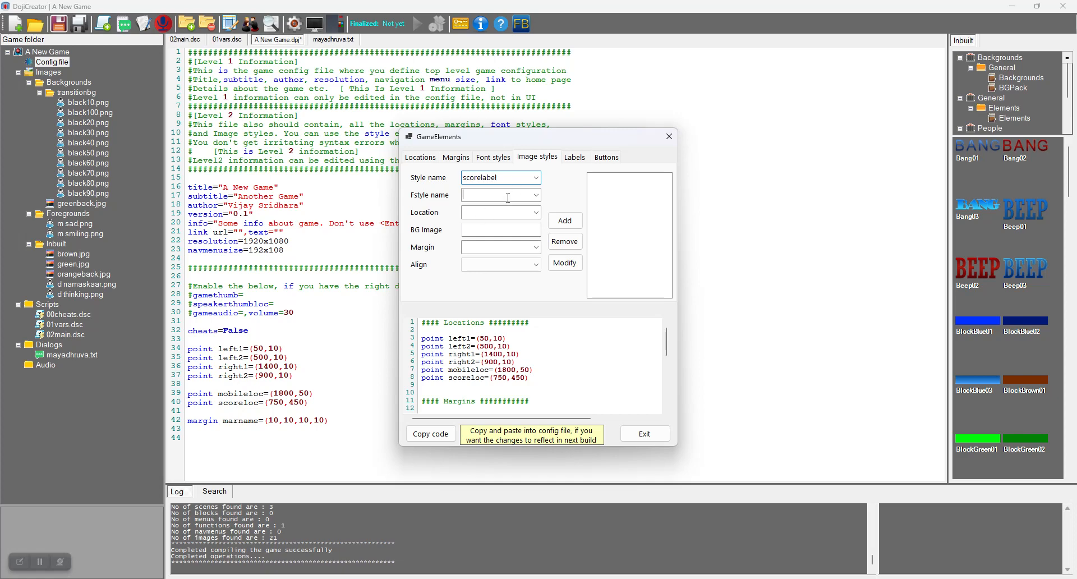
left_click(536, 196)
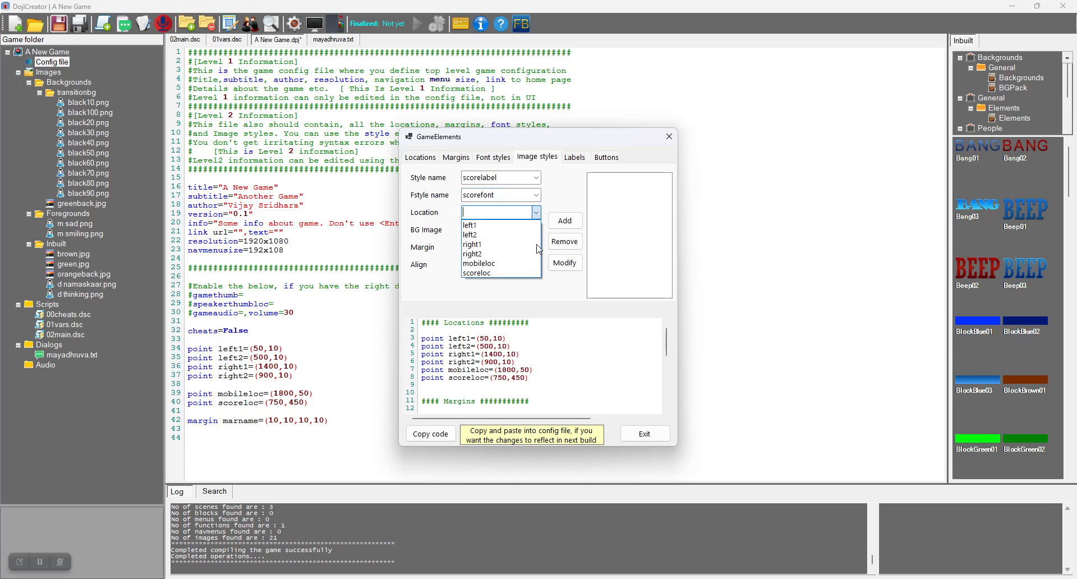
left_click(477, 273)
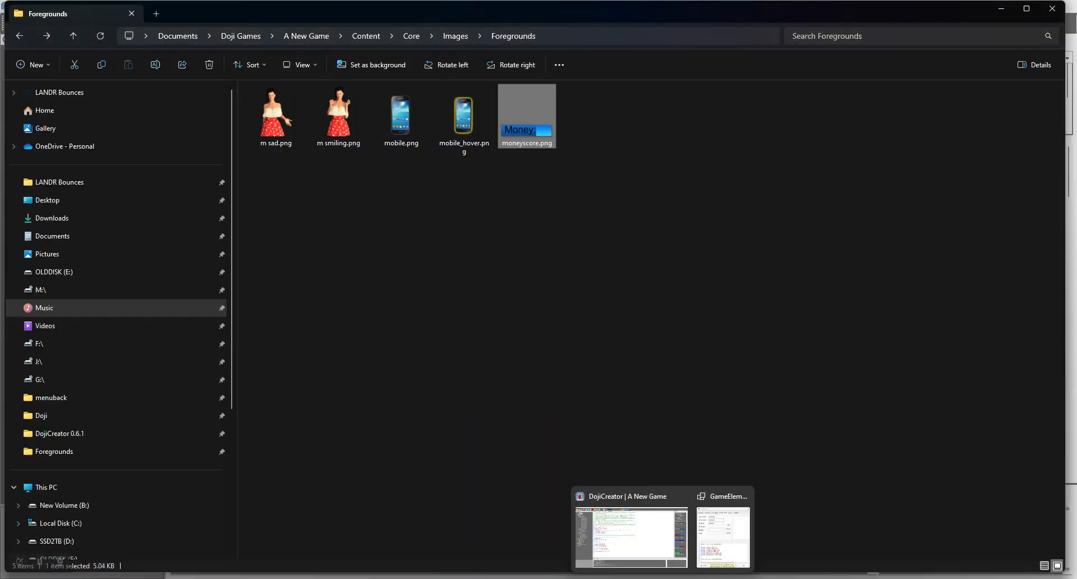
left_click(630, 536)
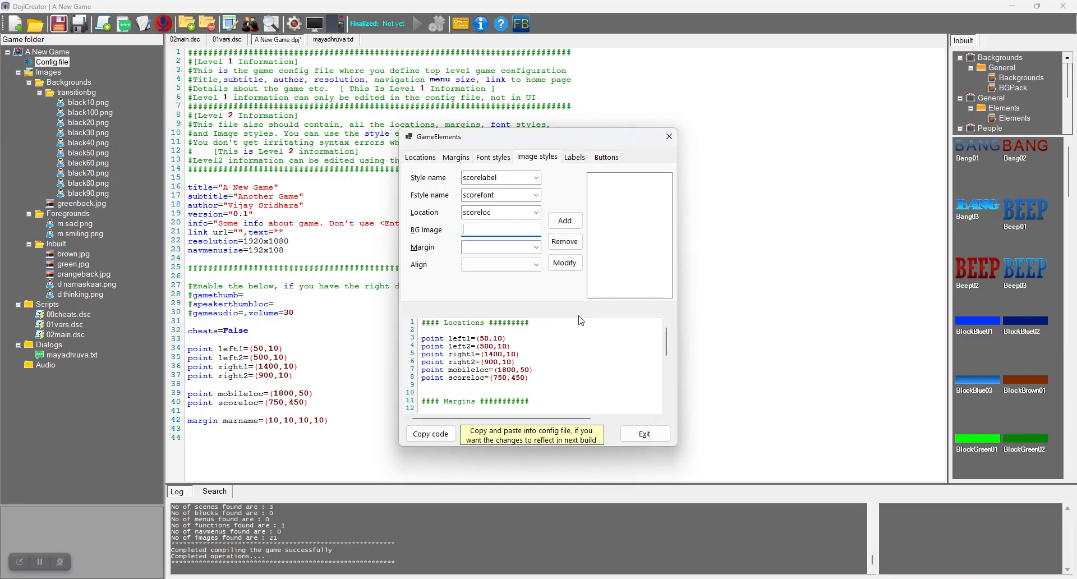
type("moneyscore")
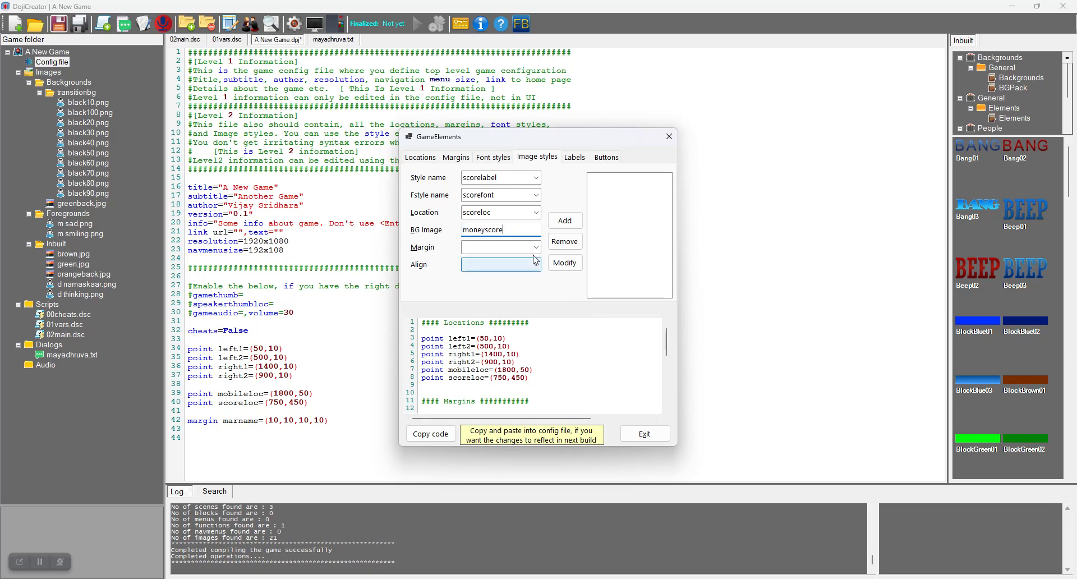
left_click(536, 264)
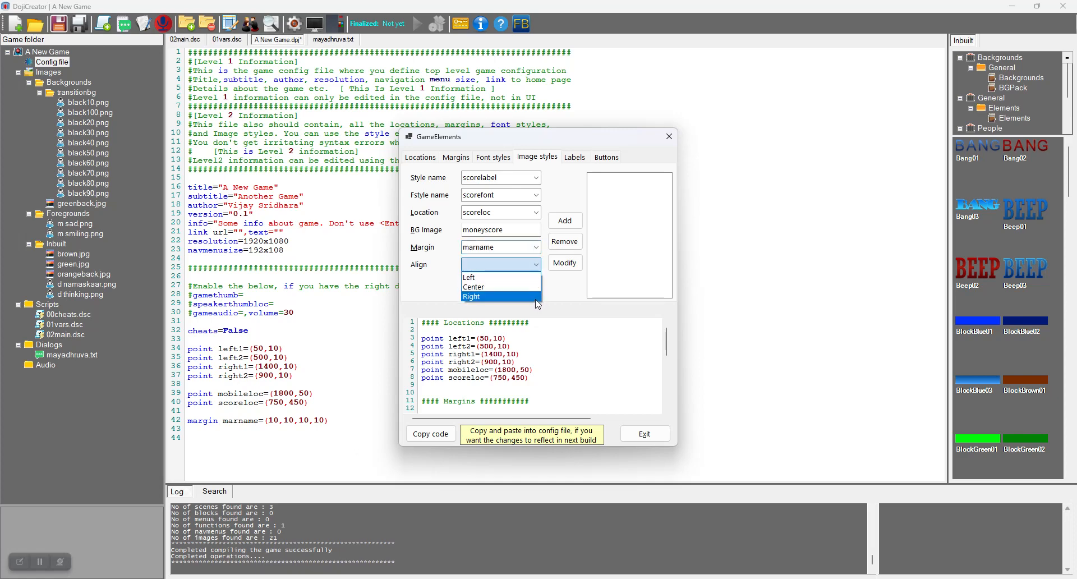
left_click(471, 297)
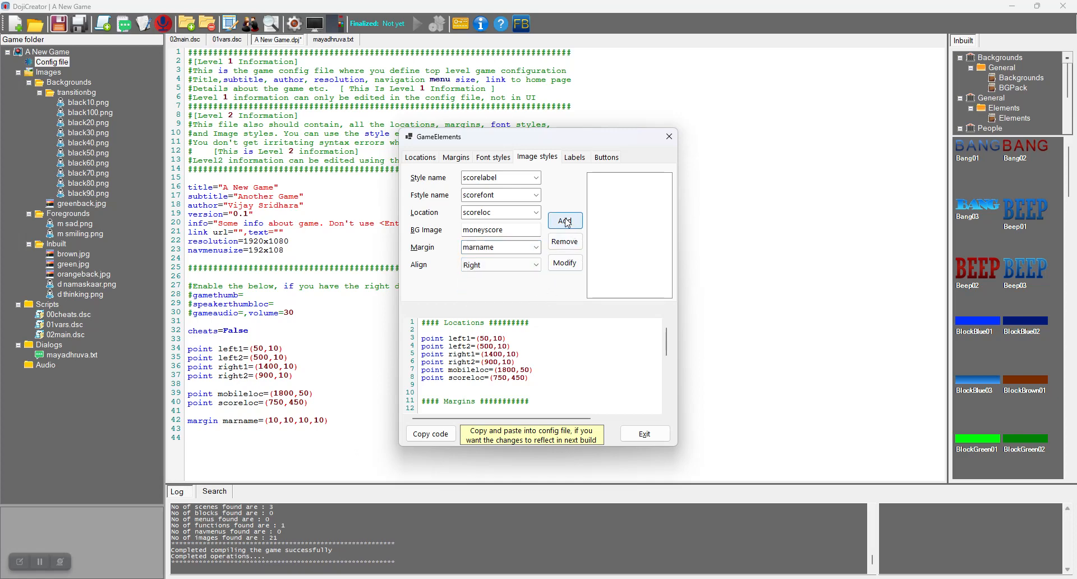
left_click(563, 221)
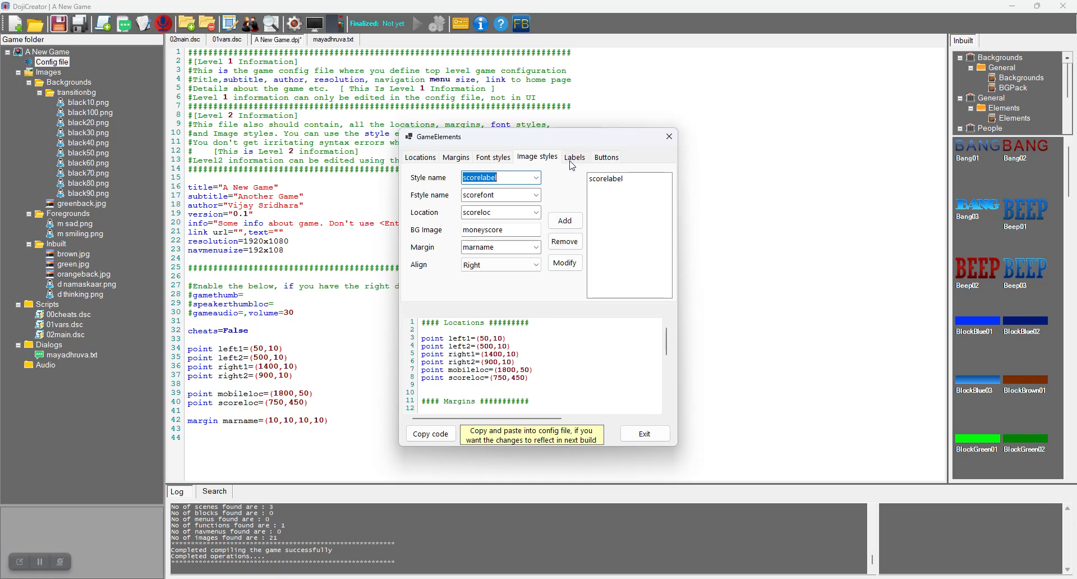
left_click(575, 157)
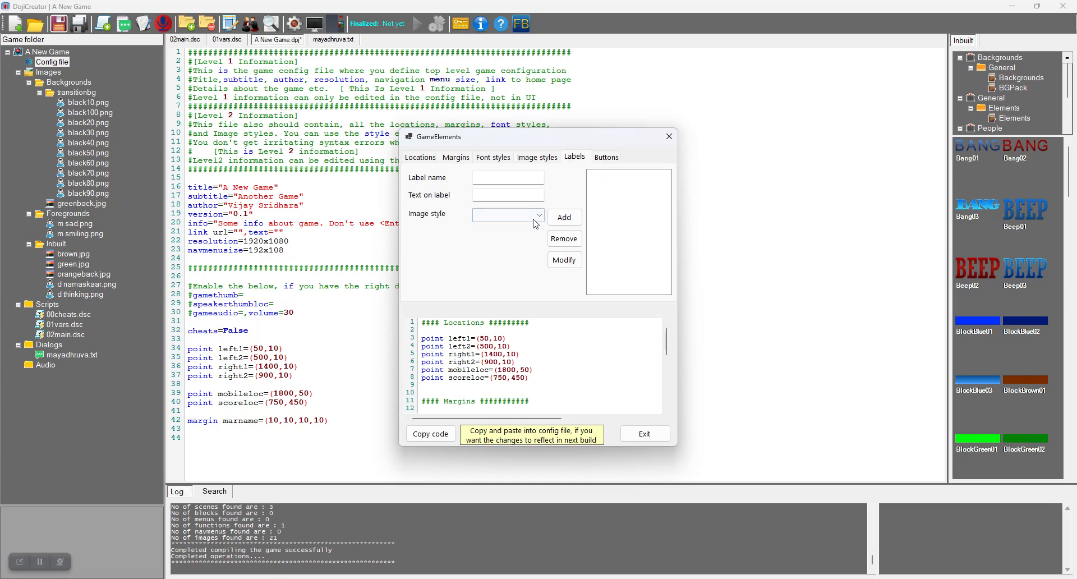
left_click(508, 177)
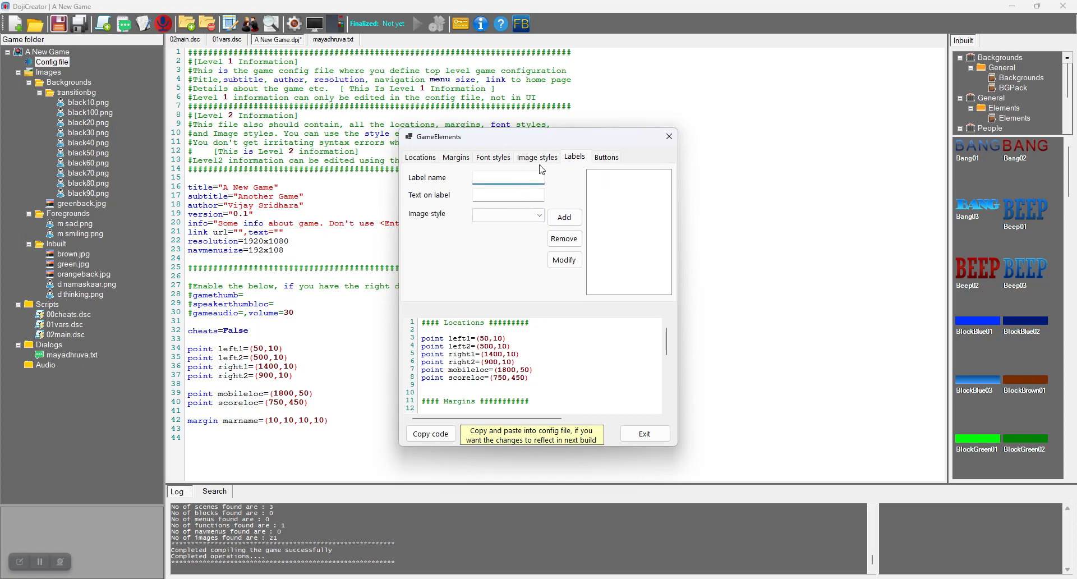
left_click(536, 157)
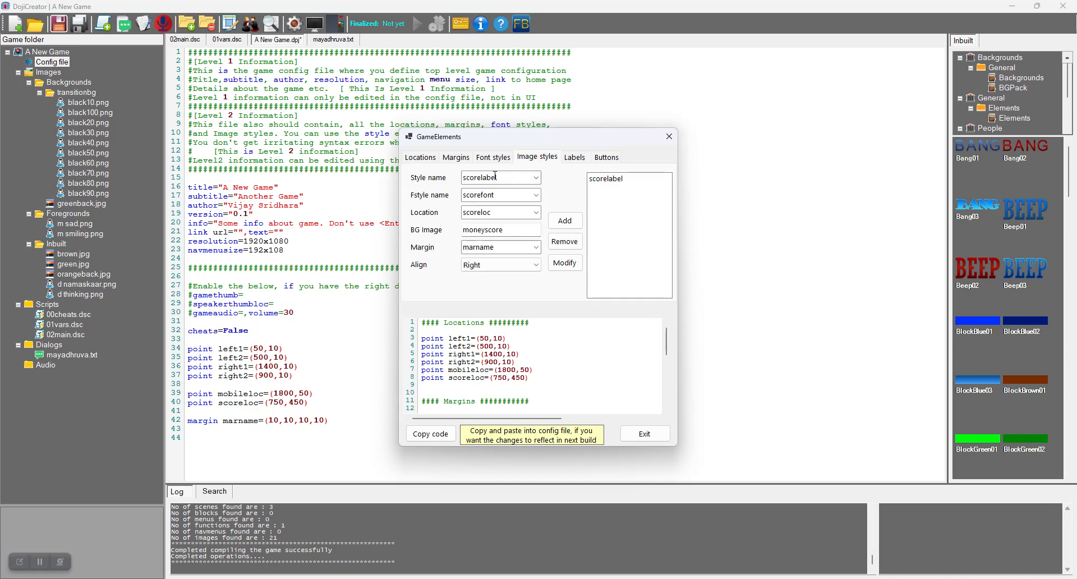
left_click(500, 177)
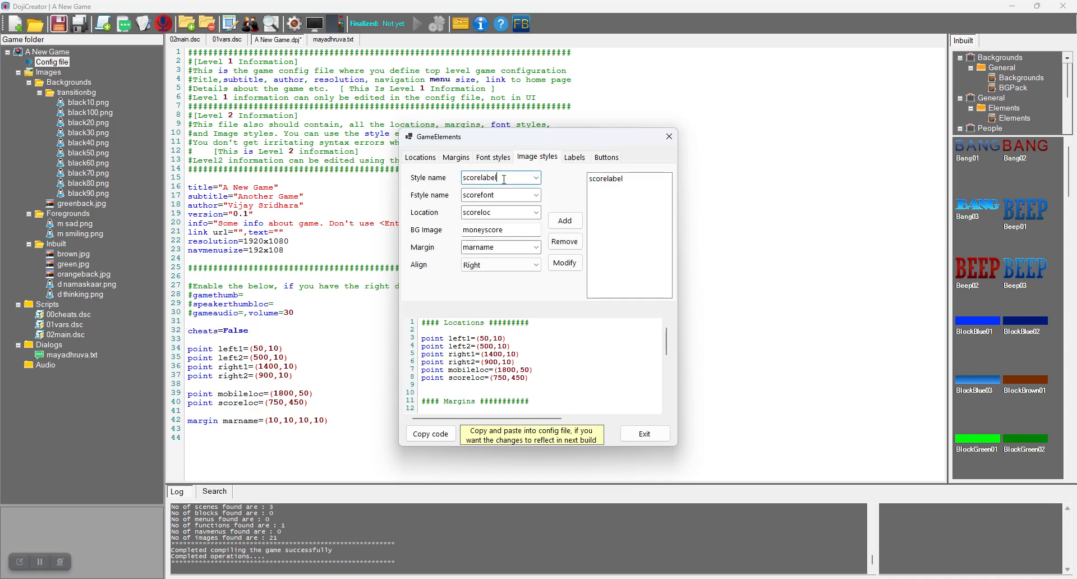
left_click(574, 157)
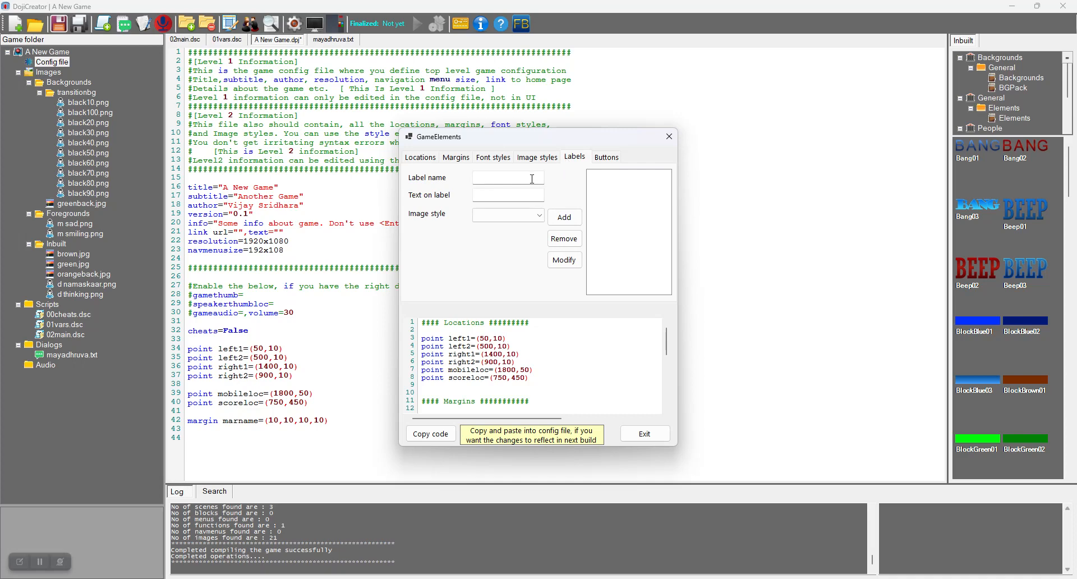
type("scorelbl")
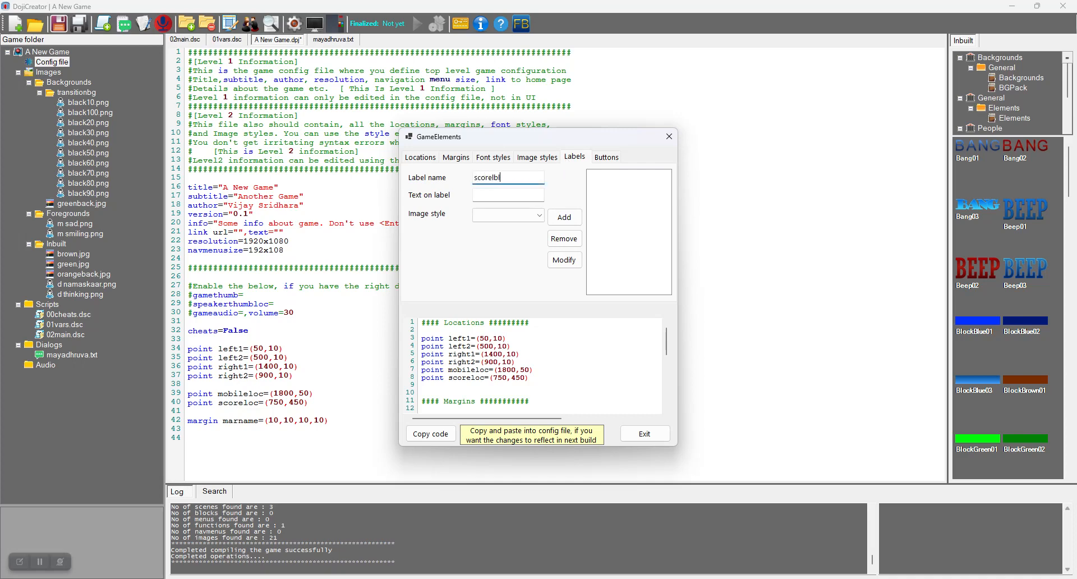
left_click(508, 194)
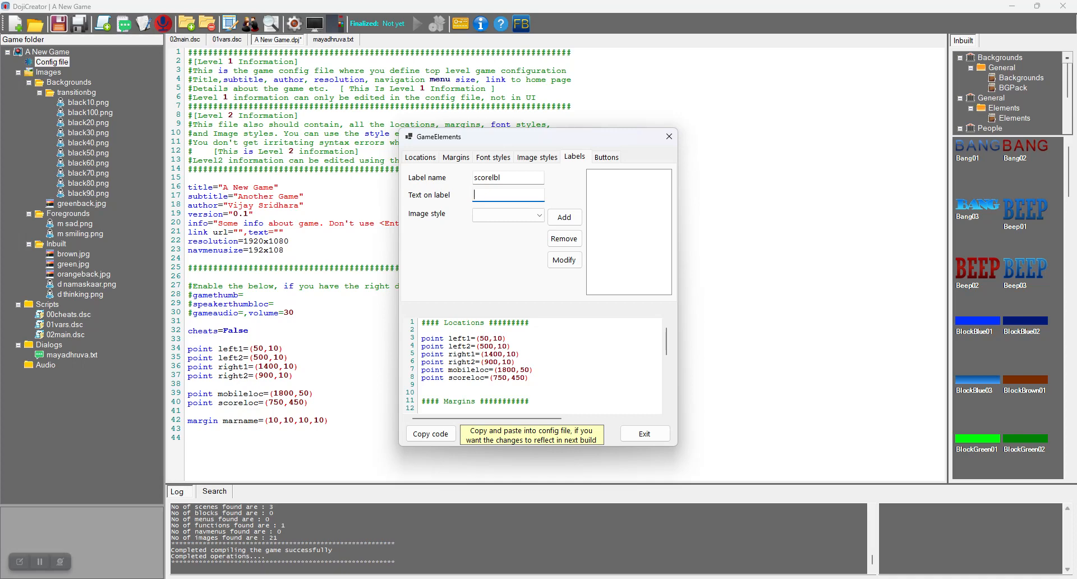
type("@money")
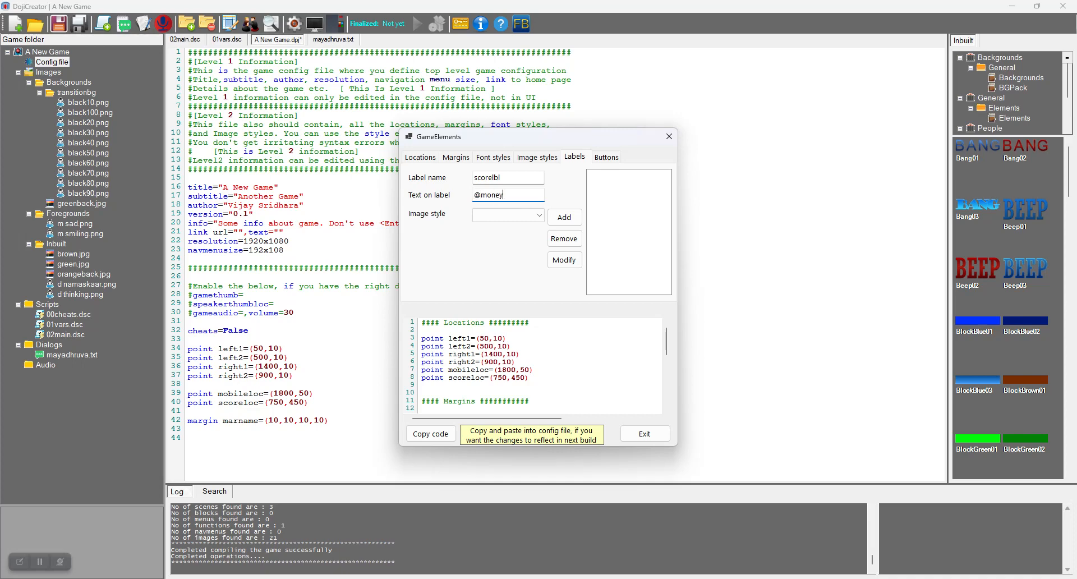
left_click(505, 215)
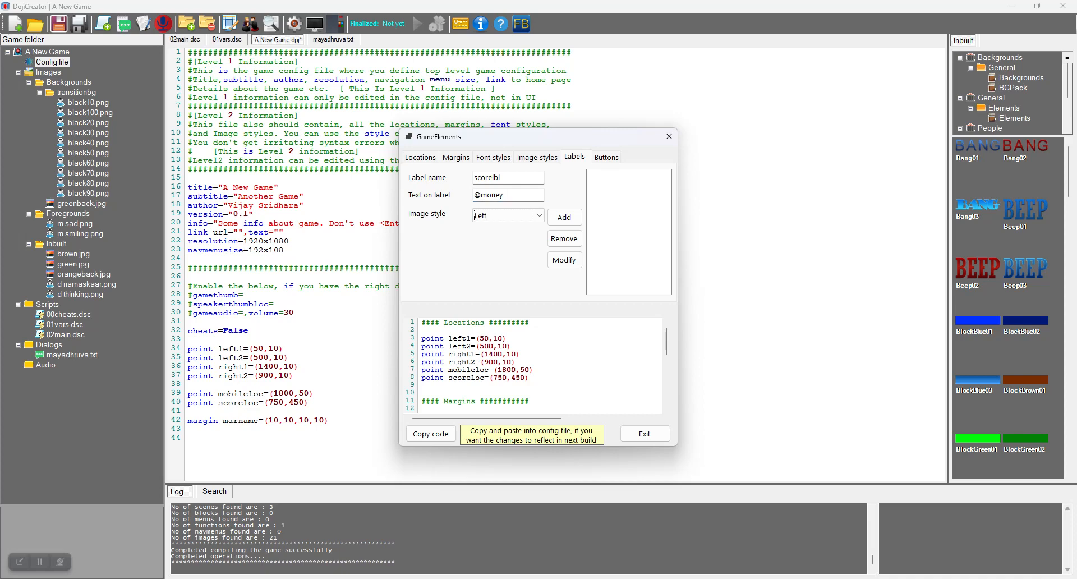
left_click(538, 215)
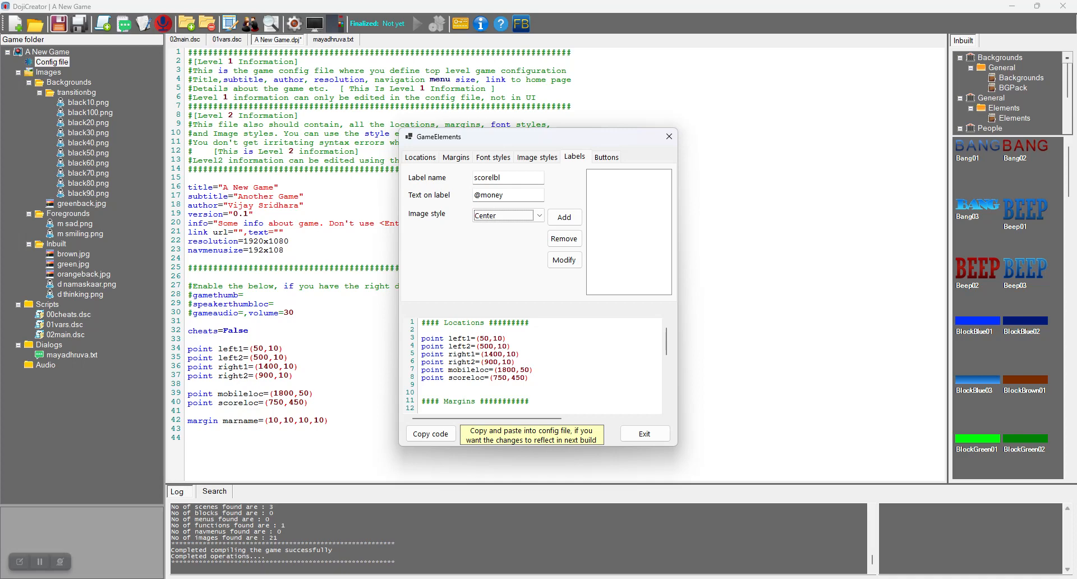
left_click(506, 215)
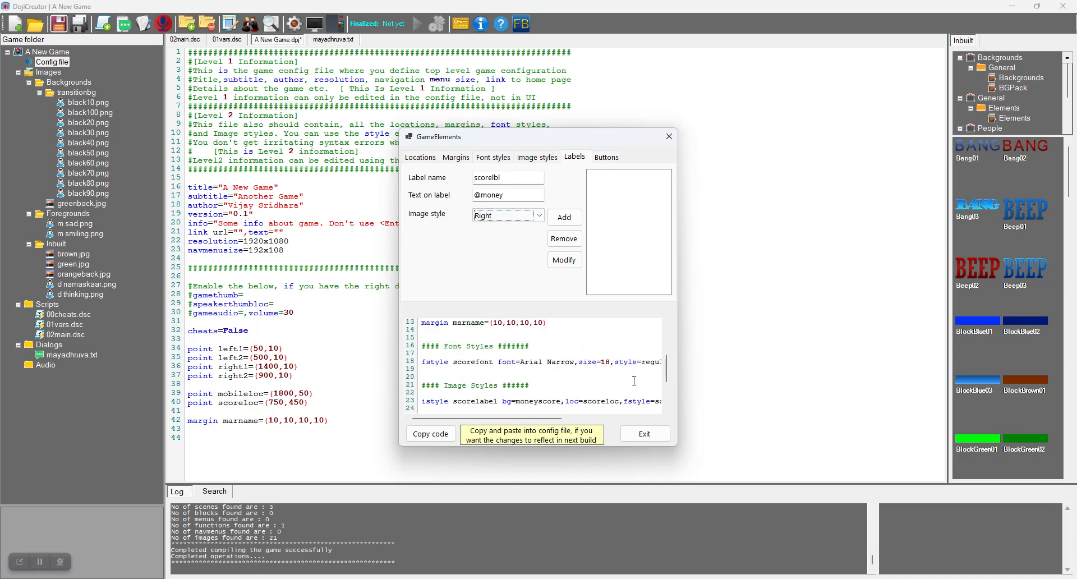
- Scroll through the generated element definitions and copy the code
scroll("down", 3)
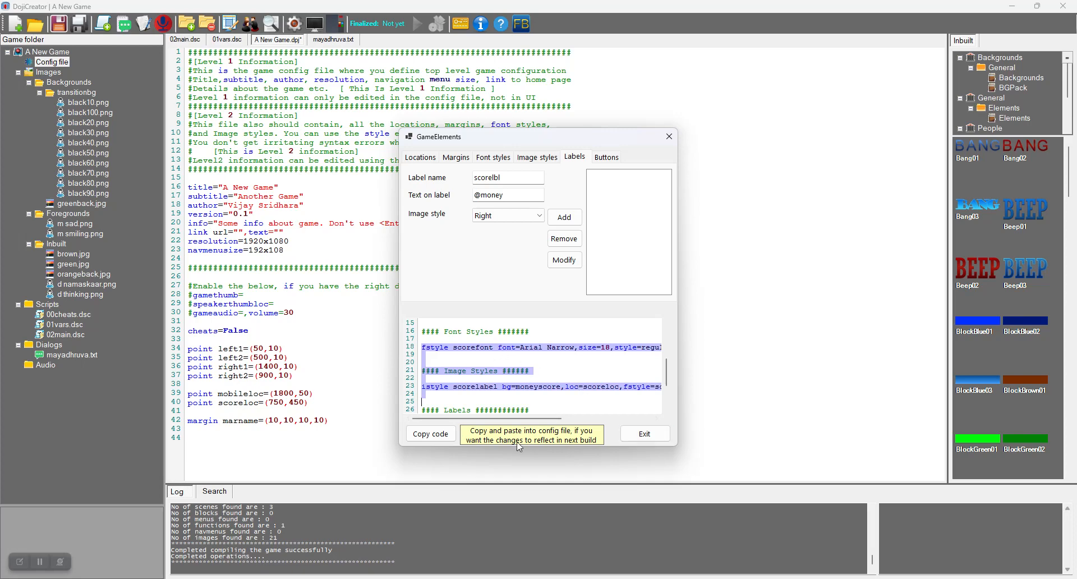
left_click(644, 433)
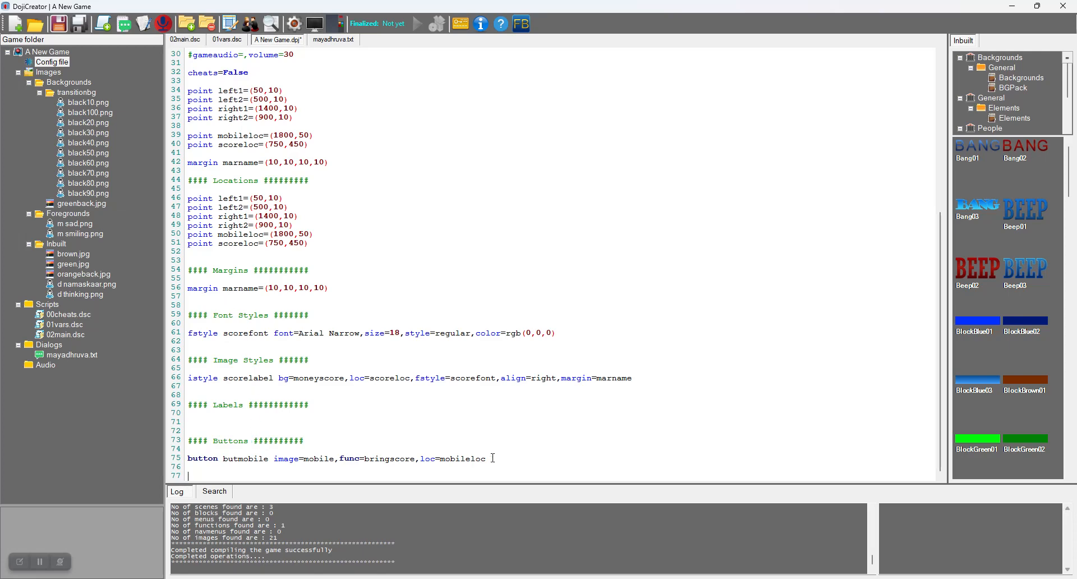
- Delete the pasted label and button lines, then open the 01vars.dsc script
left_click_drag(187, 412, 486, 458)
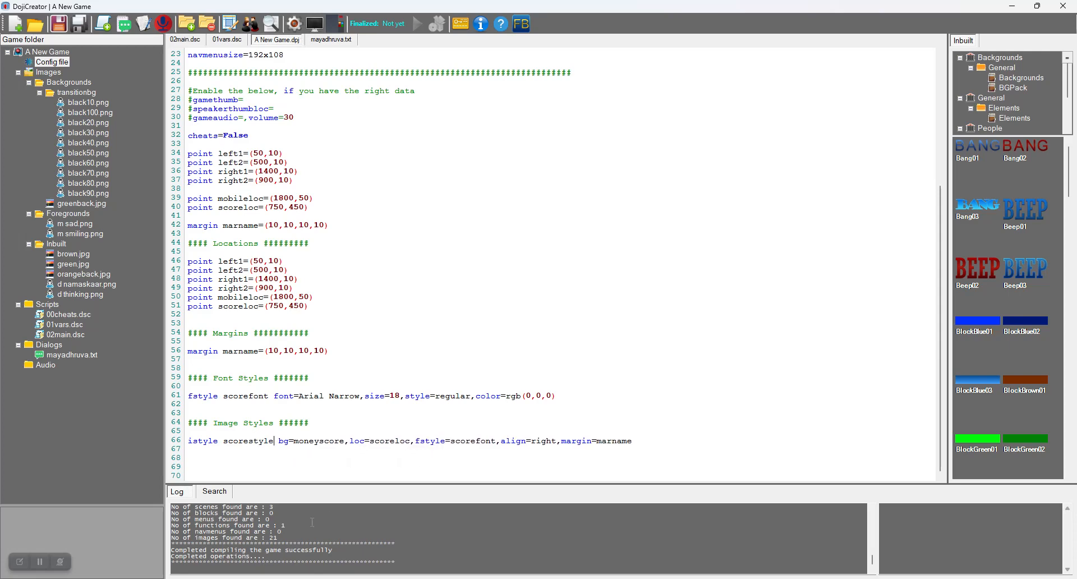
double_click(247, 440)
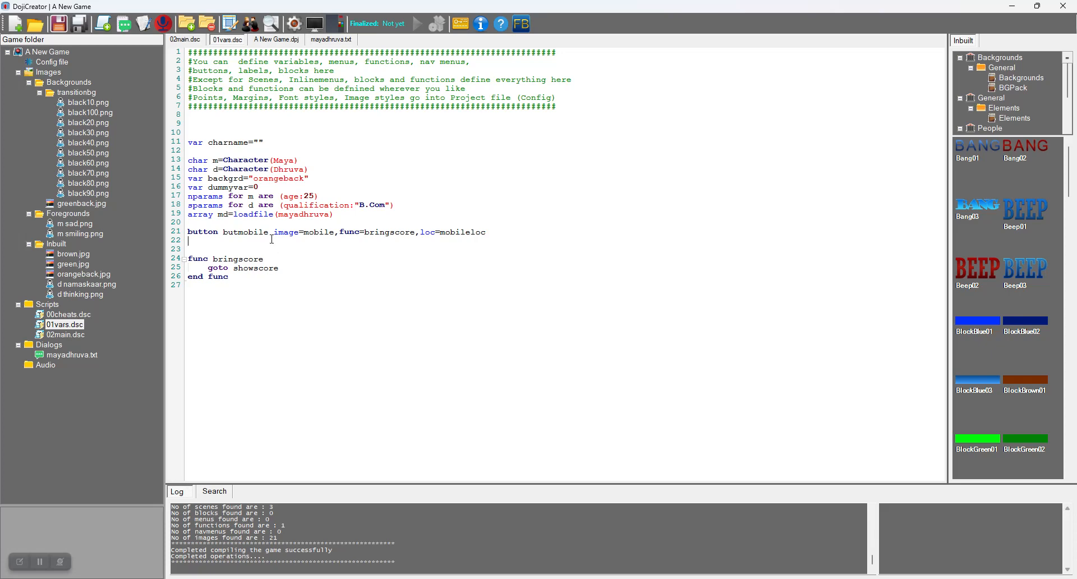
type("lab")
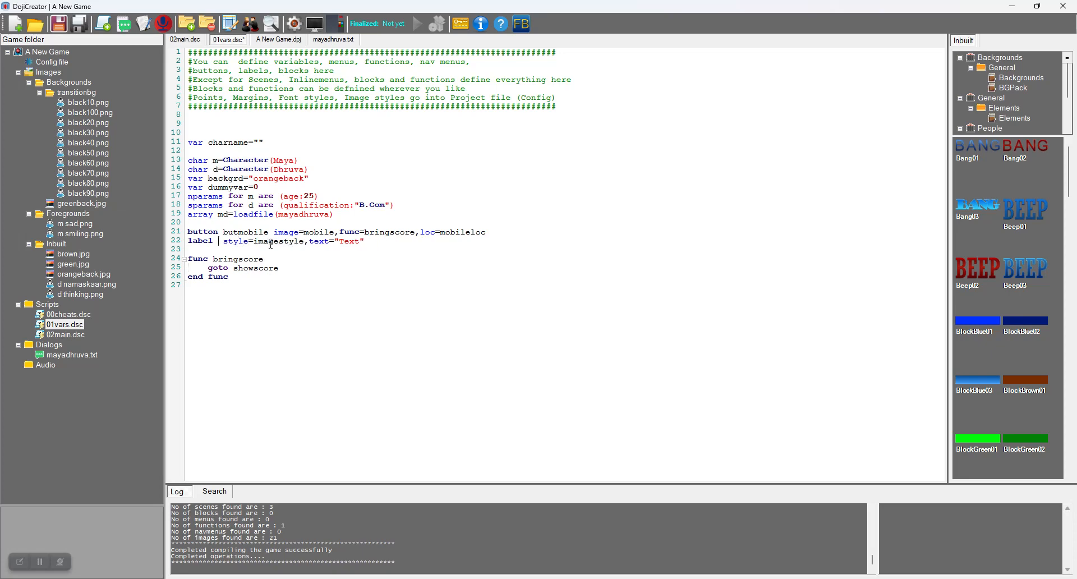
type("lbl")
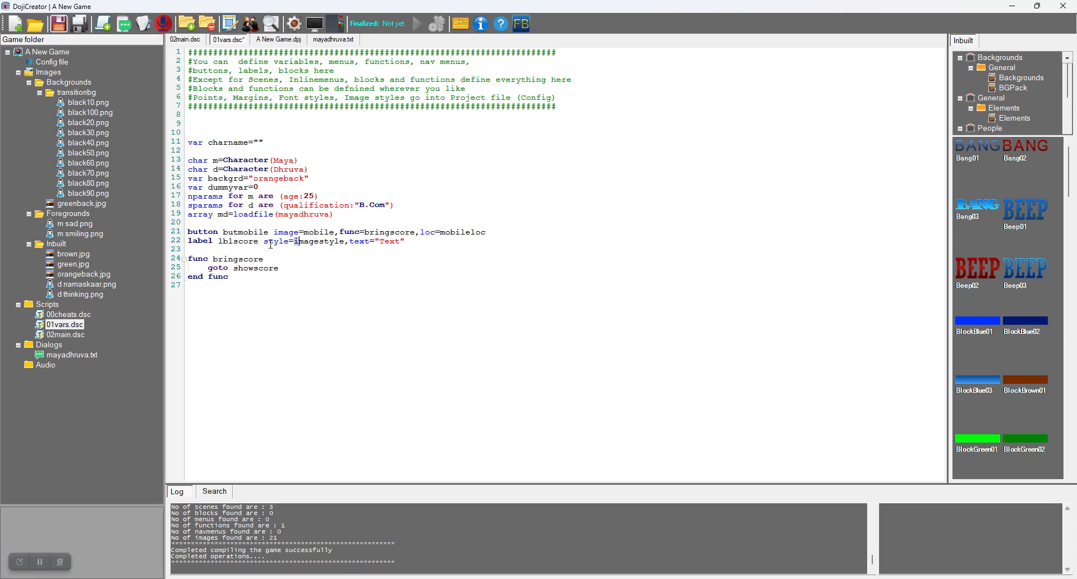
type("scorestyle")
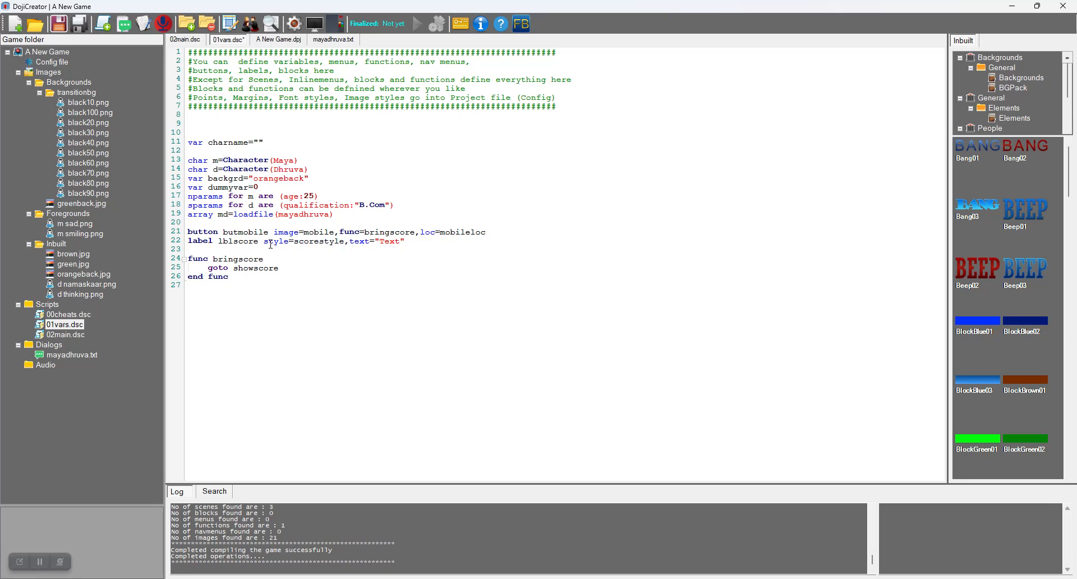
key("Backspace")
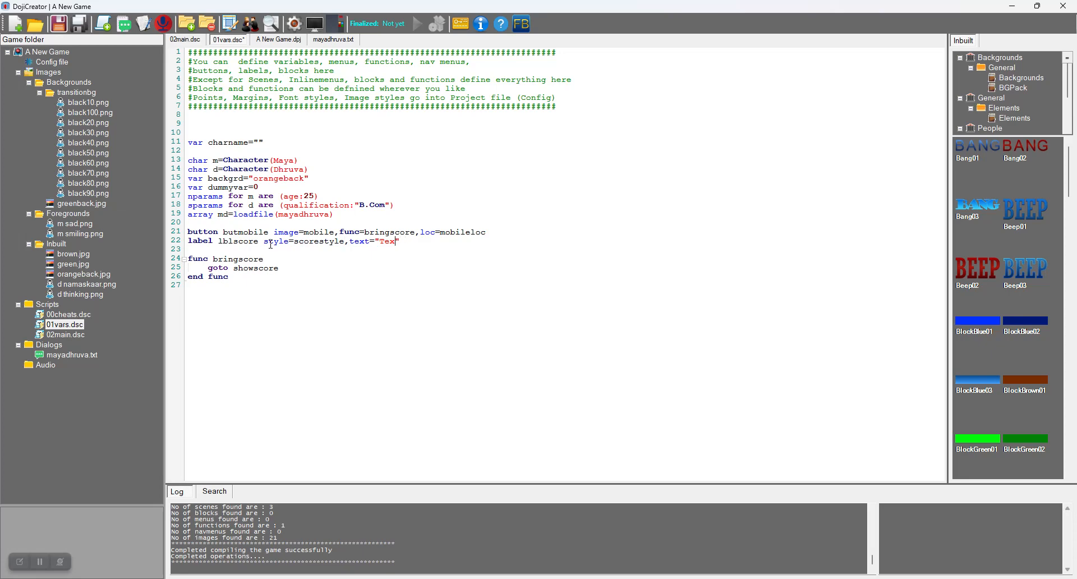
type("@mone")
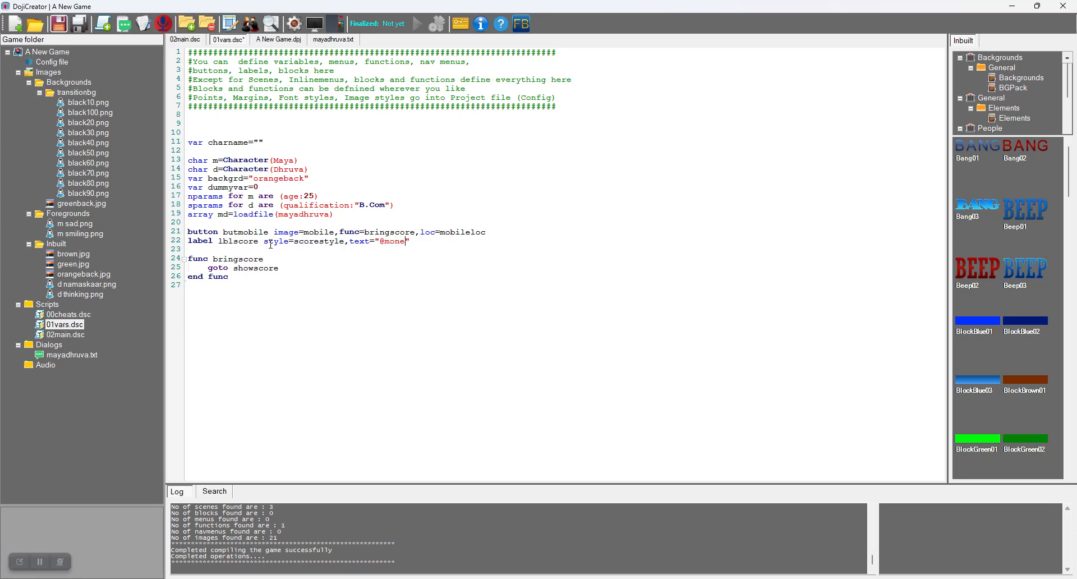
type("y")
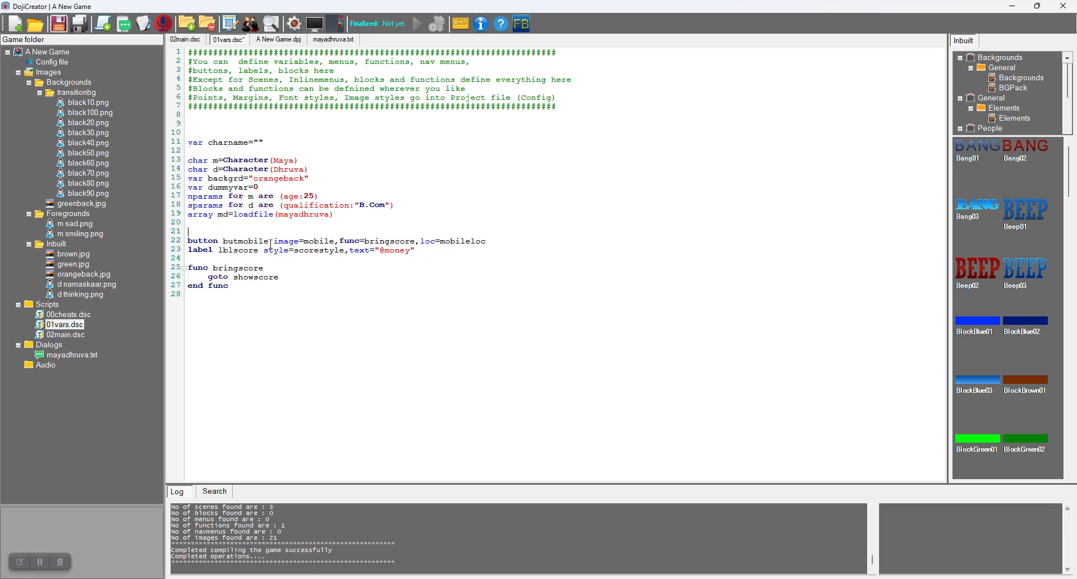
- Add the variable declaration var money=155
type("var")
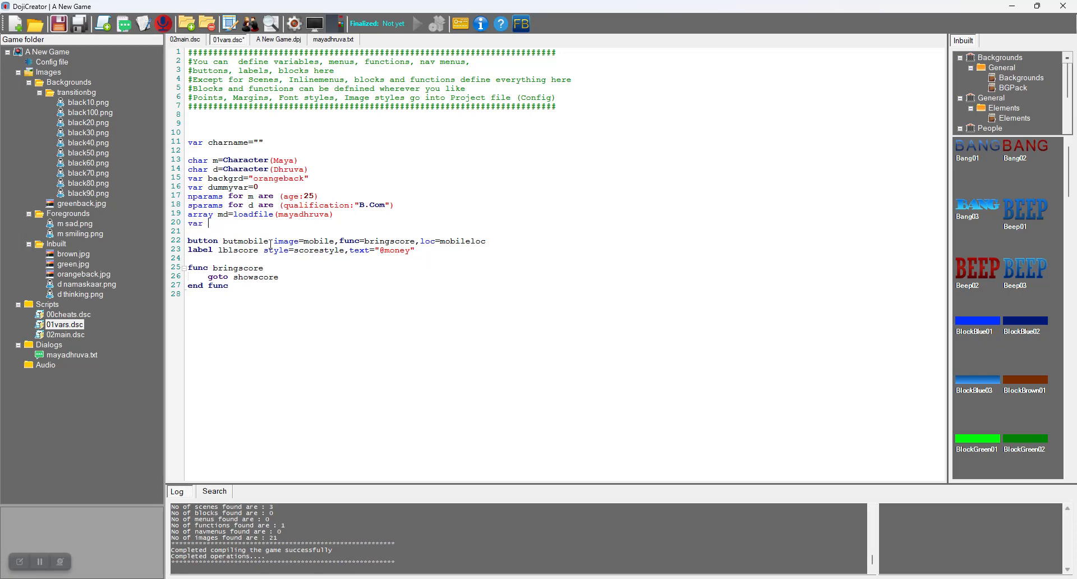
type("money=")
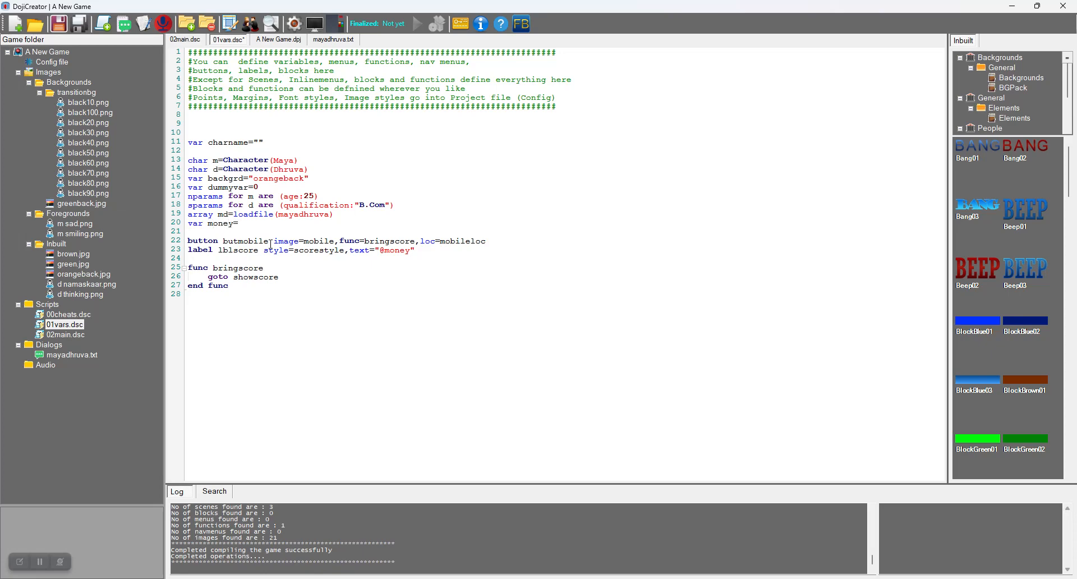
type("=155")
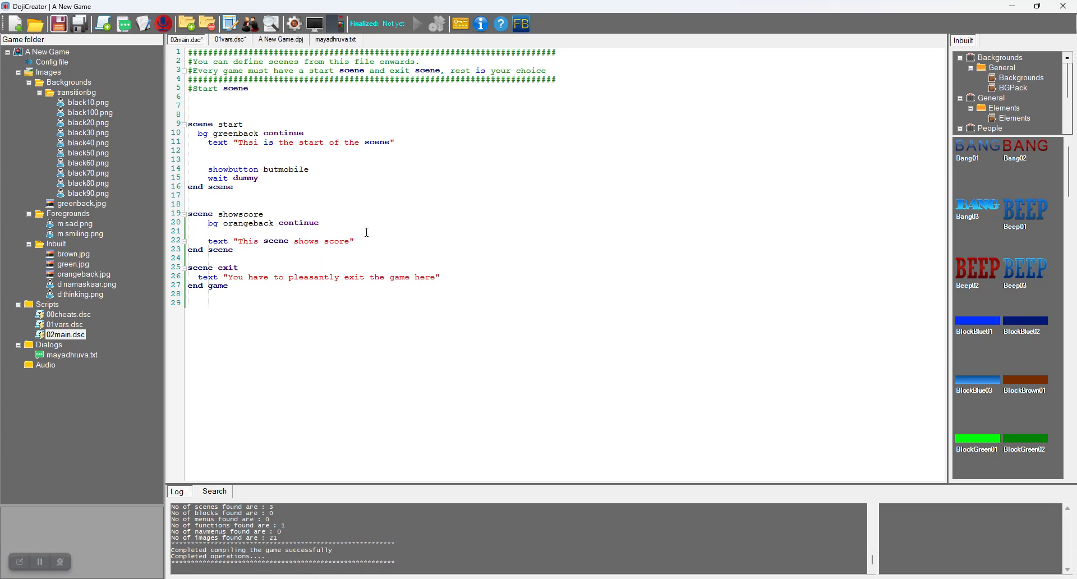
- Add 'showlabel lblscore' to the showscore scene, copying the label name from 01vars
type("sho")
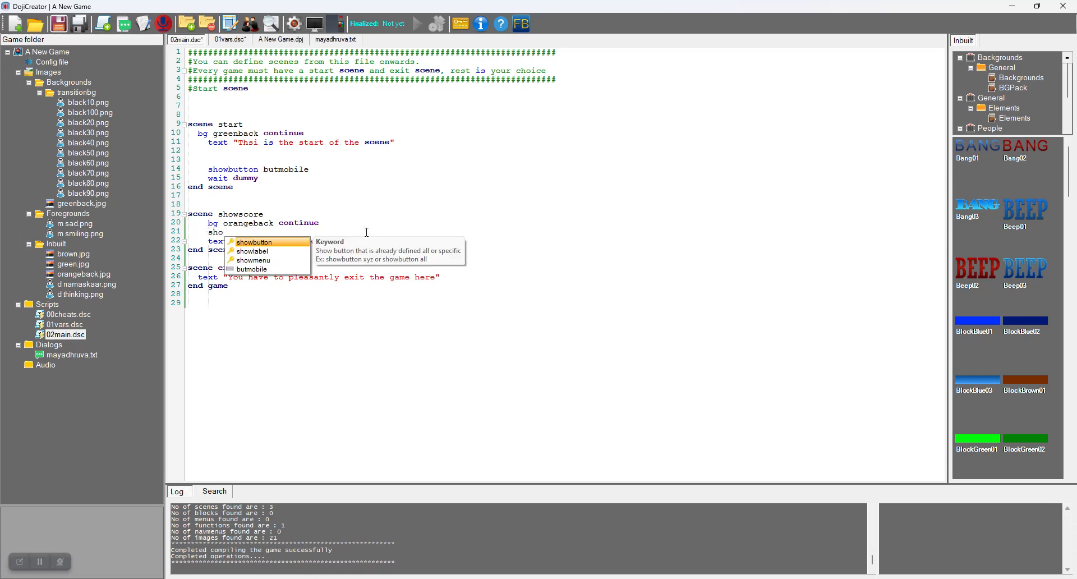
type("showl")
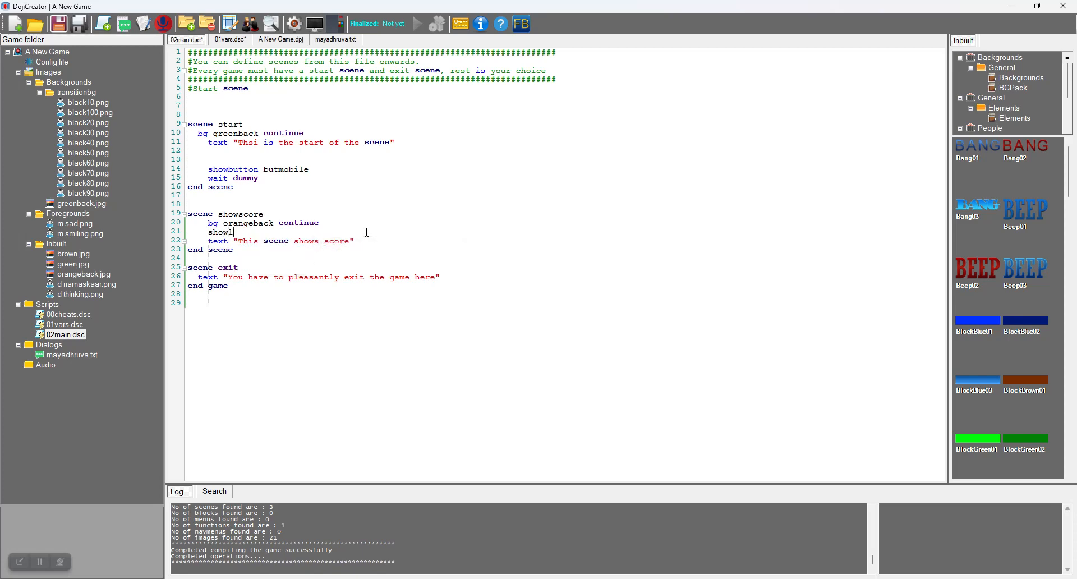
type("abel")
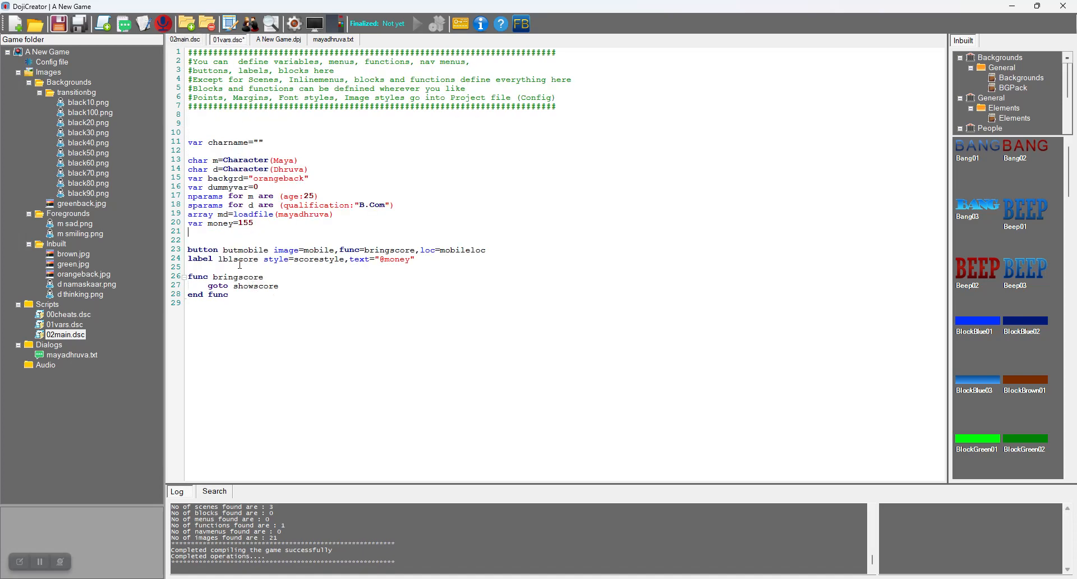
double_click(238, 260)
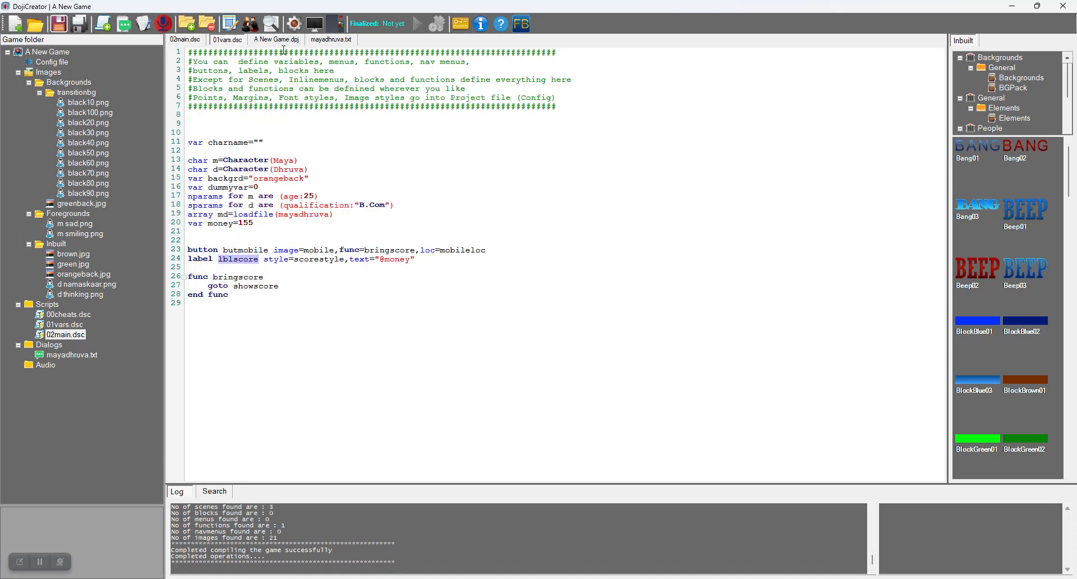
left_click(184, 39)
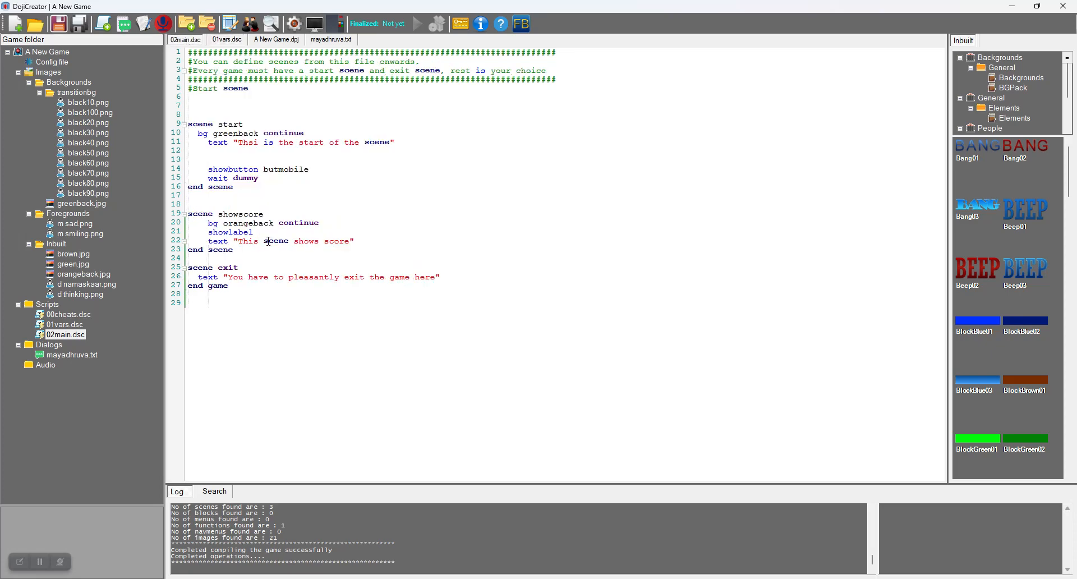
type("lblscore")
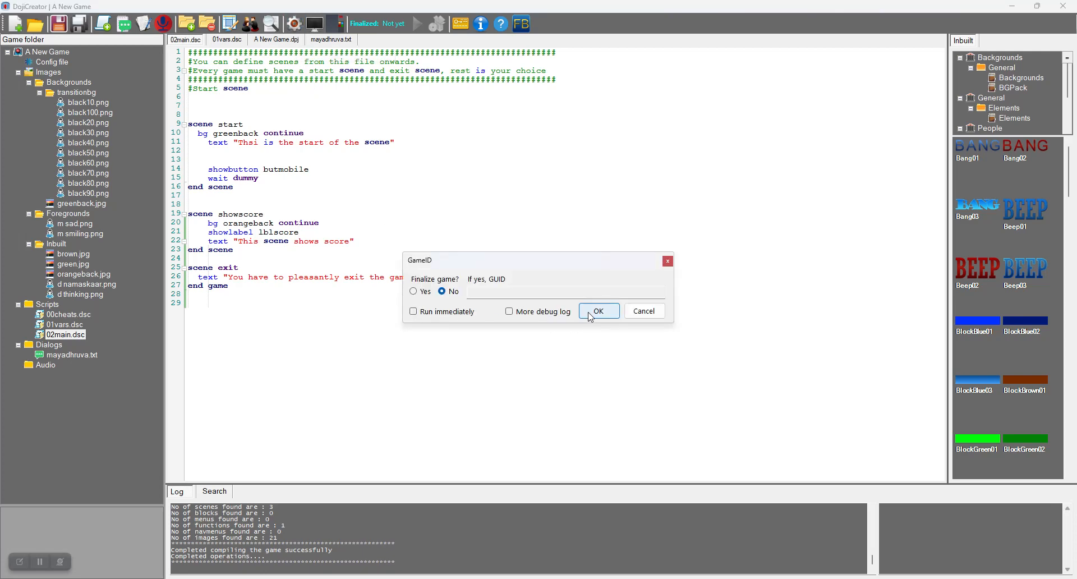
- Build the game without finalizing, then rebuild with Run immediately enabled
left_click(597, 310)
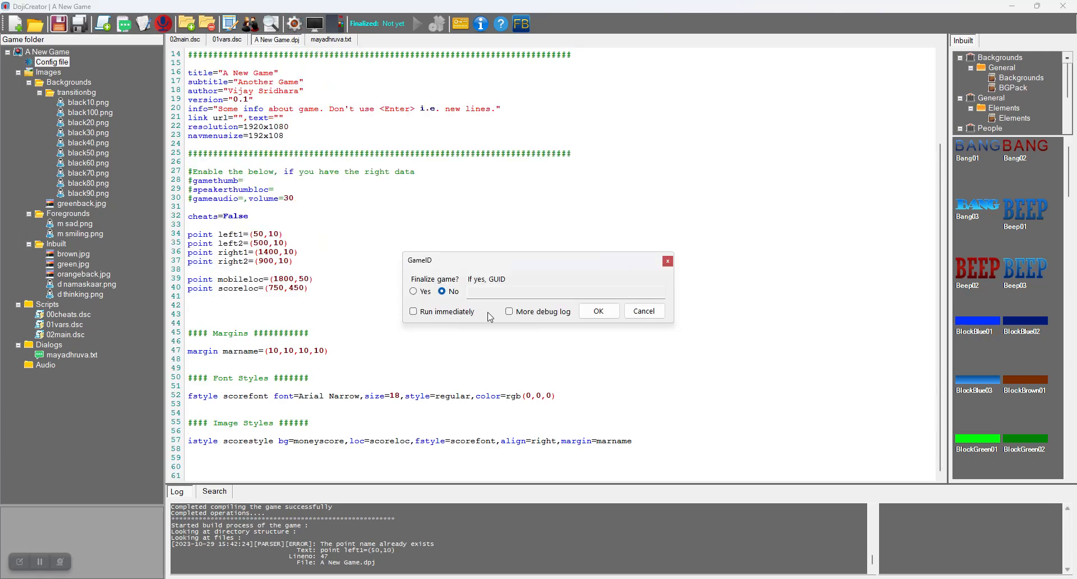
left_click(597, 310)
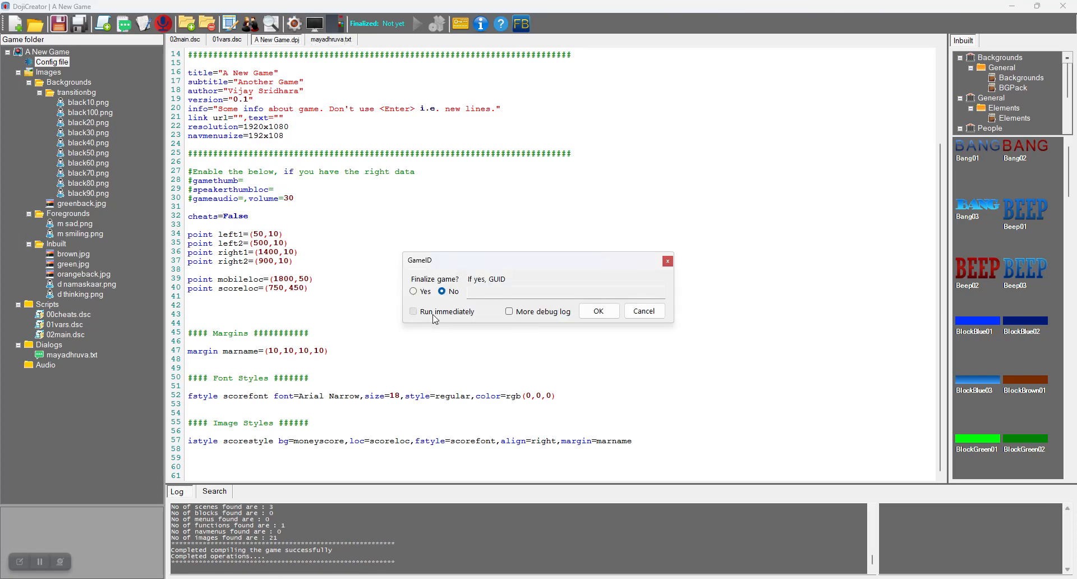
left_click(413, 311)
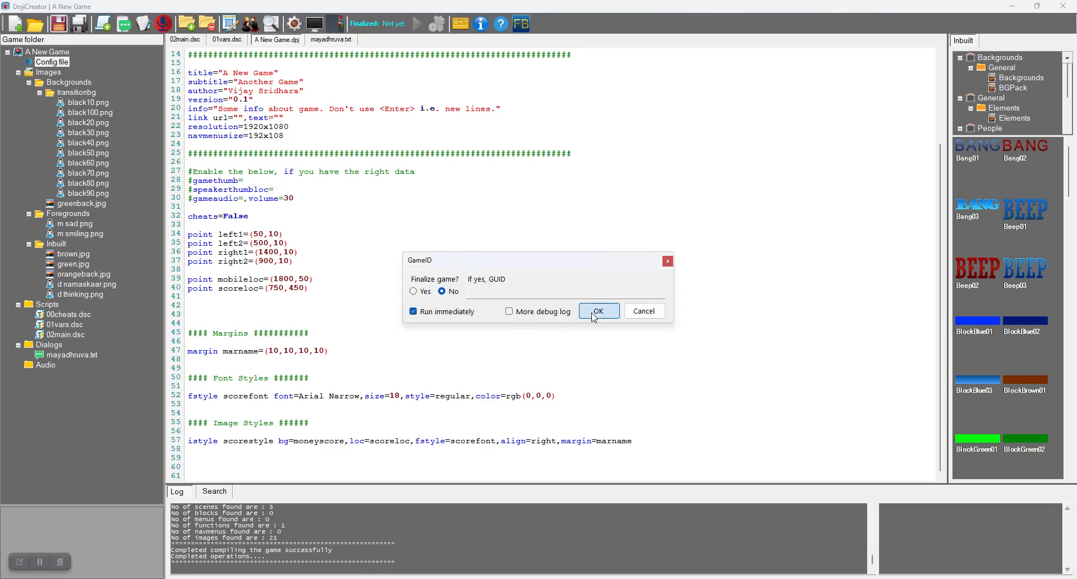
left_click(597, 310)
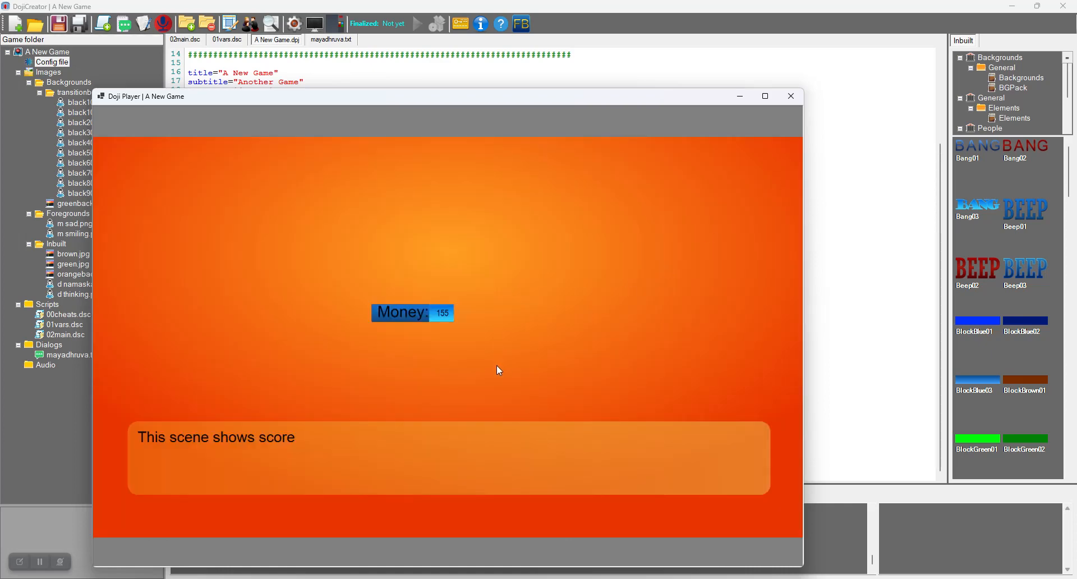
mouse_move(511, 392)
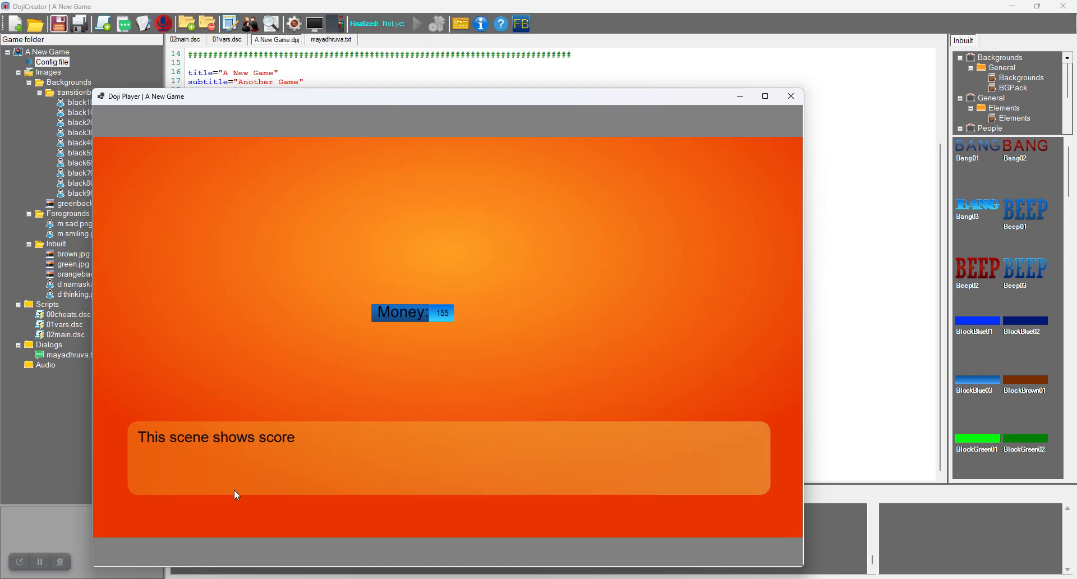
mouse_move(281, 498)
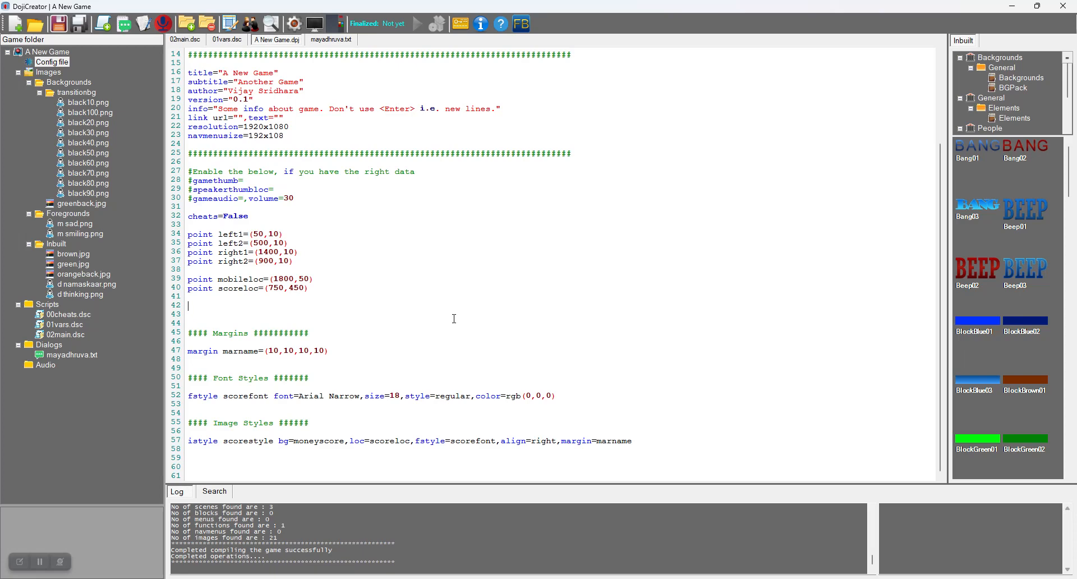
- Rebuild the non-finalized game and relaunch it in Doji Player
left_click(417, 24)
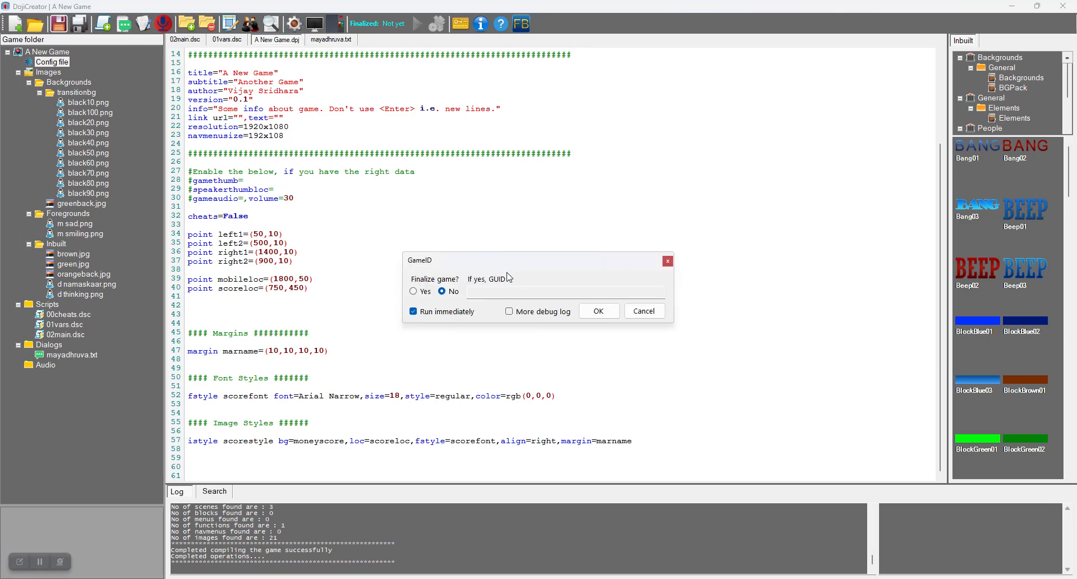
left_click(598, 310)
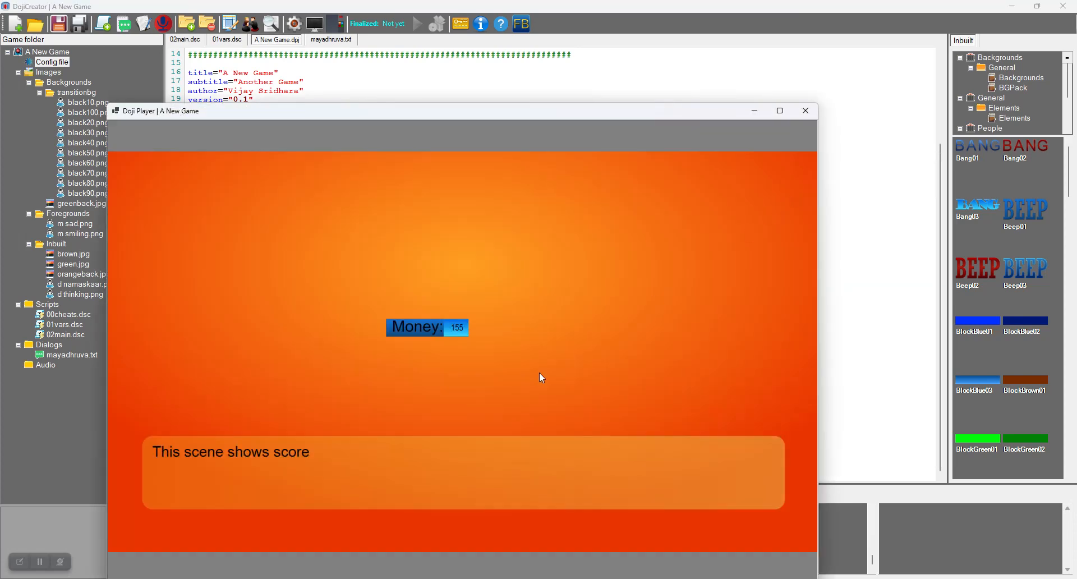
mouse_move(765, 181)
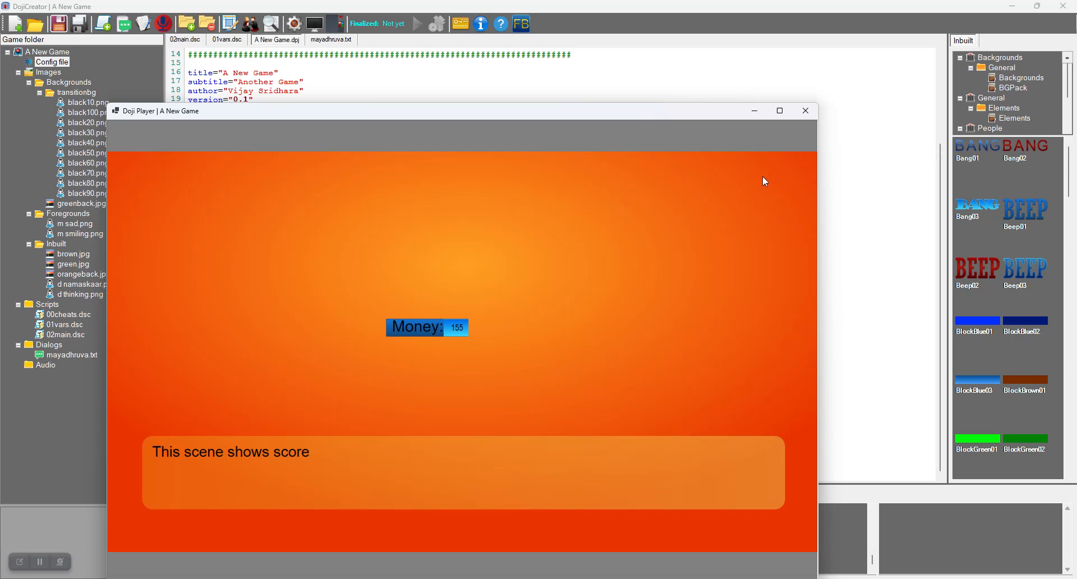